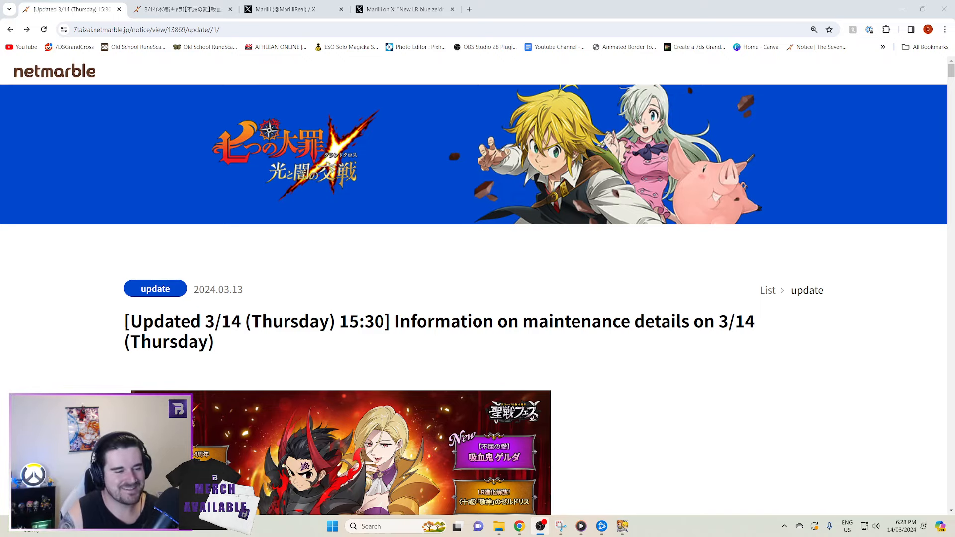
# - Read down the 3/14 notice to the Global 4th anniversary pickup gacha's event period and pricing
pyautogui.scroll(-3)
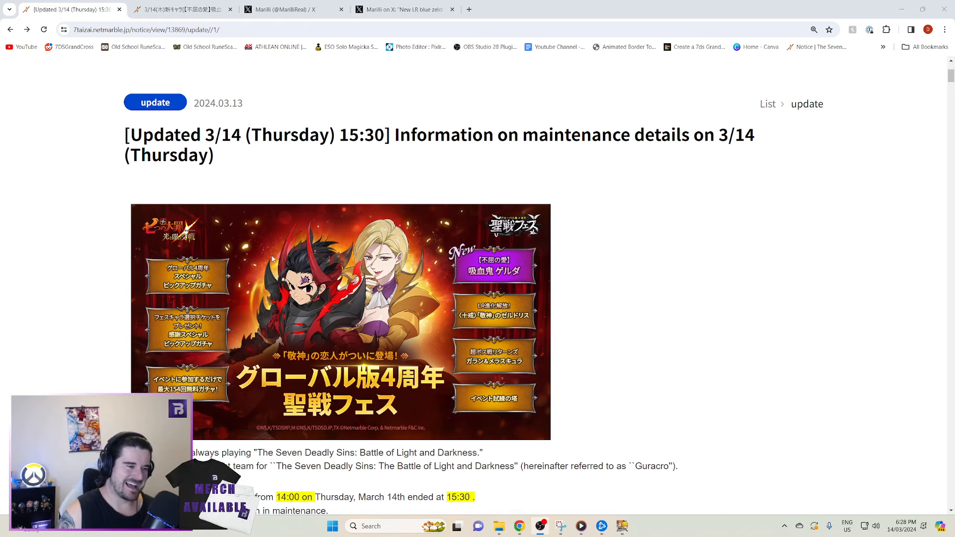
pyautogui.scroll(-3)
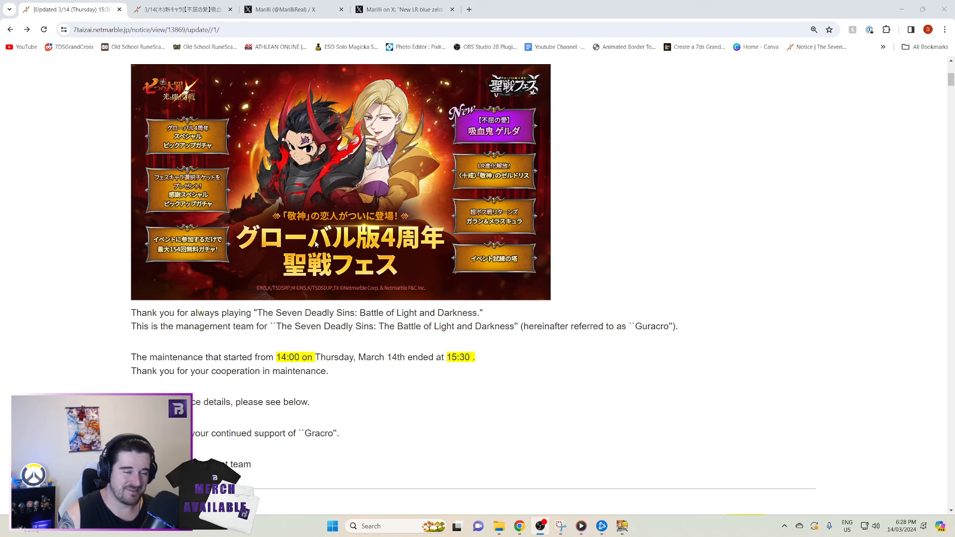
pyautogui.scroll(-3)
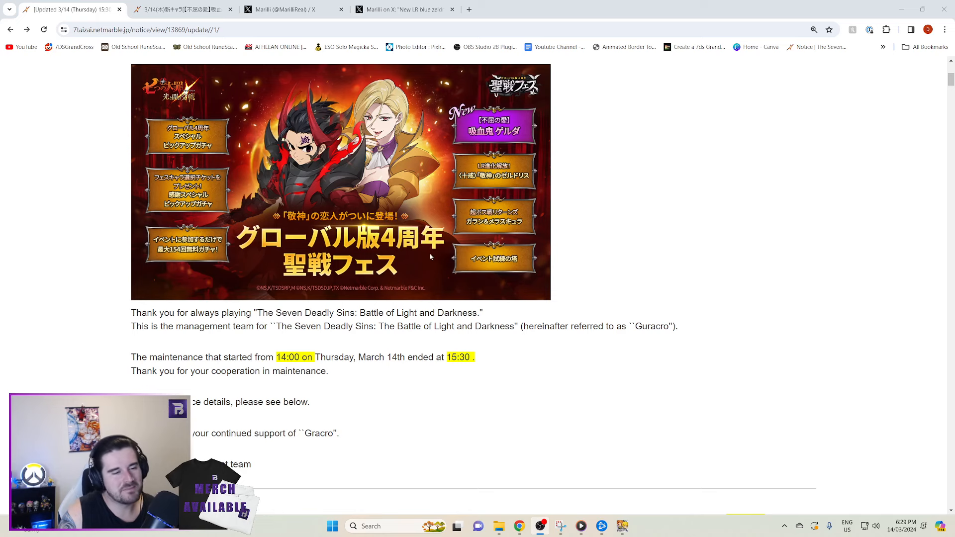
pyautogui.scroll(-3)
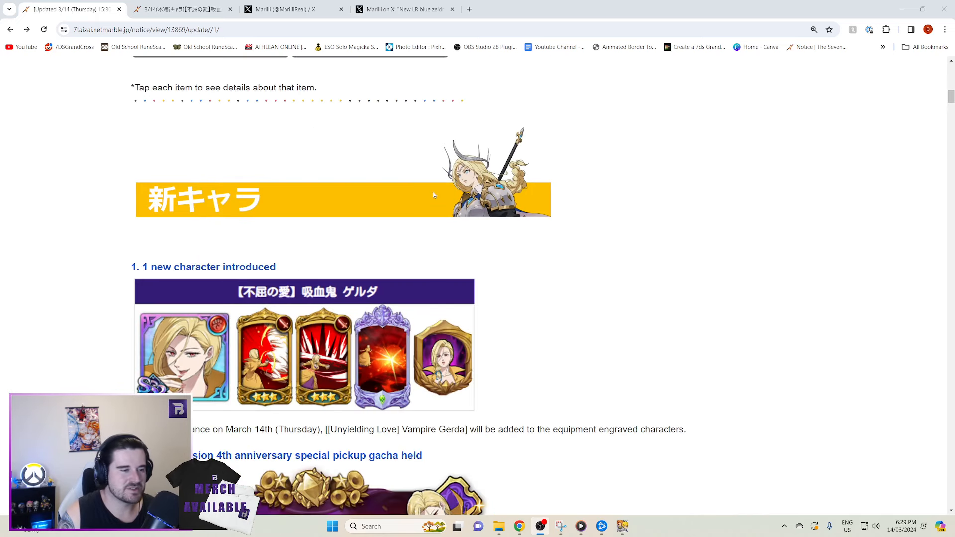
pyautogui.scroll(-3)
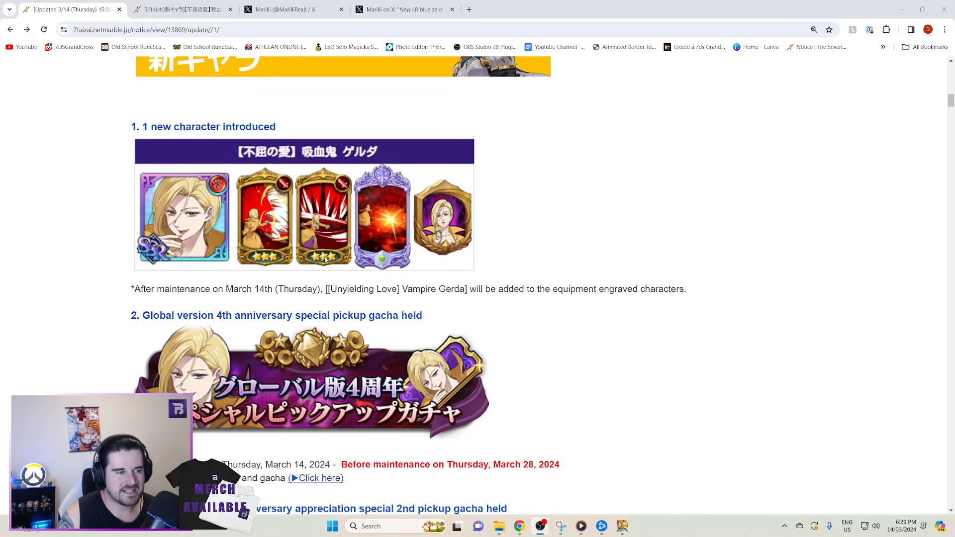
pyautogui.scroll(-3)
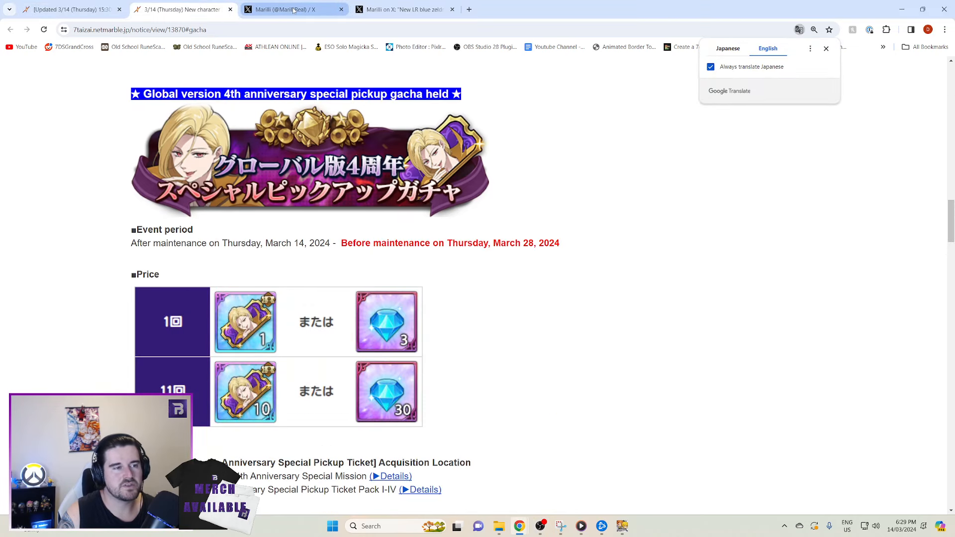
# - Switch to Marilli's X post with the translated Vampire Gelda skill and passive kit
pyautogui.click(294, 9)
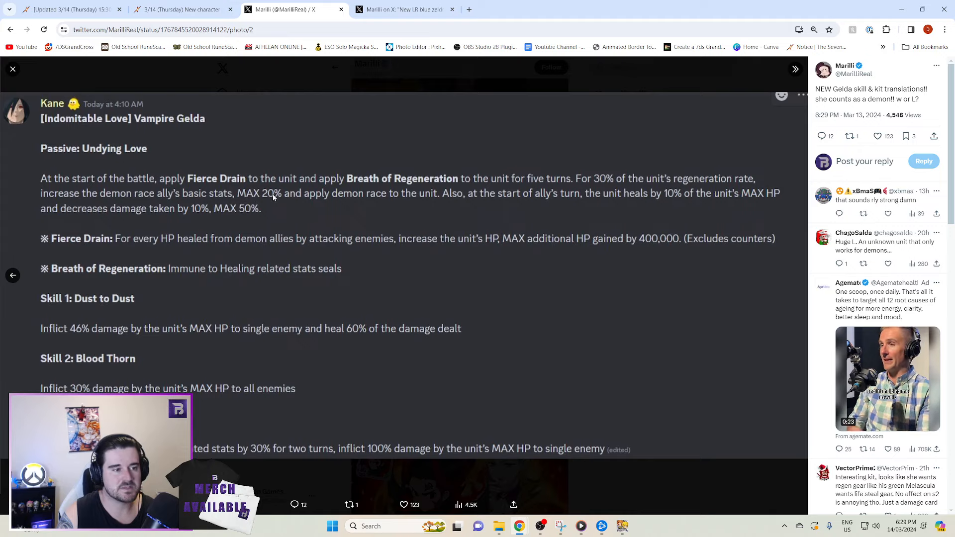
pyautogui.moveTo(434, 194)
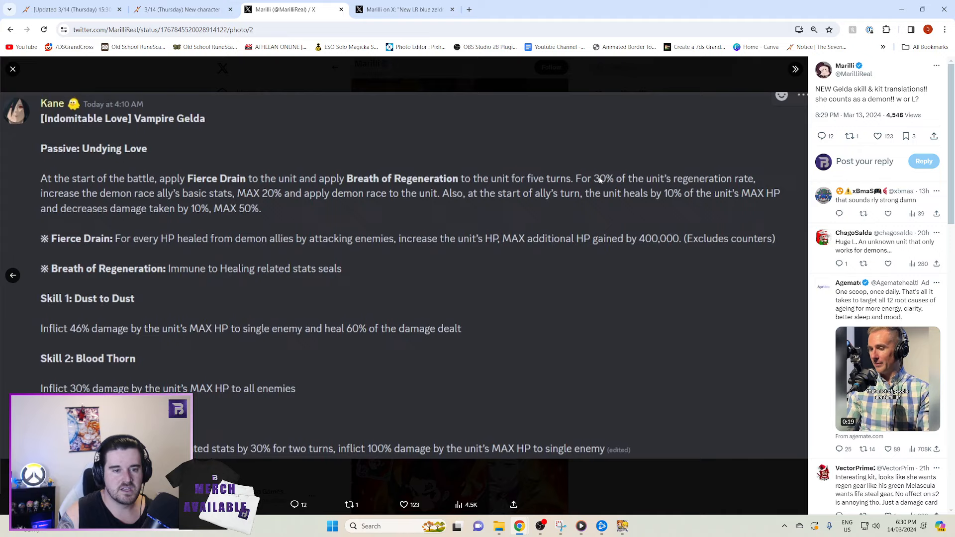
pyautogui.moveTo(376, 187)
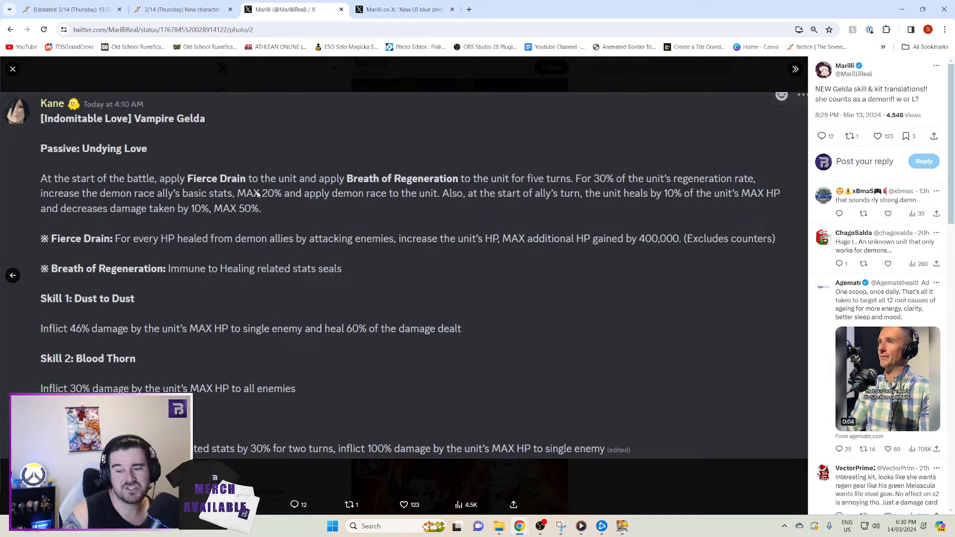
pyautogui.moveTo(411, 220)
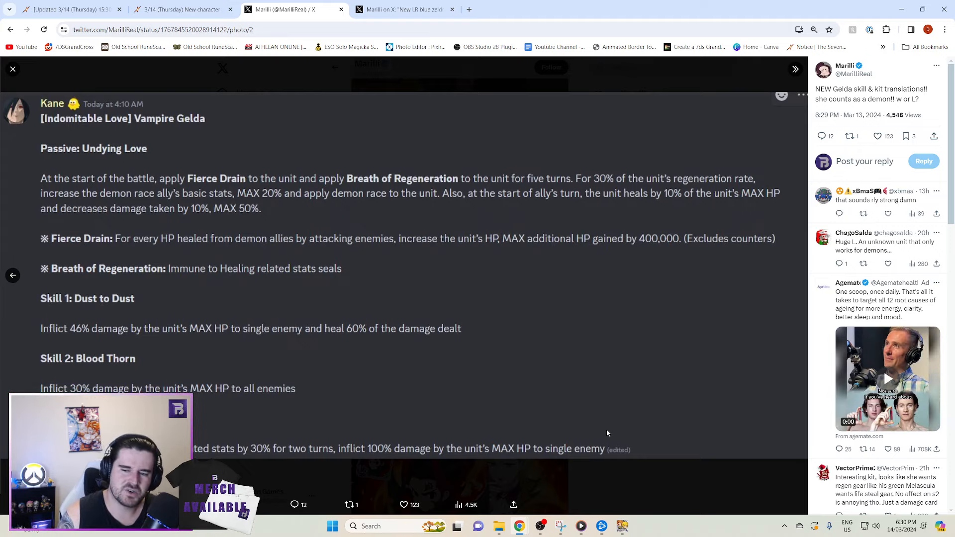
pyautogui.moveTo(492, 361)
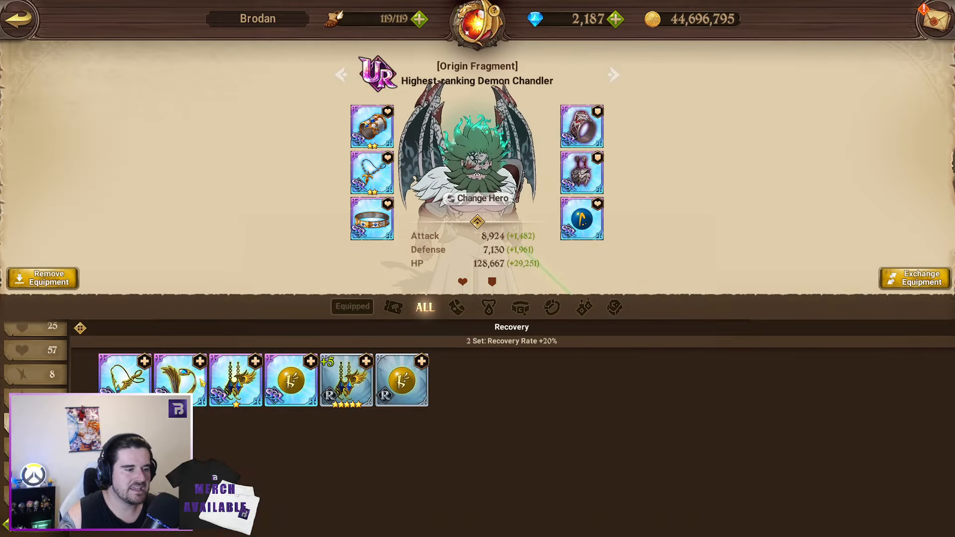
# - View Demon Chandler's equipped Life rune details, then return to the Gelda kit post
pyautogui.click(180, 379)
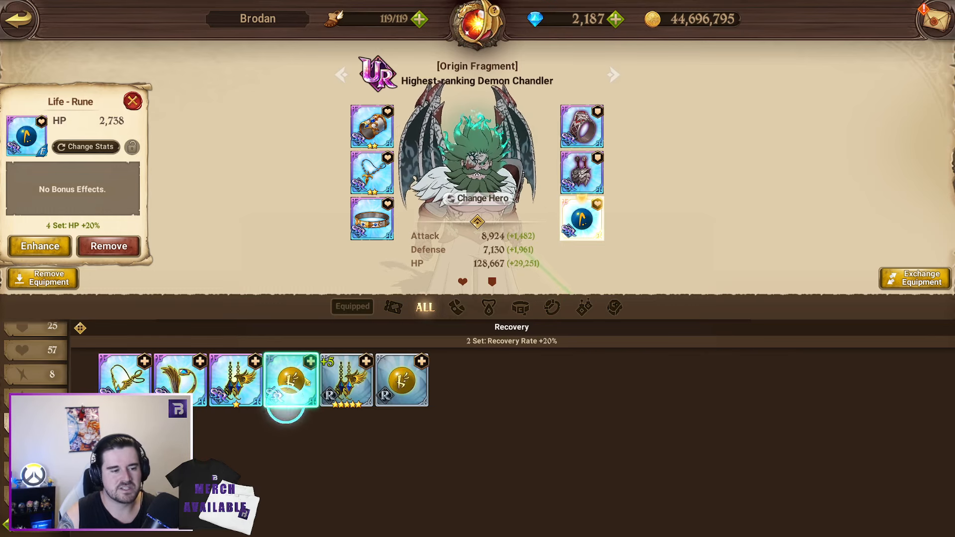
pyautogui.click(290, 379)
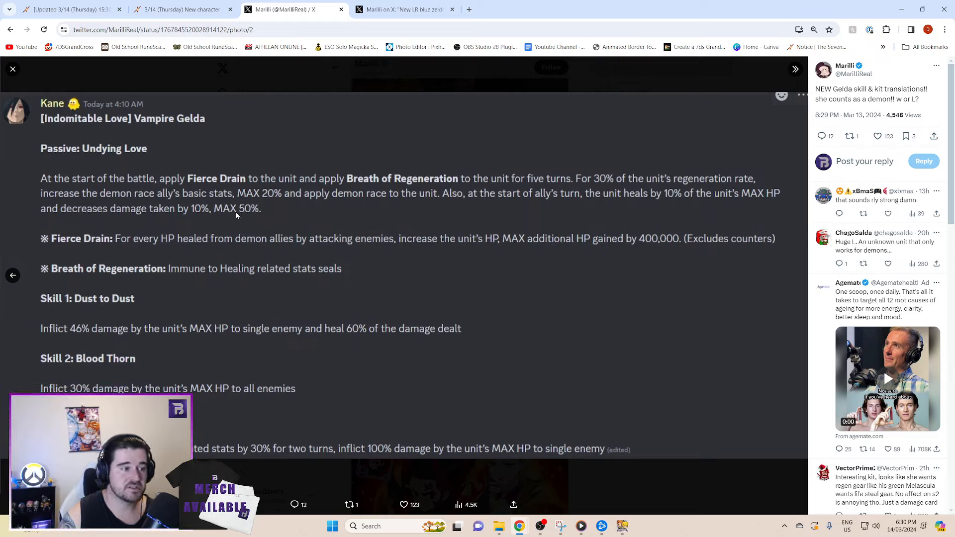
pyautogui.moveTo(297, 212)
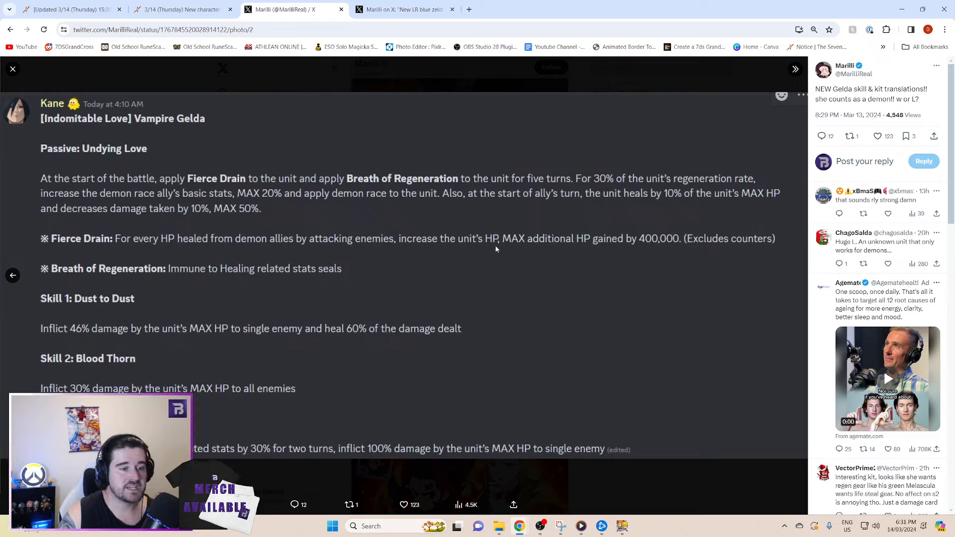
pyautogui.moveTo(588, 247)
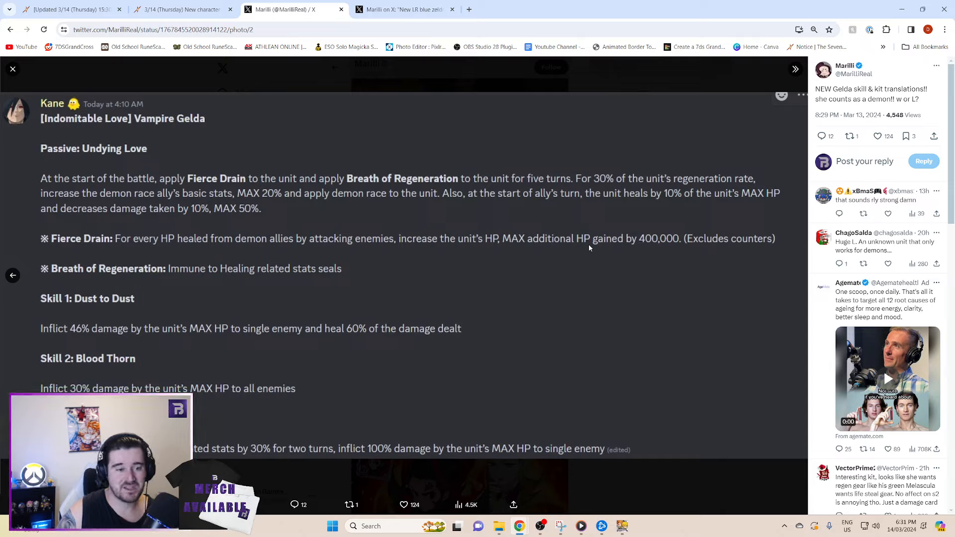
pyautogui.moveTo(213, 383)
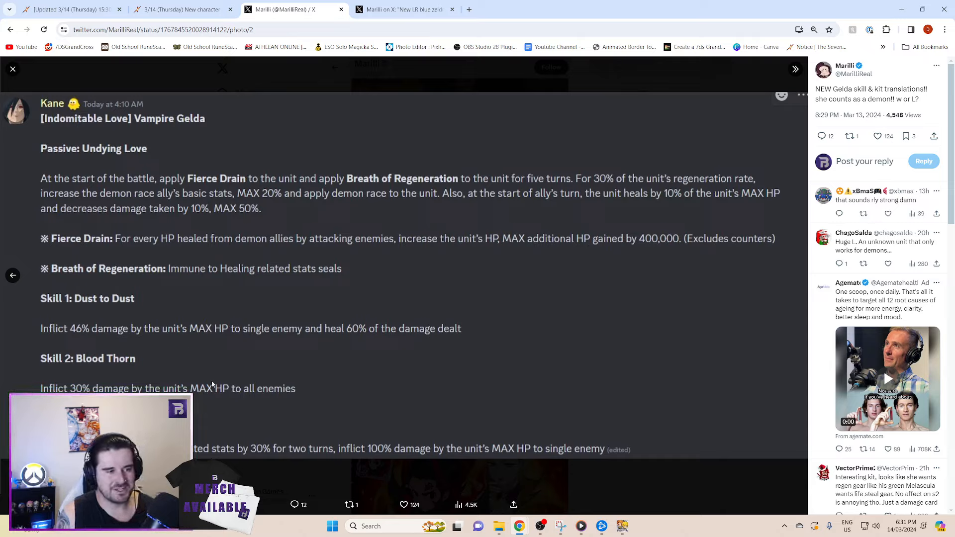
pyautogui.moveTo(264, 382)
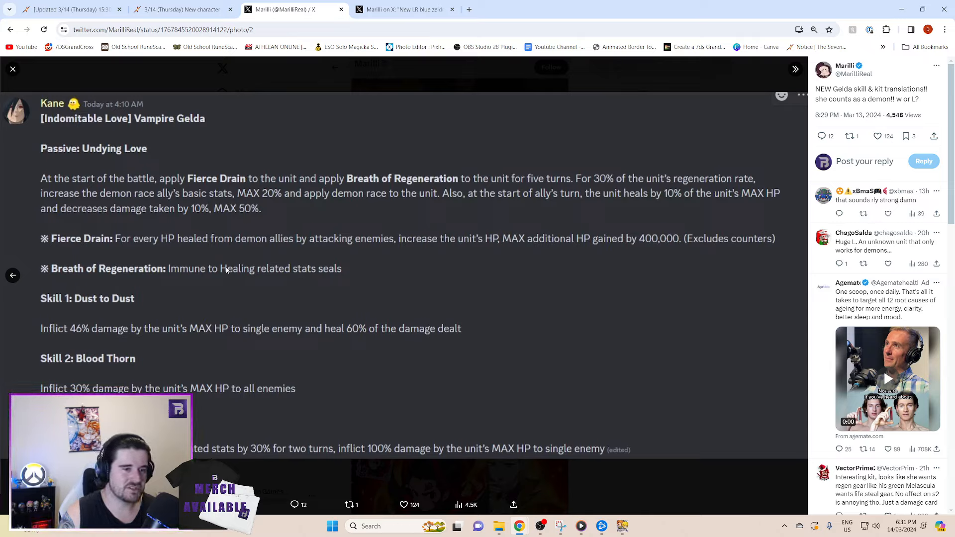
pyautogui.moveTo(317, 274)
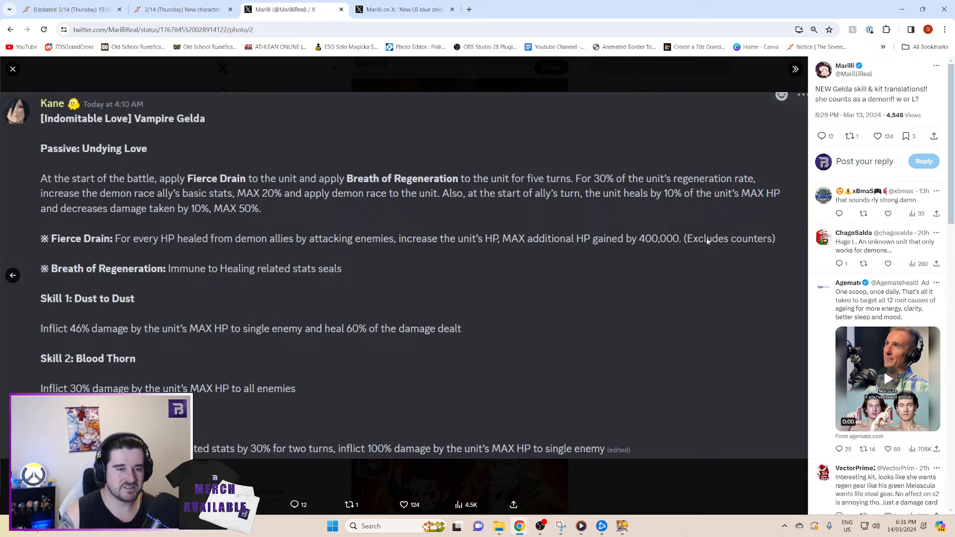
pyautogui.moveTo(148, 336)
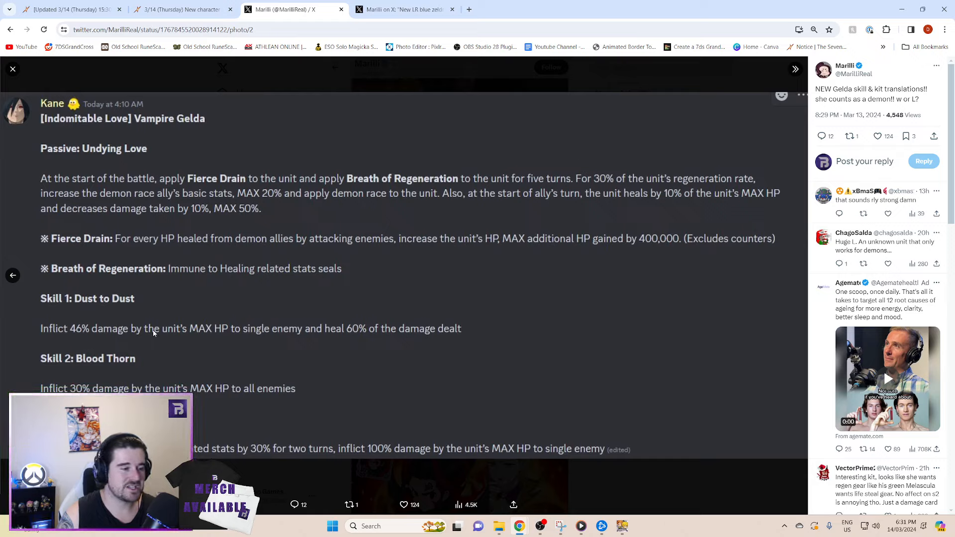
pyautogui.moveTo(258, 334)
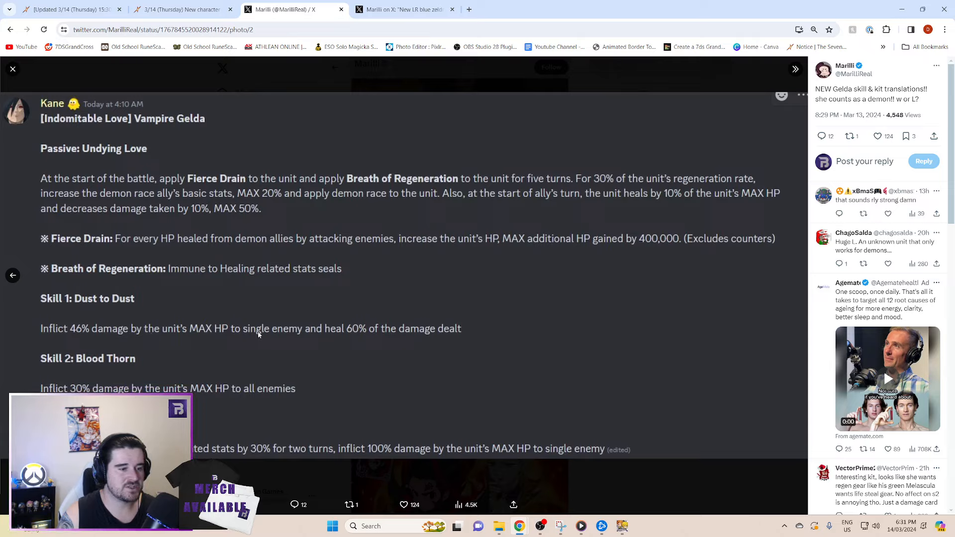
pyautogui.moveTo(468, 319)
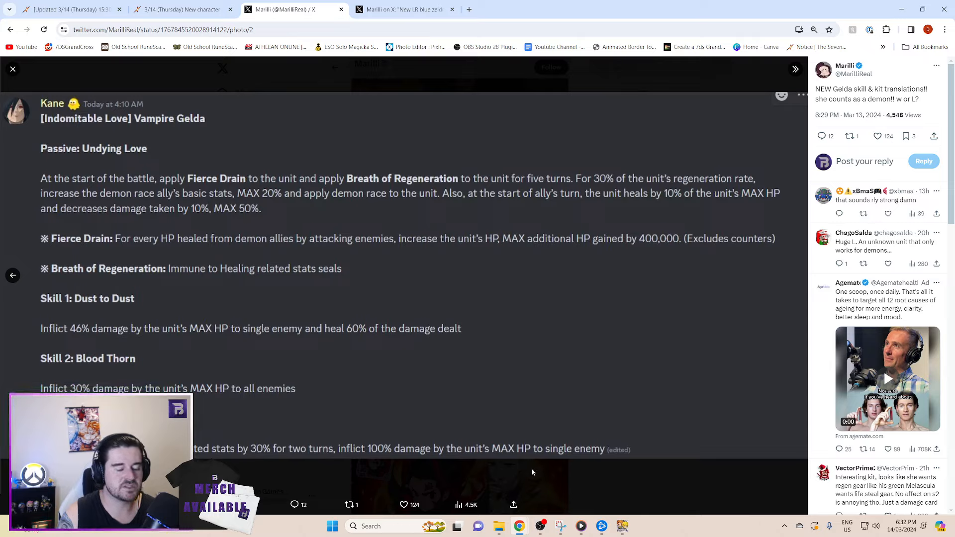
pyautogui.moveTo(311, 426)
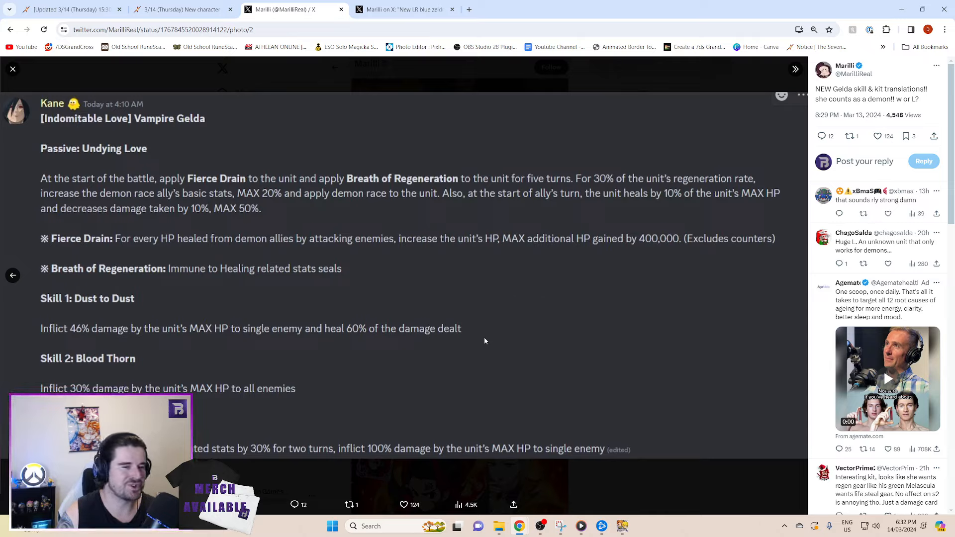
pyautogui.moveTo(136, 372)
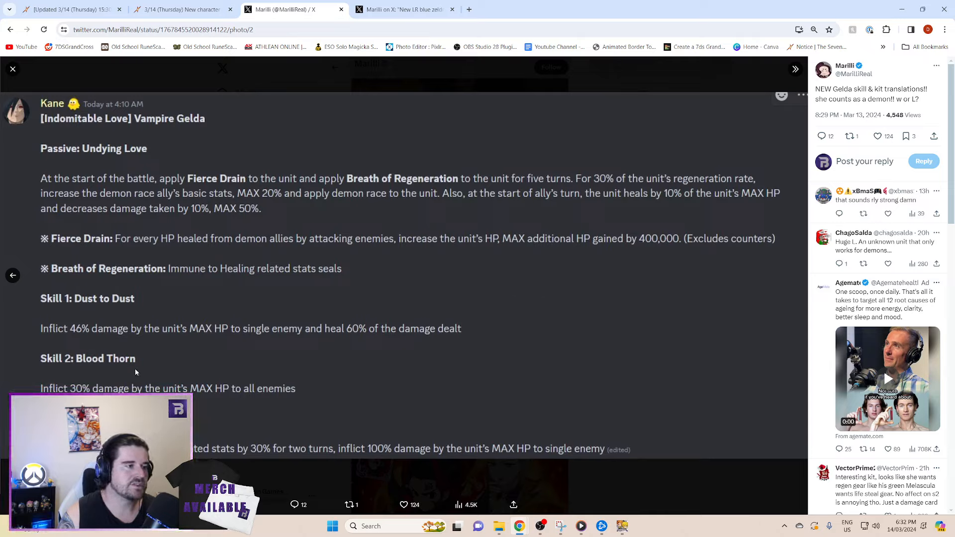
pyautogui.moveTo(465, 217)
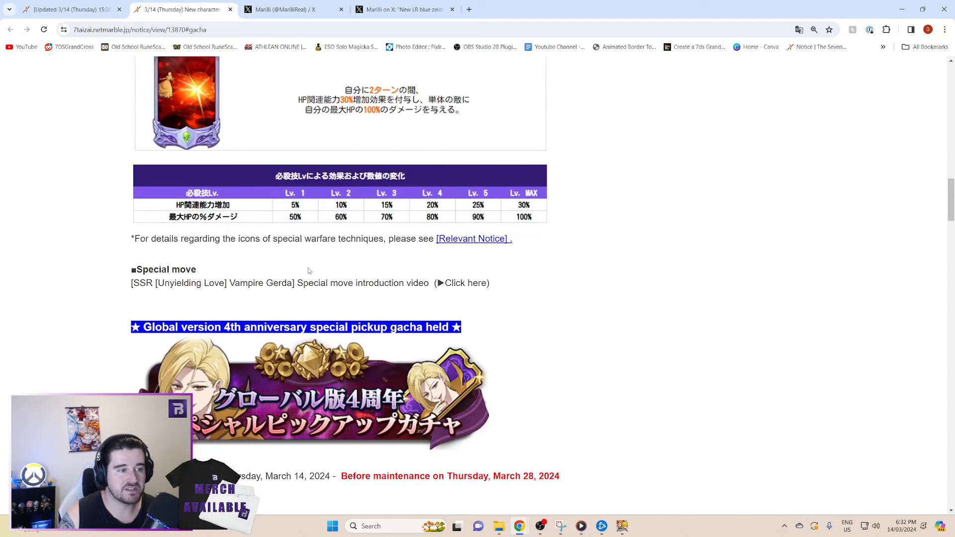
# - Read through Vampire Gerda's skill tables and open her special move introduction video link
pyautogui.scroll(-3)
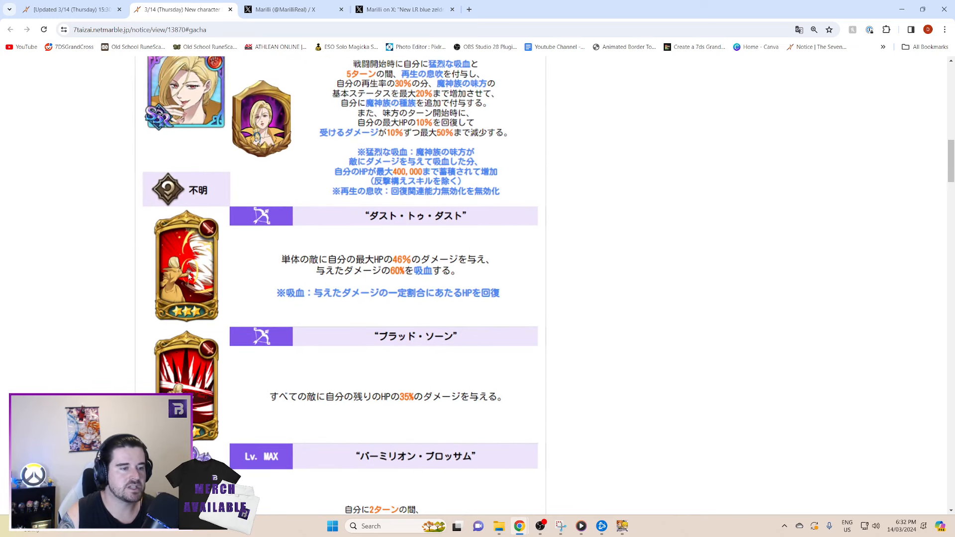
pyautogui.scroll(-3)
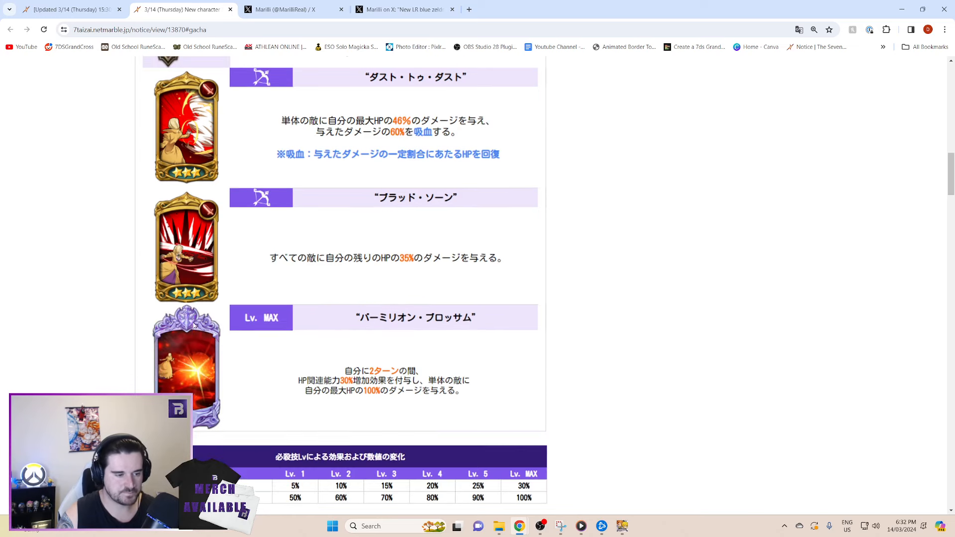
pyautogui.scroll(-3)
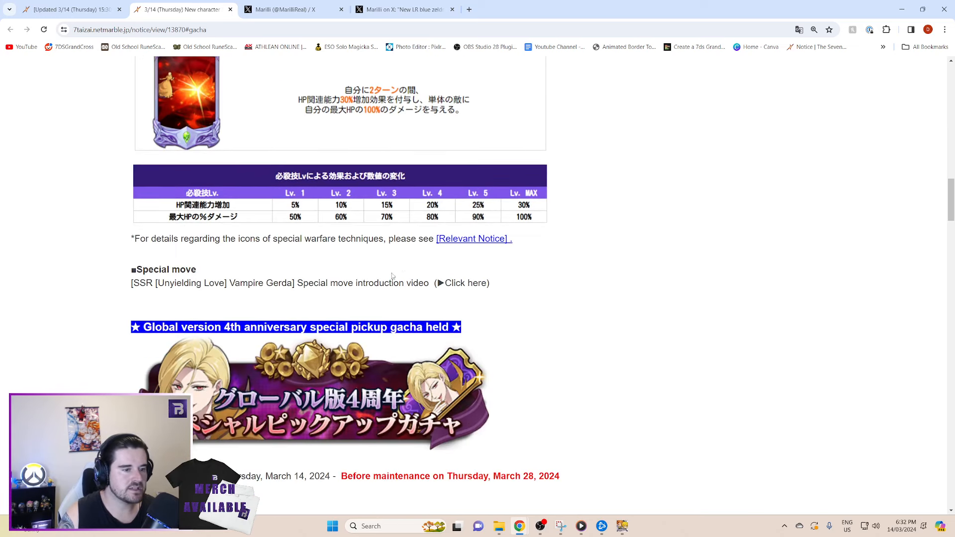
pyautogui.moveTo(464, 286)
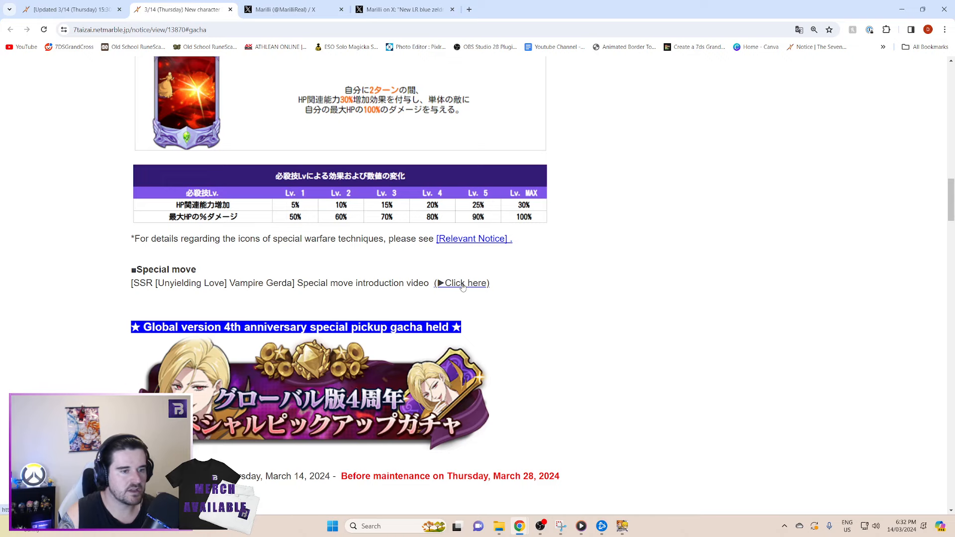
pyautogui.click(464, 283)
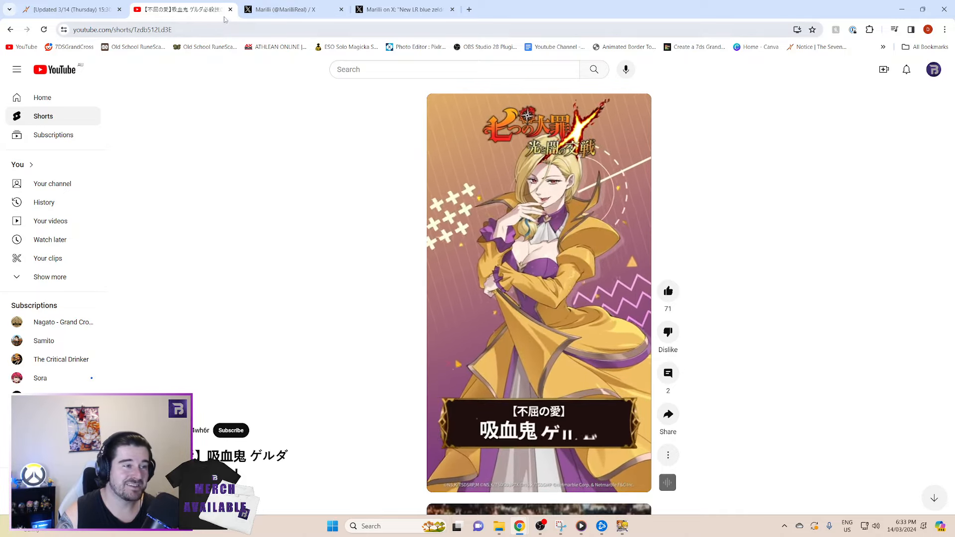
# - Leave the Vampire Gelda YouTube Short and return to the Netmarble new-character notice
pyautogui.click(183, 9)
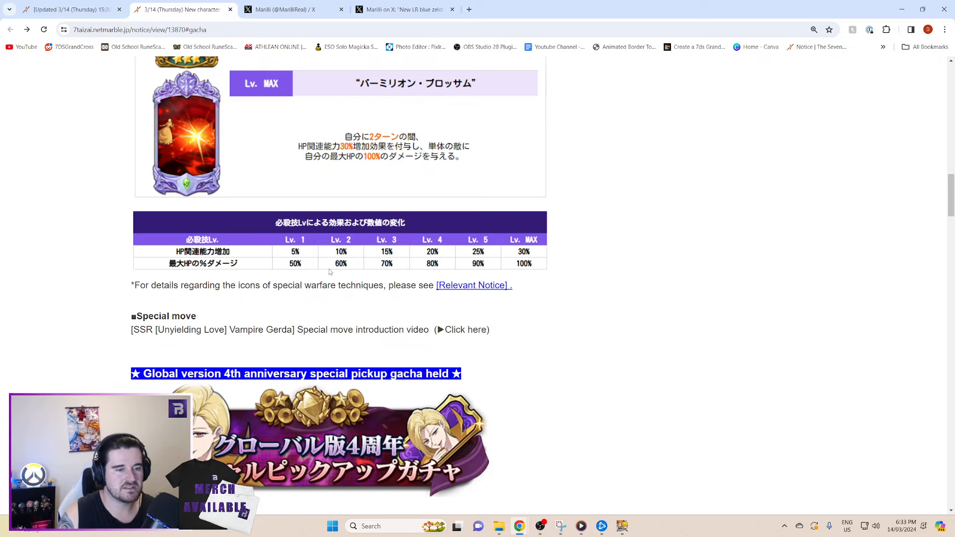
# - Read past the event period and price tables to the main lineup with Gerda at 0.5%
pyautogui.click(279, 8)
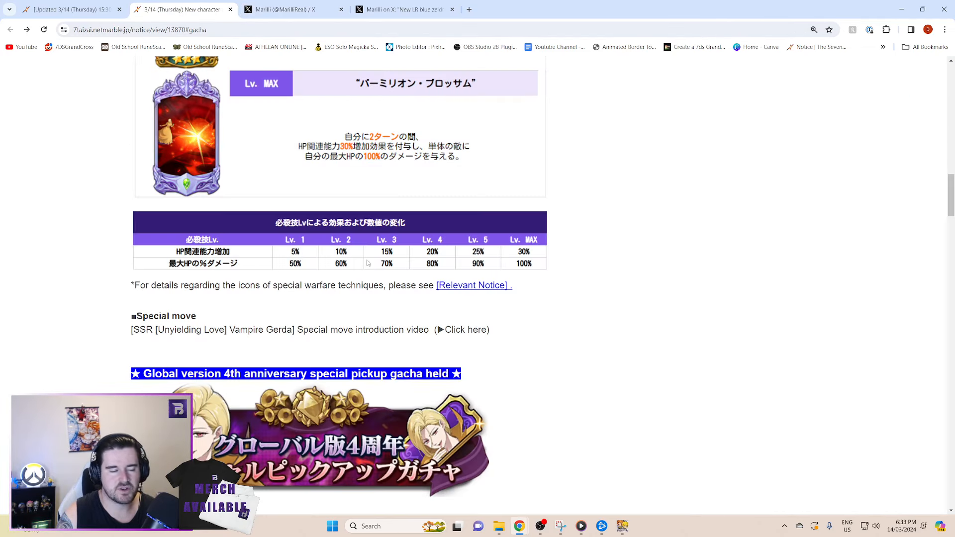
pyautogui.scroll(-3)
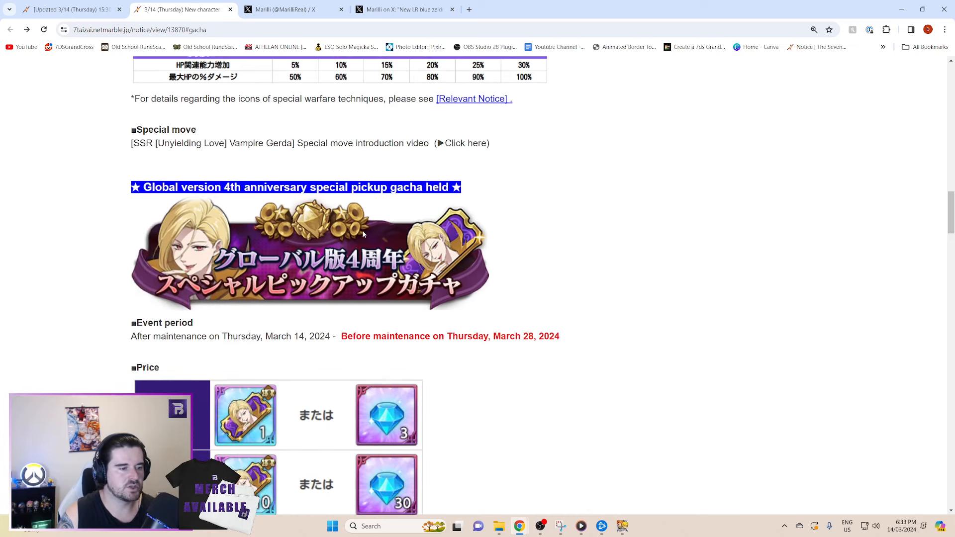
pyautogui.scroll(-3)
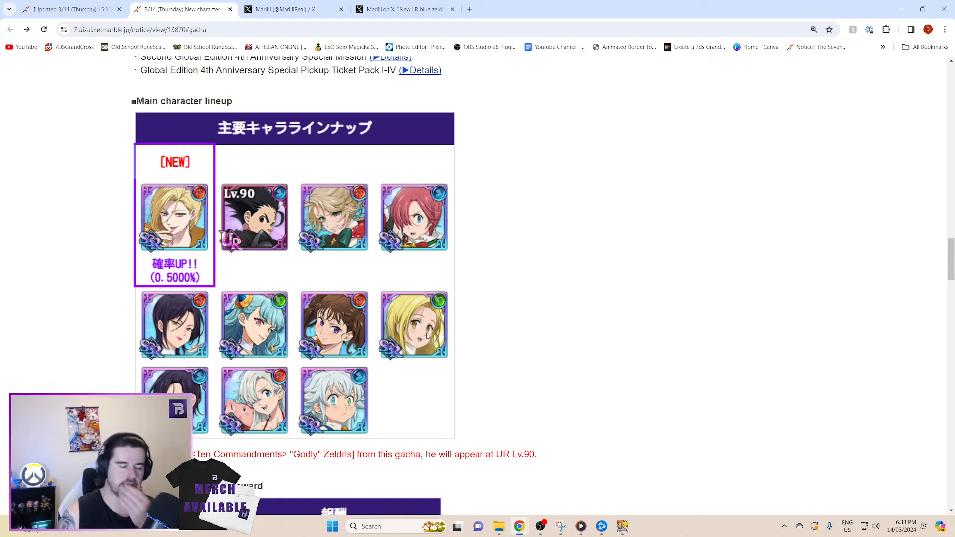
pyautogui.moveTo(444, 233)
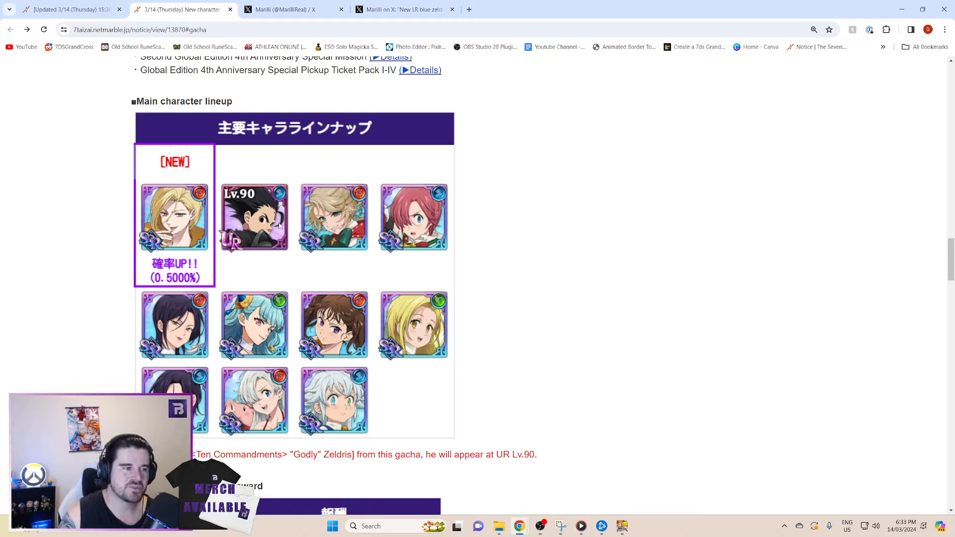
pyautogui.moveTo(310, 214)
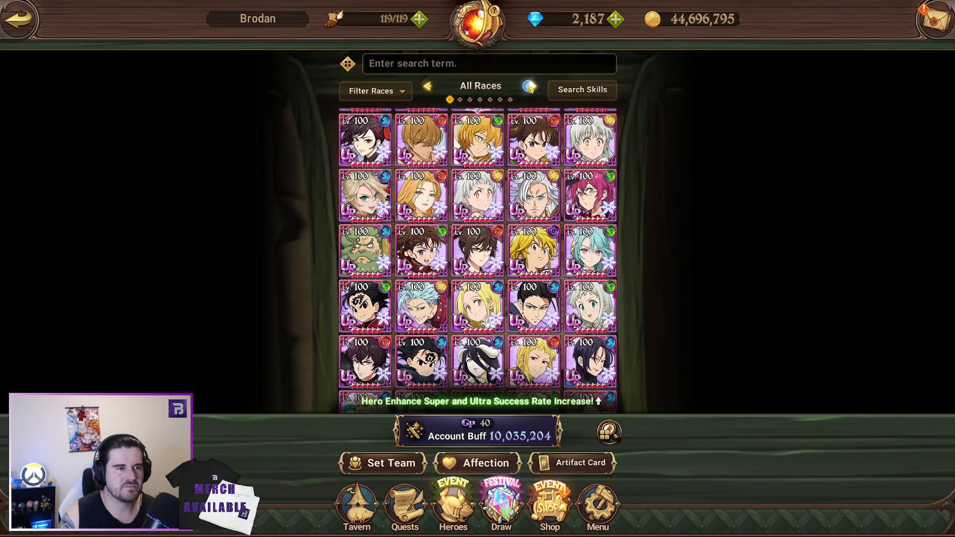
pyautogui.click(529, 86)
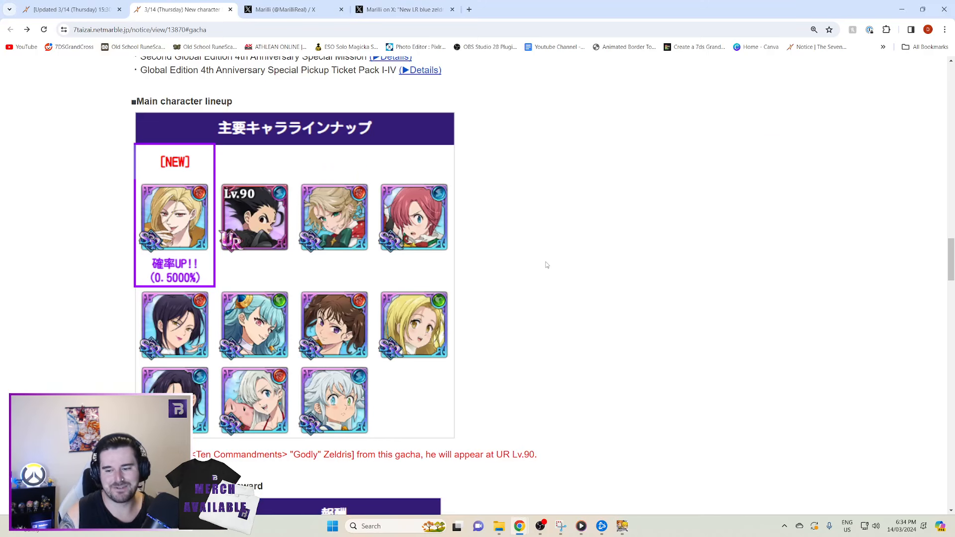
pyautogui.moveTo(445, 367)
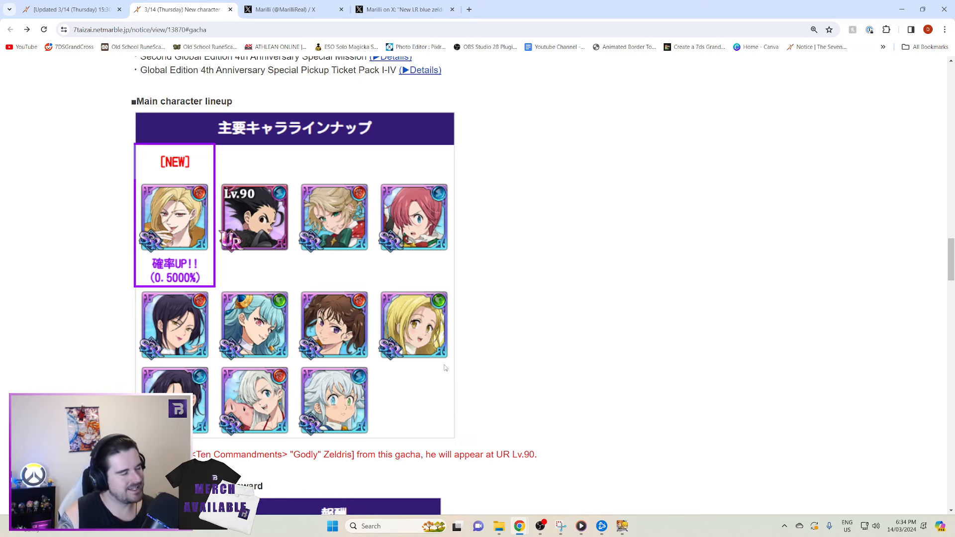
pyautogui.moveTo(327, 330)
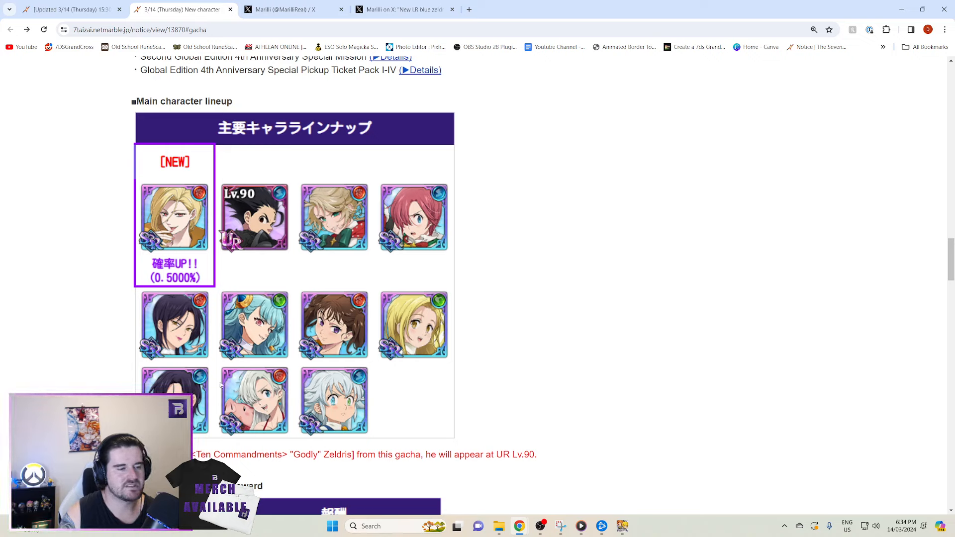
pyautogui.moveTo(334, 375)
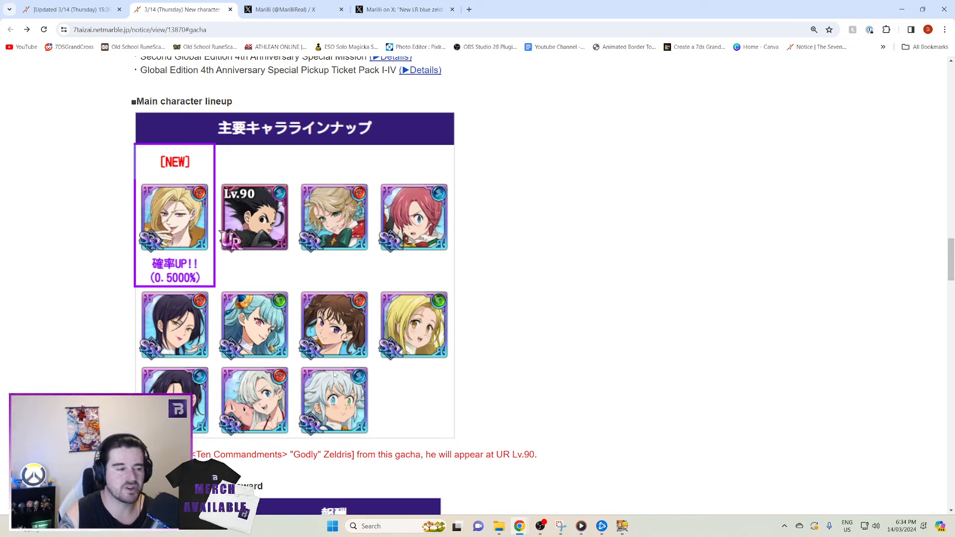
pyautogui.moveTo(343, 282)
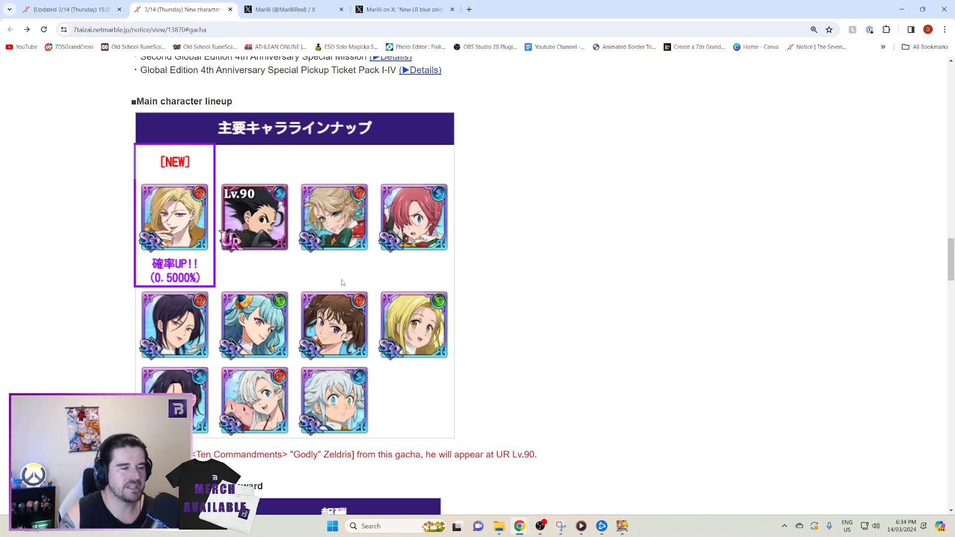
pyautogui.moveTo(187, 248)
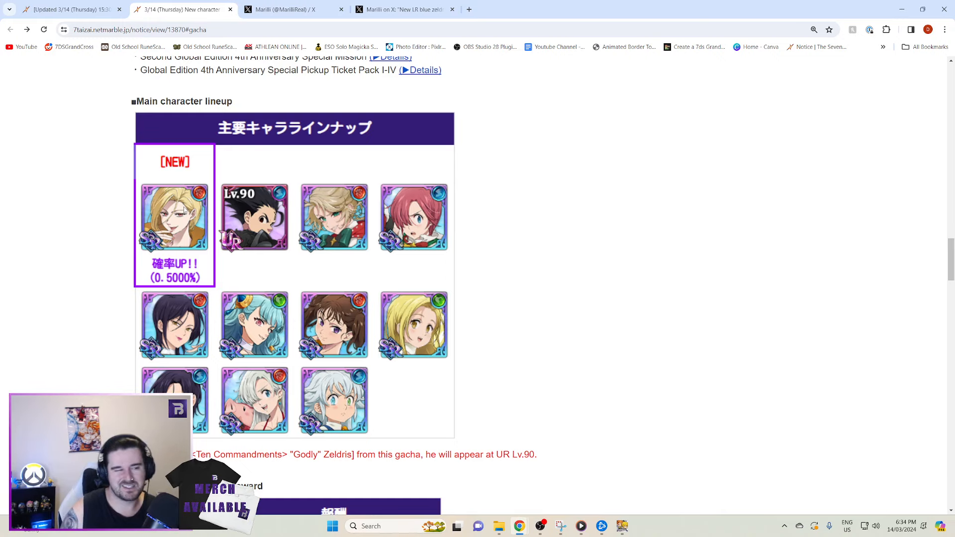
# - Read past the Mileage achievement rewards and Notes to the 2nd pickup gacha banner
pyautogui.scroll(3)
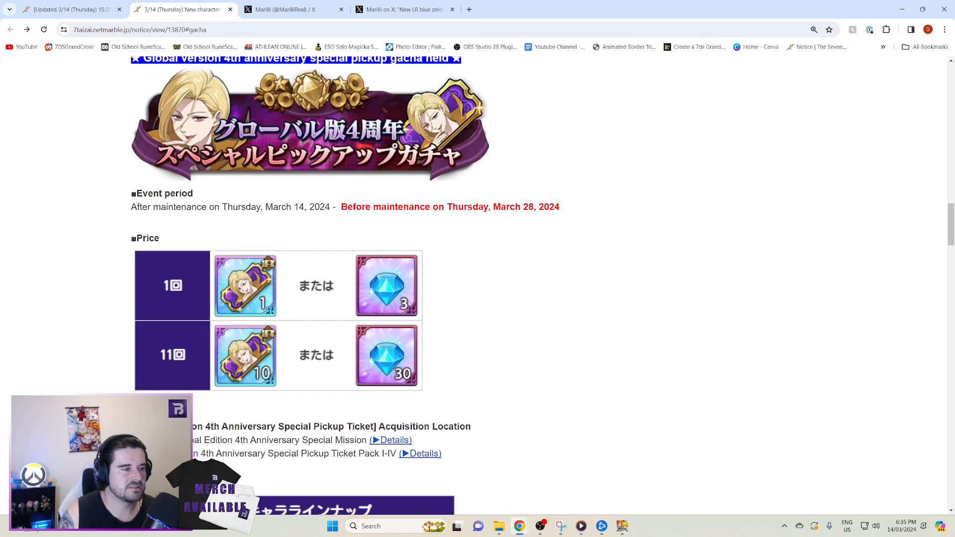
pyautogui.scroll(-3)
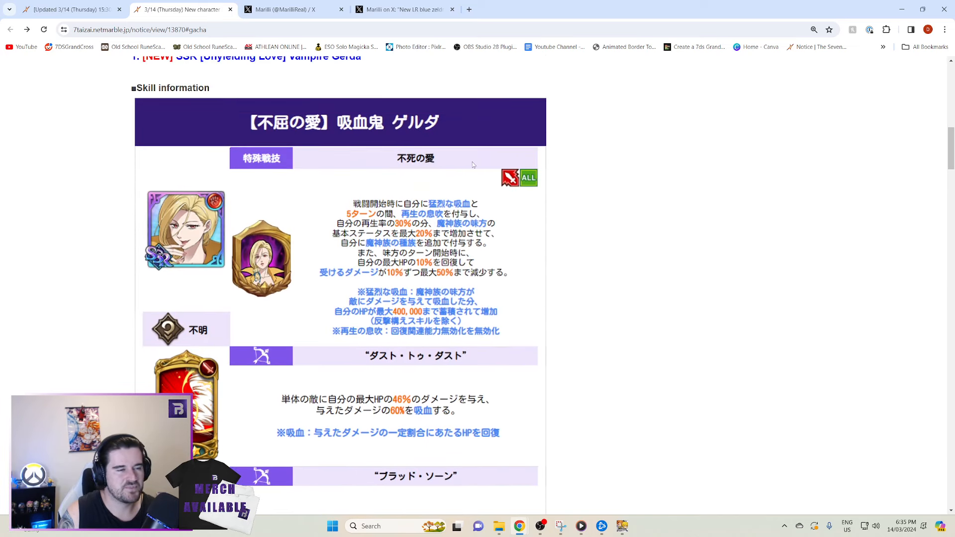
pyautogui.scroll(-3)
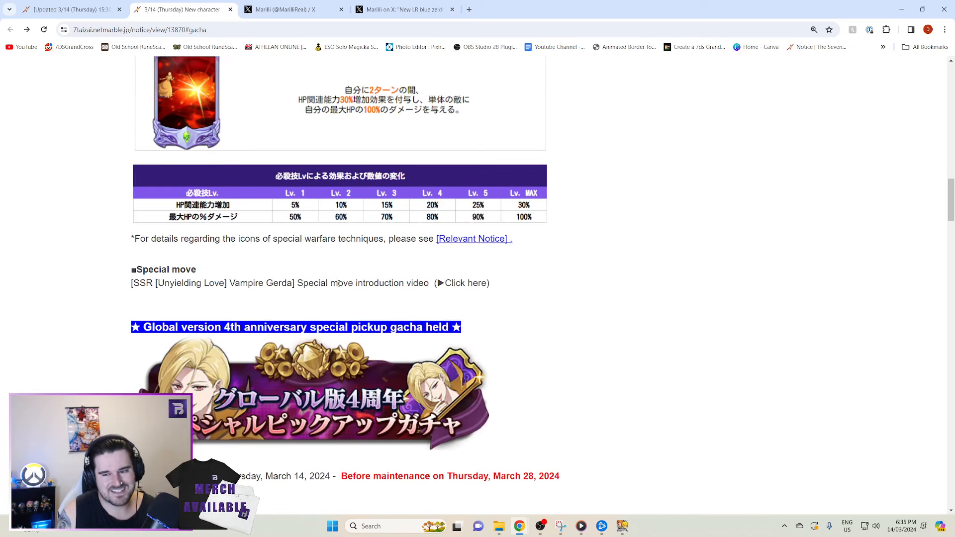
pyautogui.scroll(-3)
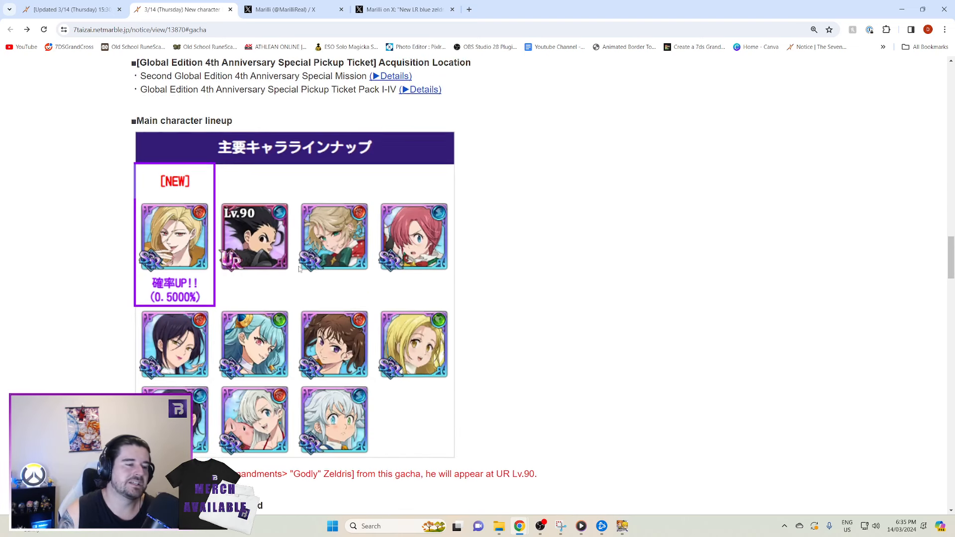
pyautogui.scroll(-3)
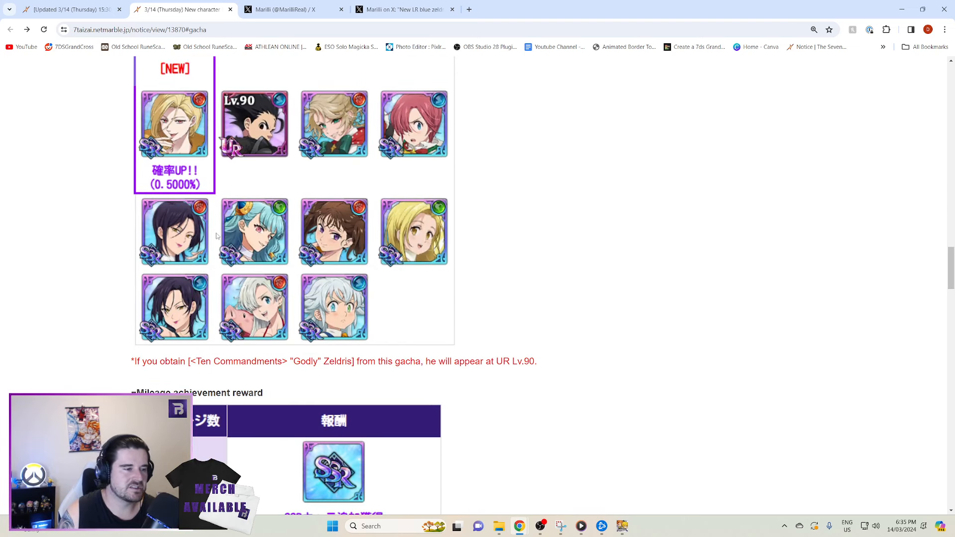
pyautogui.moveTo(374, 164)
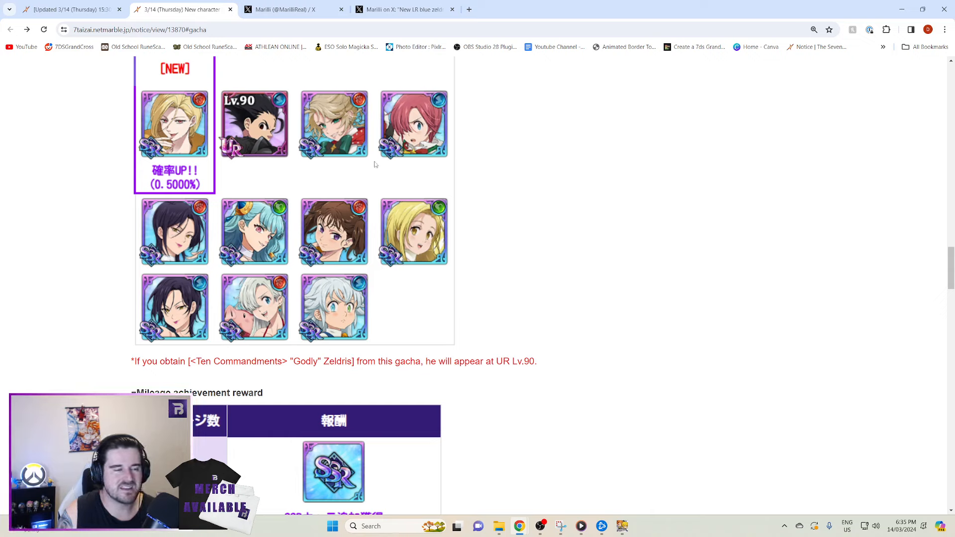
pyautogui.moveTo(278, 135)
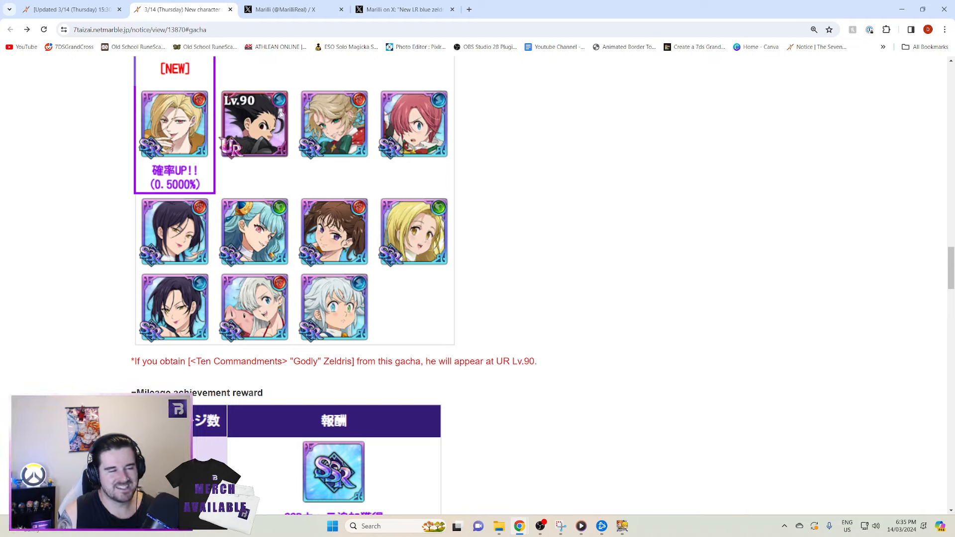
pyautogui.moveTo(331, 70)
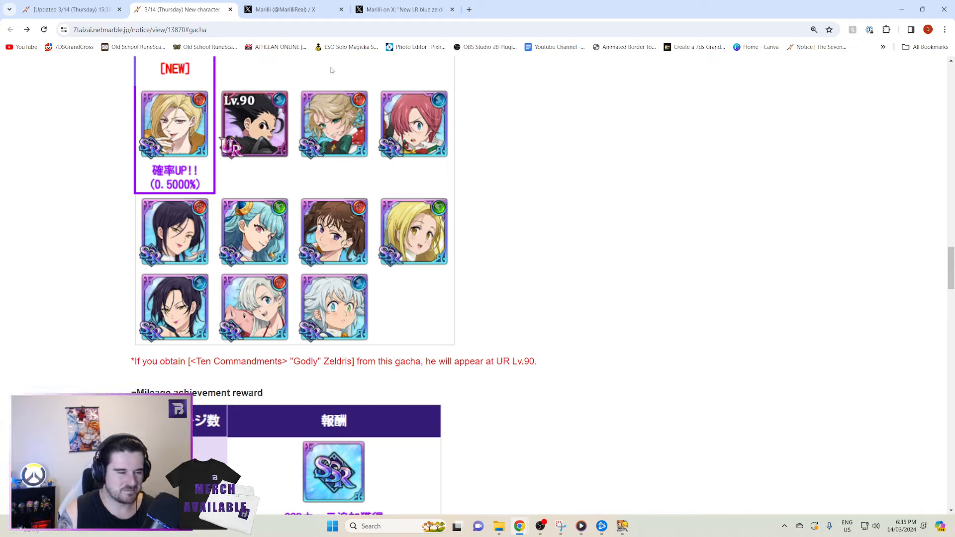
pyautogui.scroll(-3)
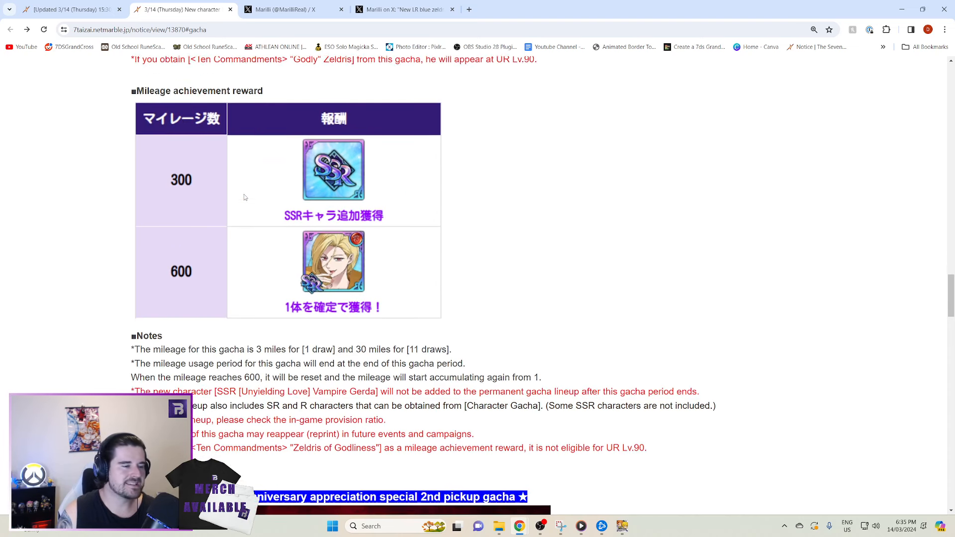
pyautogui.scroll(-3)
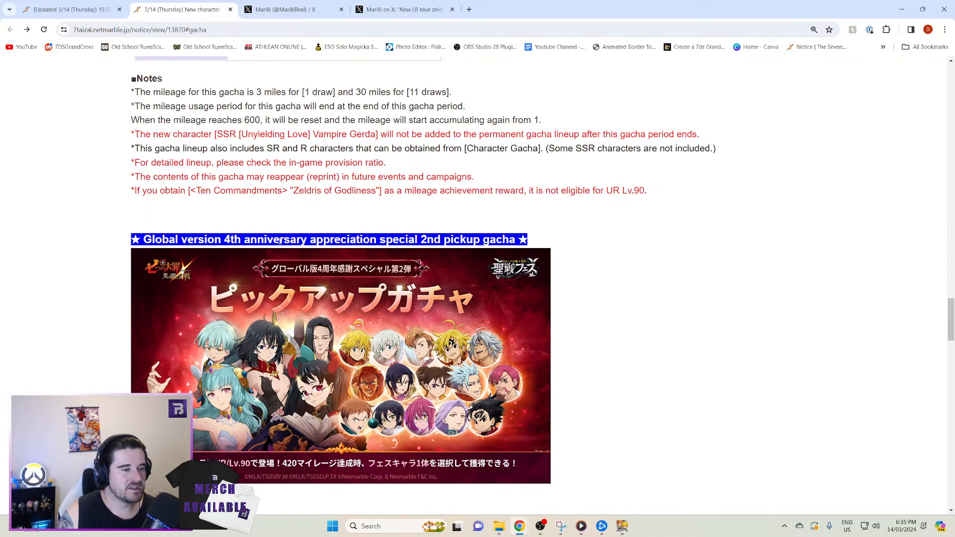
# - Read through the 2nd pickup event details and ticket sources to the UR Lv.90 lineup grid
pyautogui.scroll(-3)
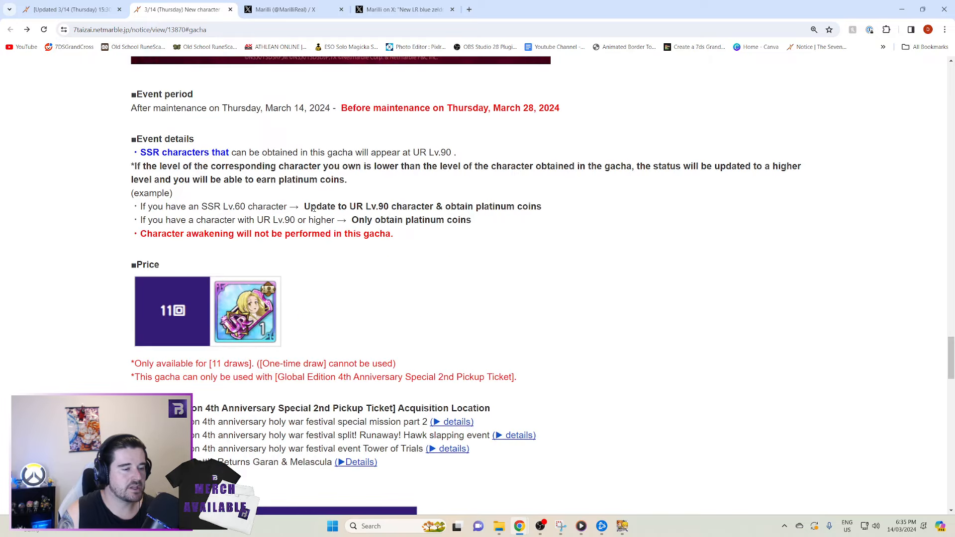
pyautogui.scroll(-3)
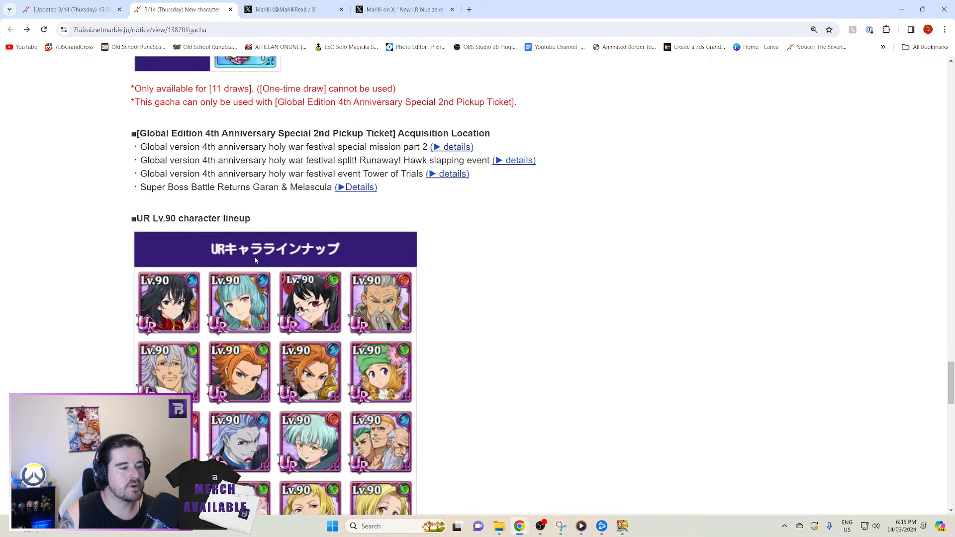
pyautogui.scroll(-3)
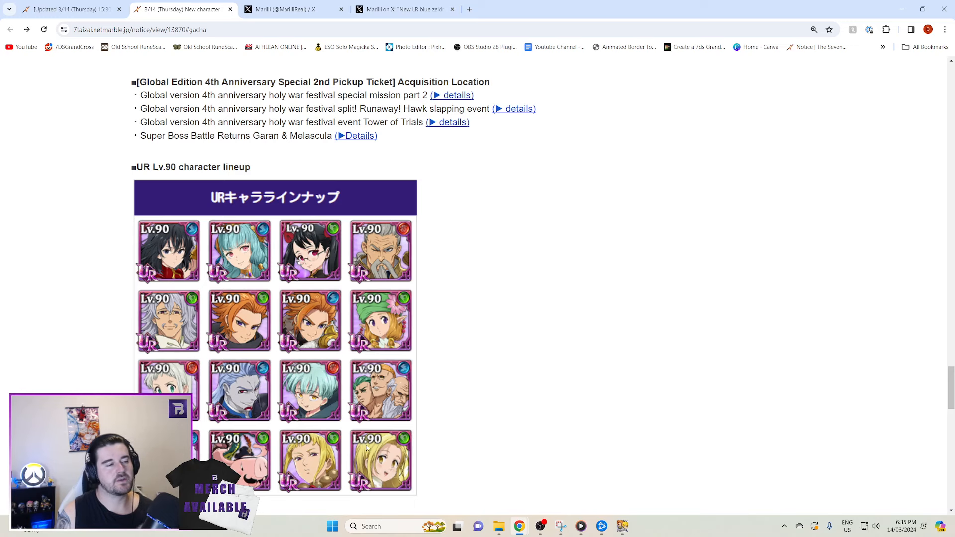
pyautogui.scroll(3)
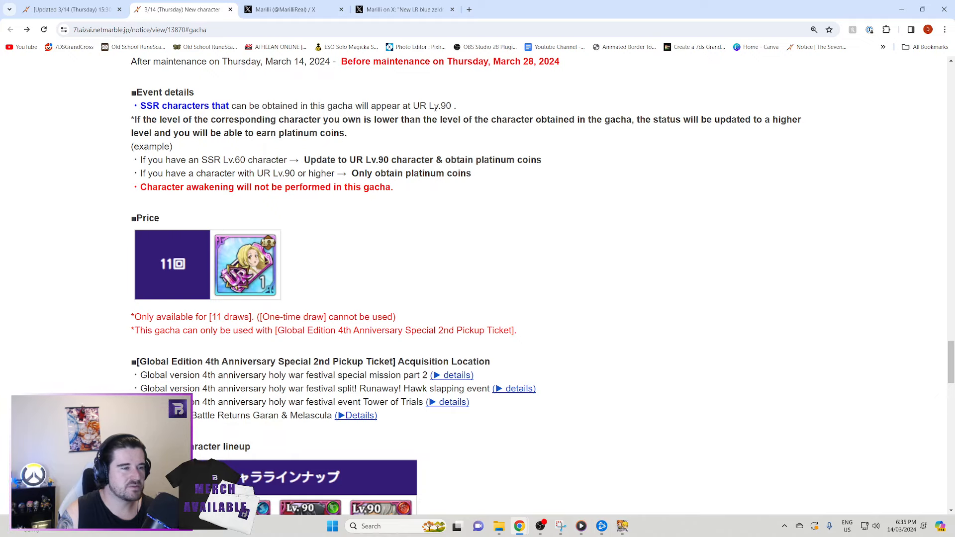
pyautogui.scroll(3)
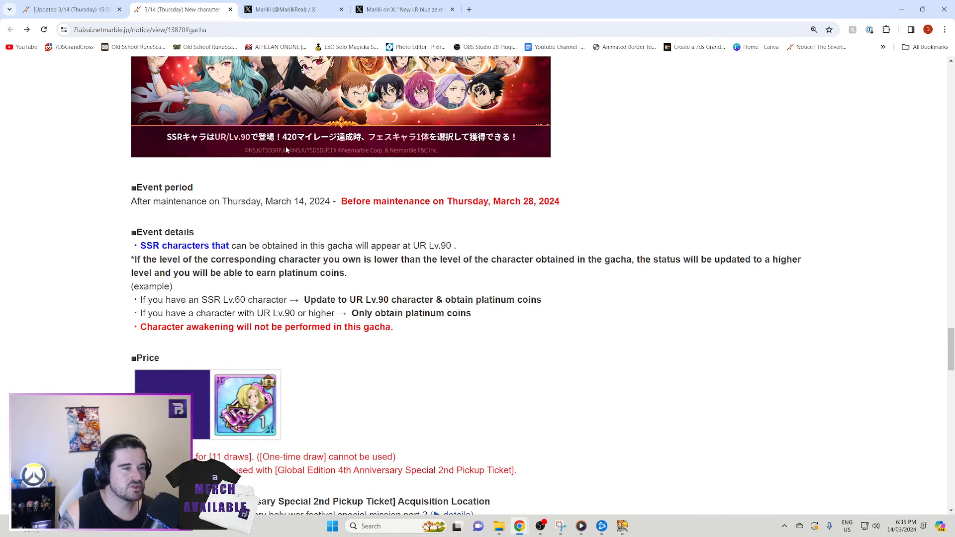
pyautogui.scroll(-3)
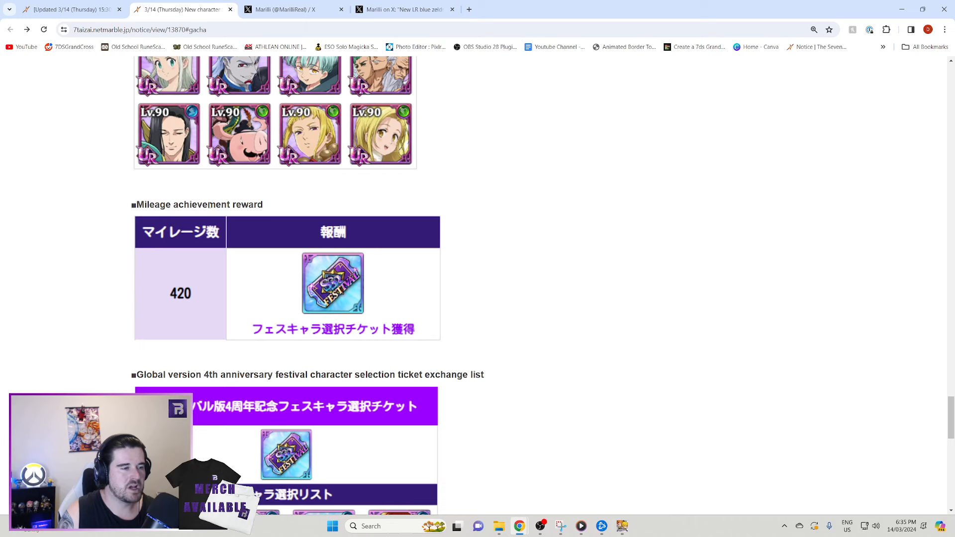
pyautogui.scroll(-3)
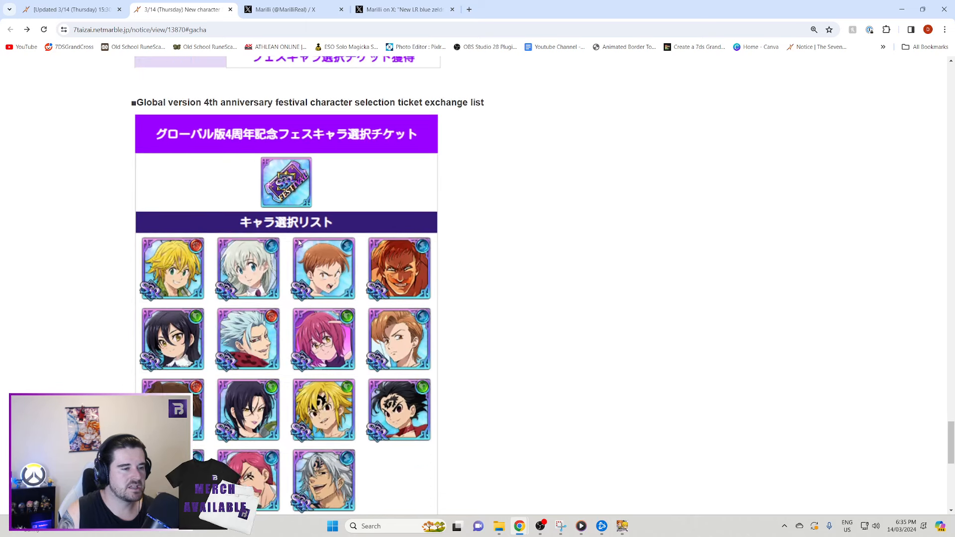
pyautogui.scroll(-3)
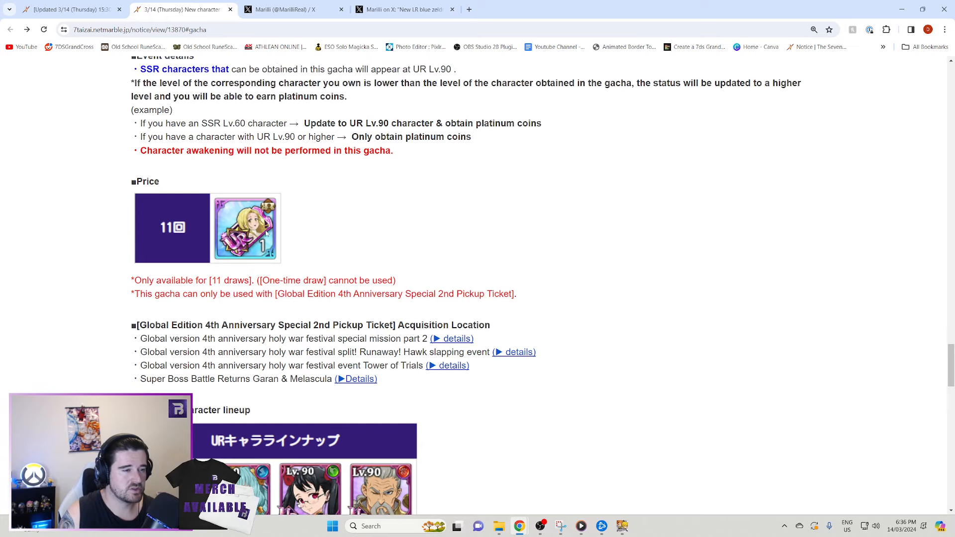
pyautogui.scroll(-3)
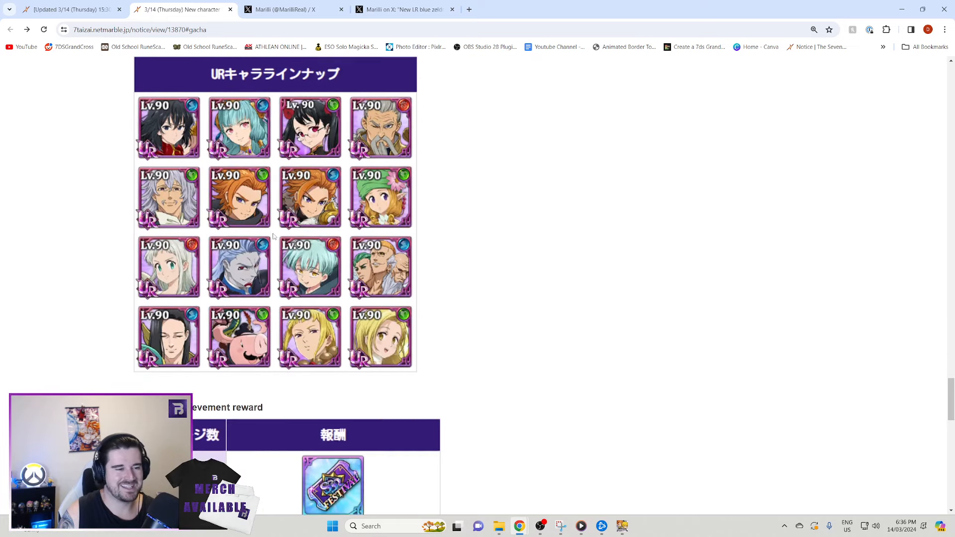
pyautogui.scroll(-3)
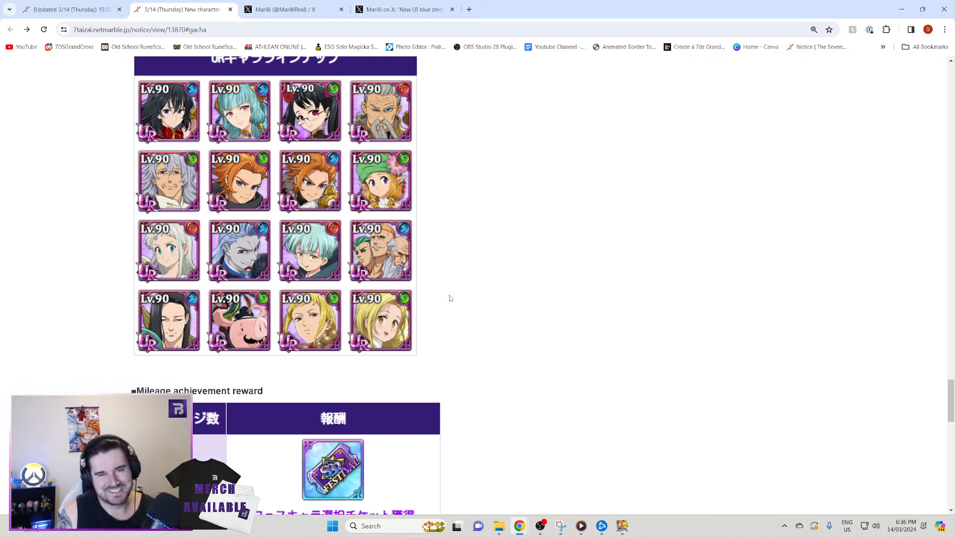
# - Reach the festival character selection list and its March 28 ticket usage deadline
pyautogui.scroll(-3)
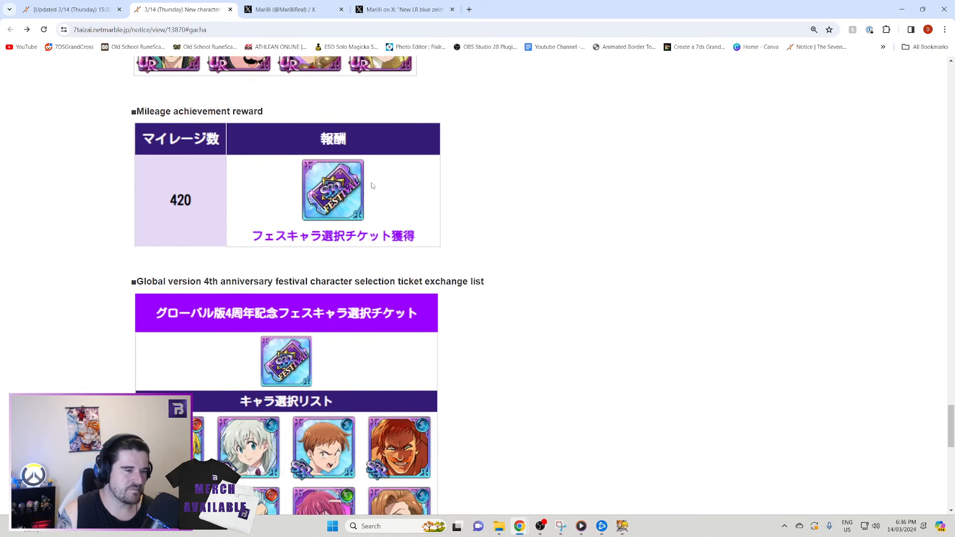
pyautogui.scroll(-3)
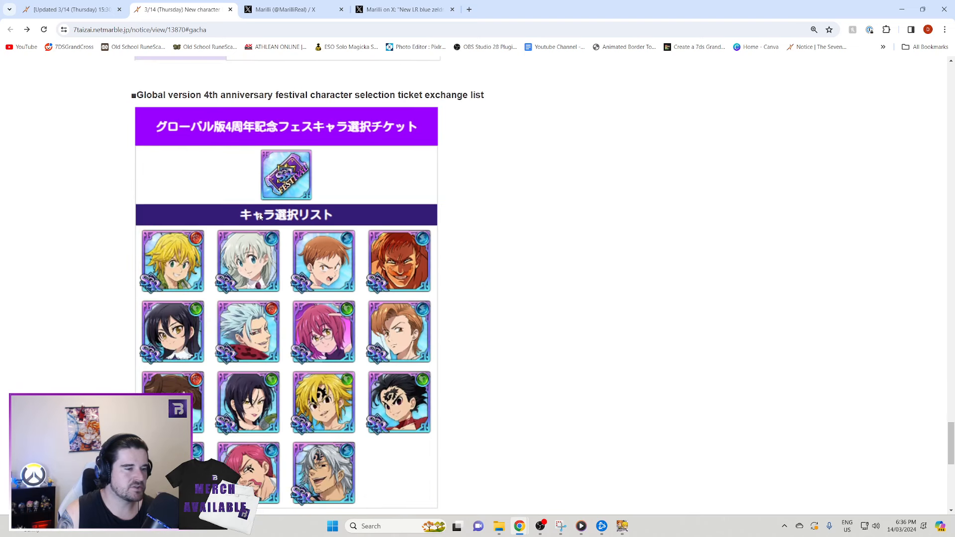
pyautogui.scroll(-3)
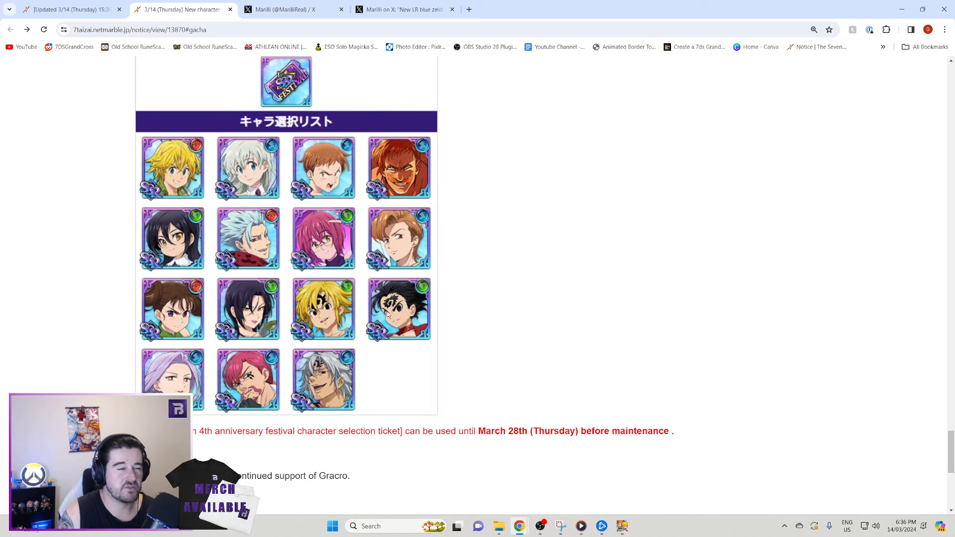
pyautogui.moveTo(424, 170)
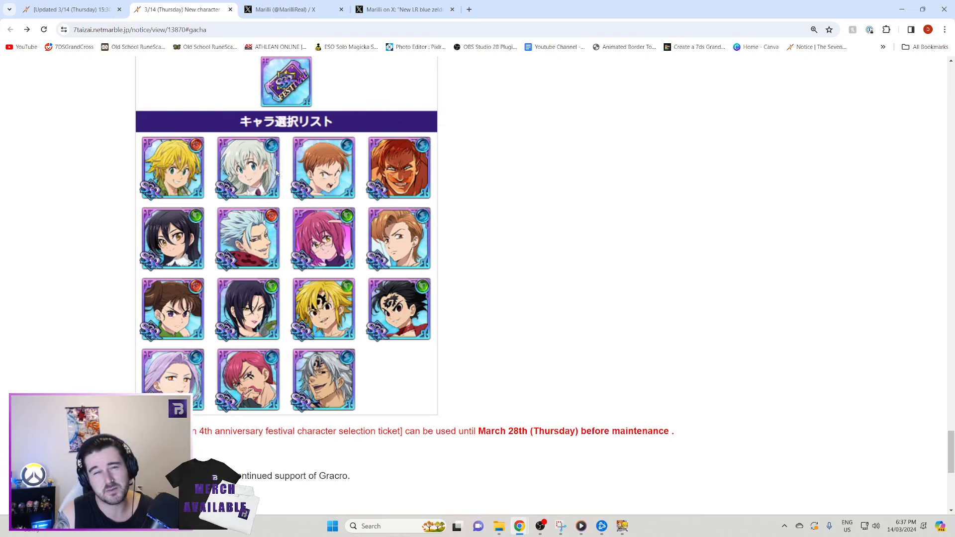
# - Scroll the 3/14 update notice to the Ten Commandments 'Godly' Zeldris LR evolution release
pyautogui.scroll(-3)
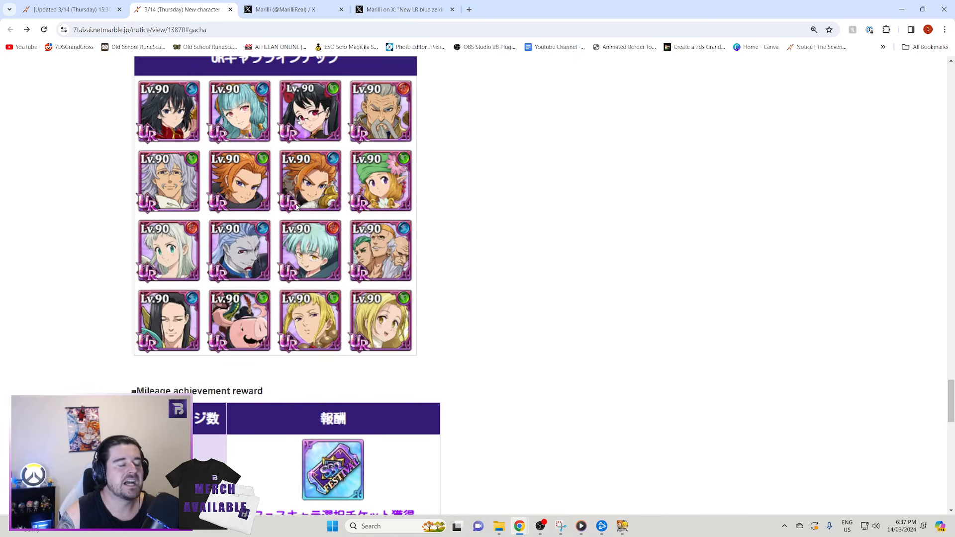
pyautogui.scroll(-3)
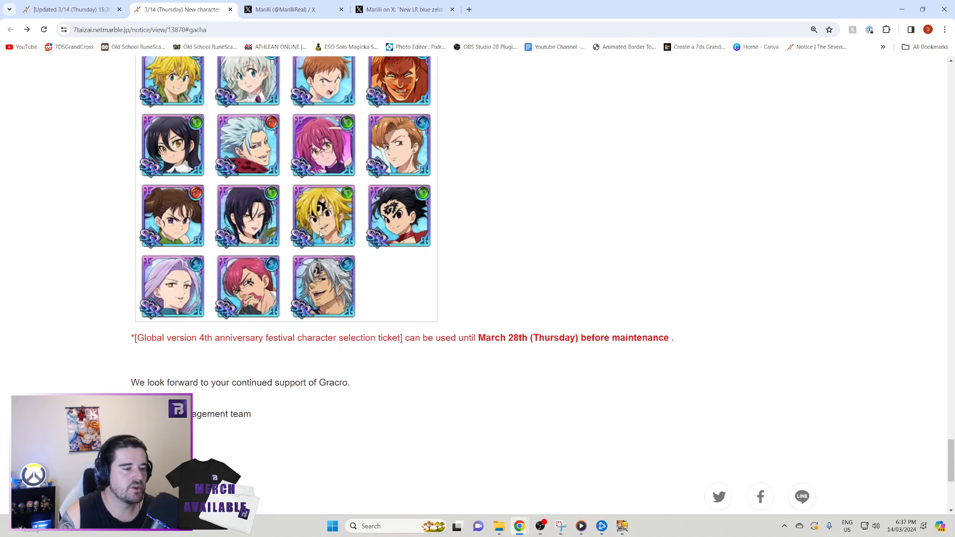
pyautogui.scroll(3)
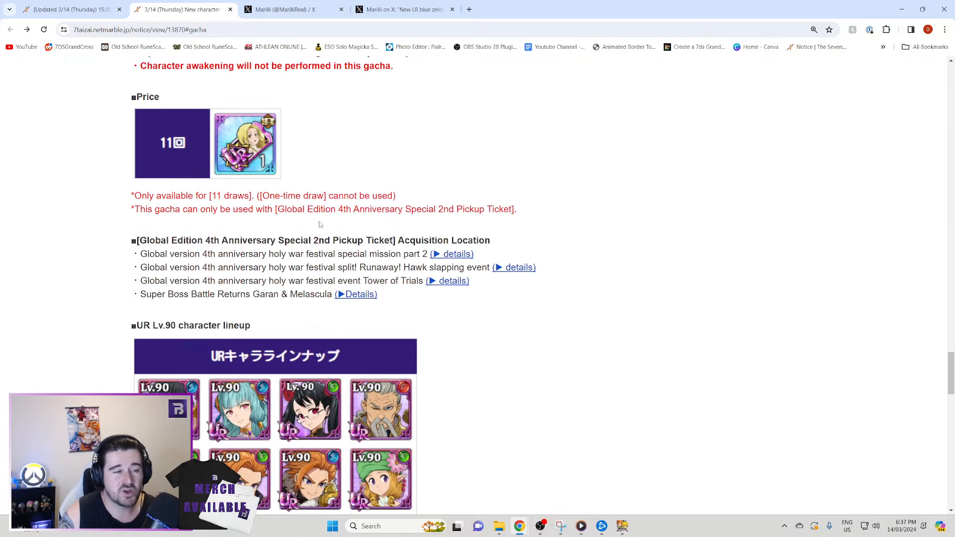
pyautogui.scroll(-3)
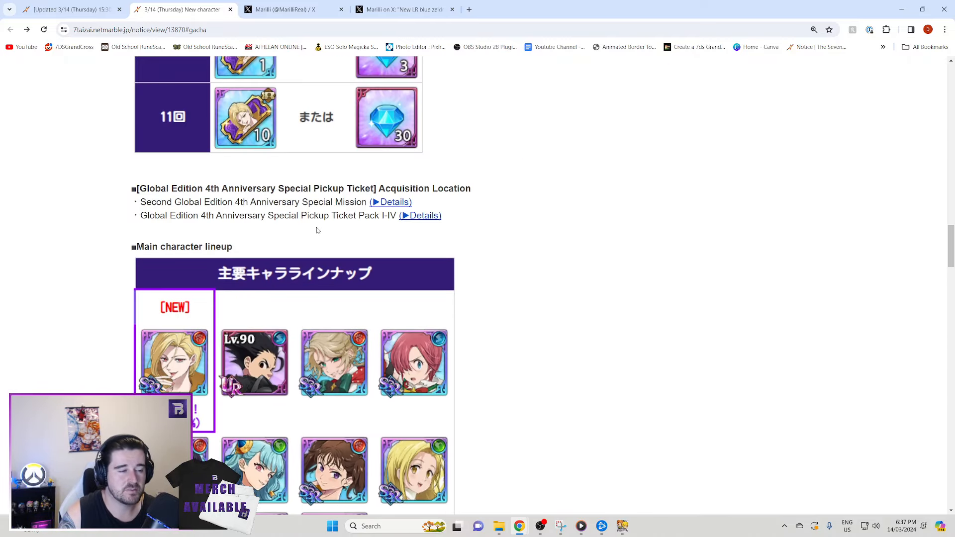
pyautogui.scroll(-3)
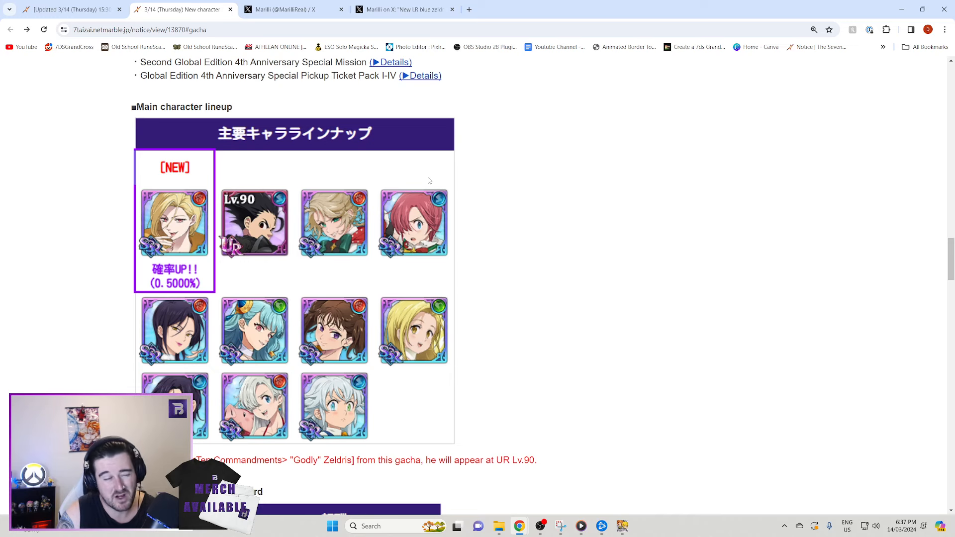
pyautogui.scroll(-3)
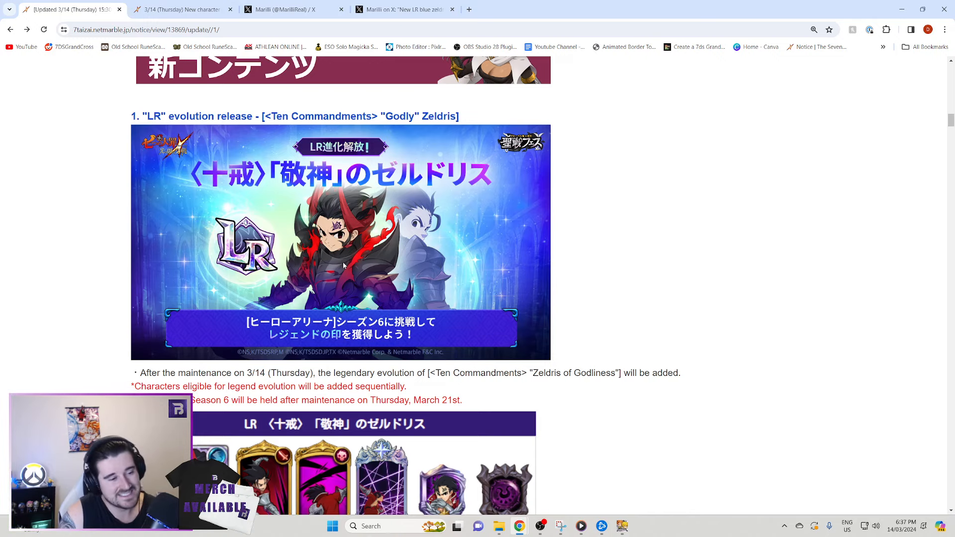
# - Scroll through Godly Zeldris's LR evolution section and bring up the translated Zeldris post
pyautogui.scroll(-3)
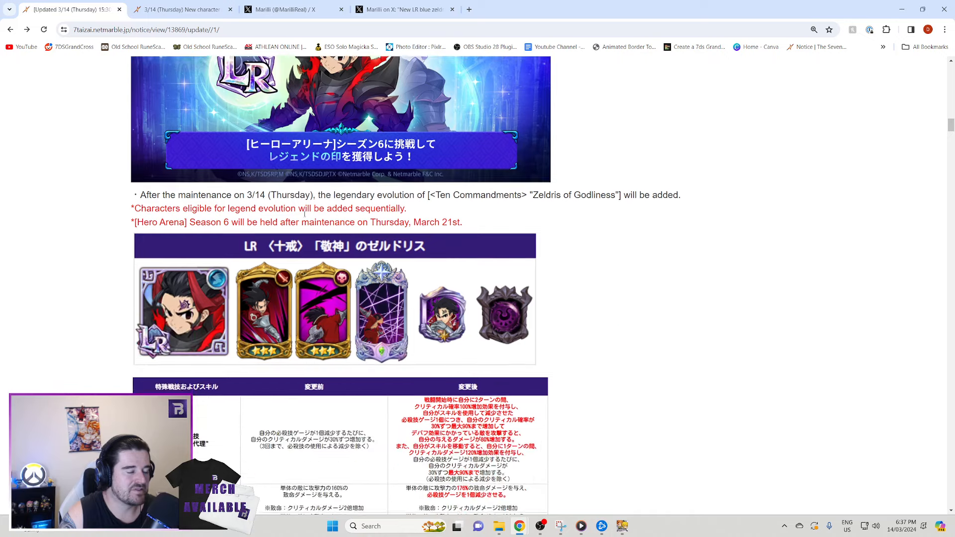
pyautogui.scroll(-3)
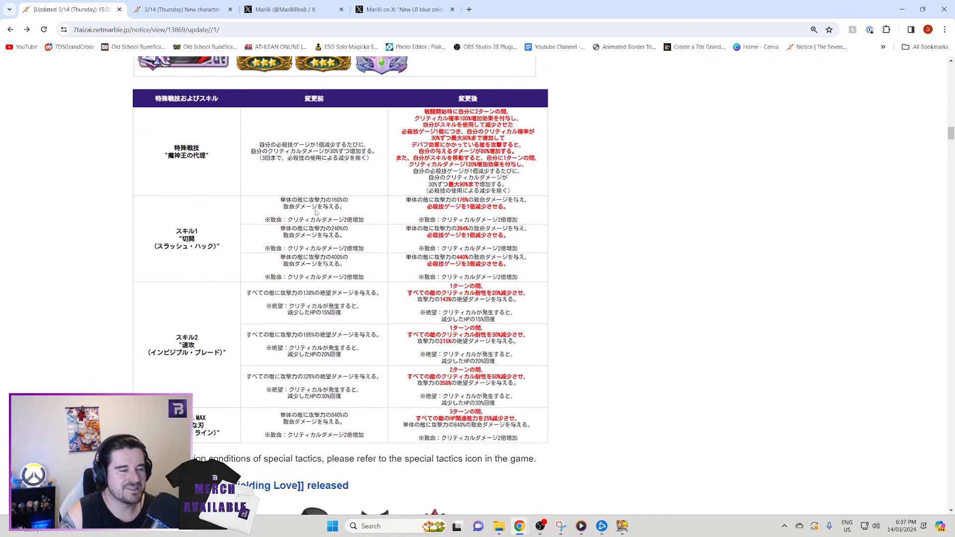
pyautogui.click(402, 9)
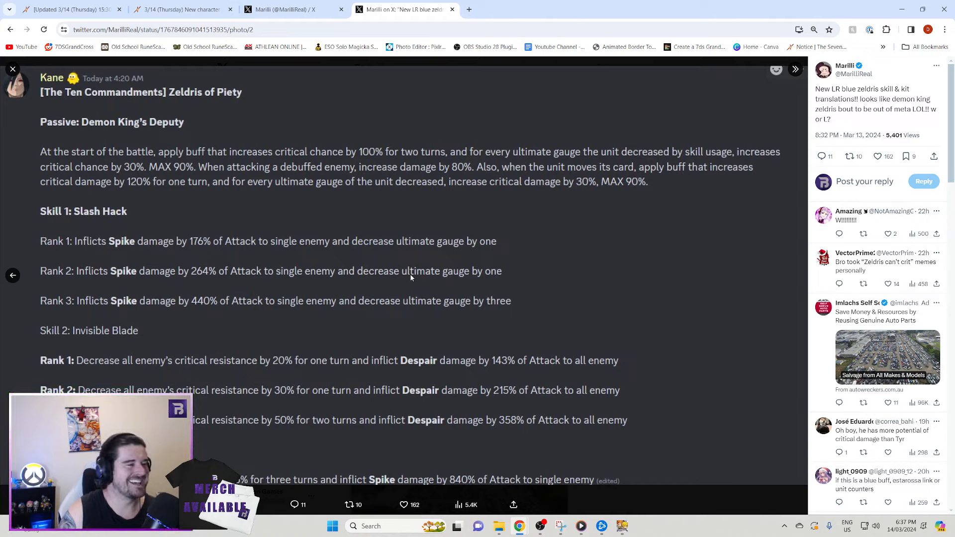
pyautogui.moveTo(92, 160)
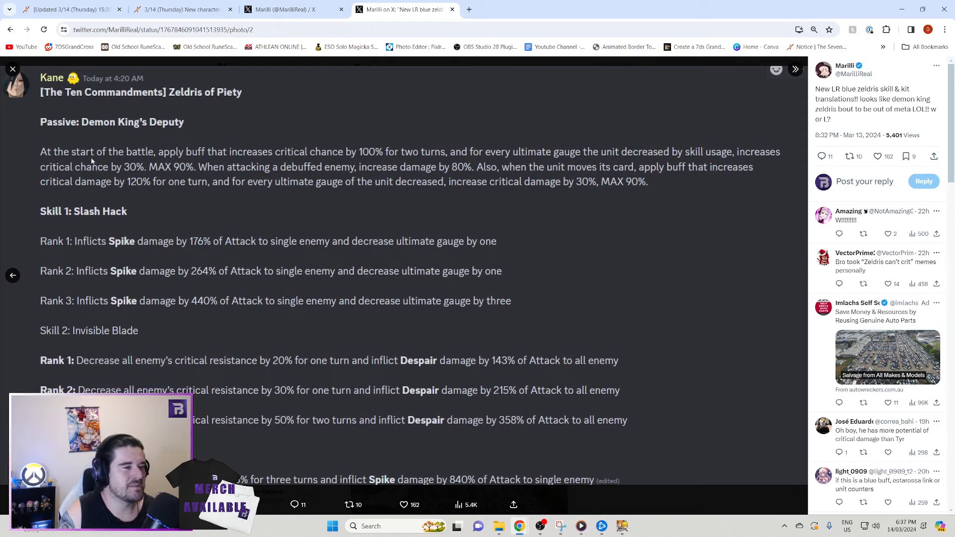
pyautogui.moveTo(339, 163)
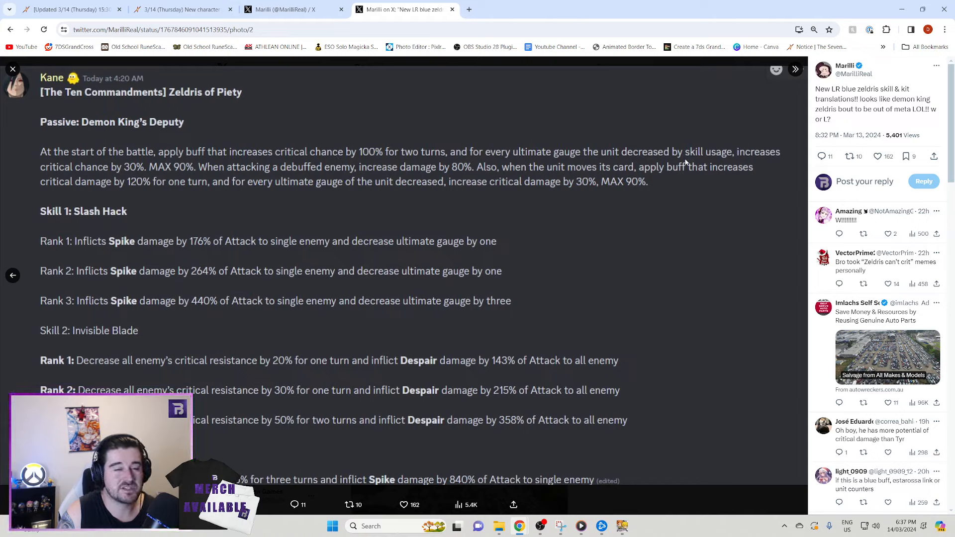
pyautogui.moveTo(201, 182)
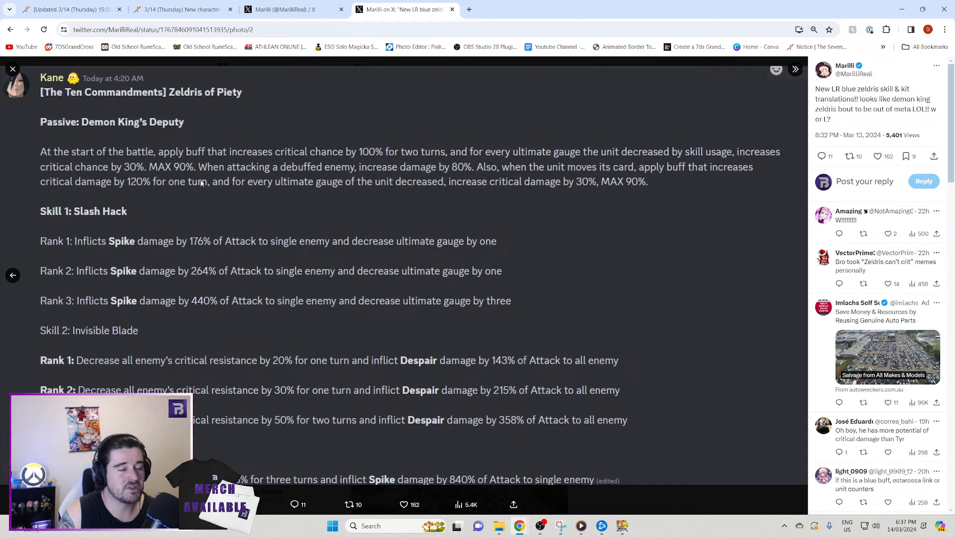
pyautogui.moveTo(466, 274)
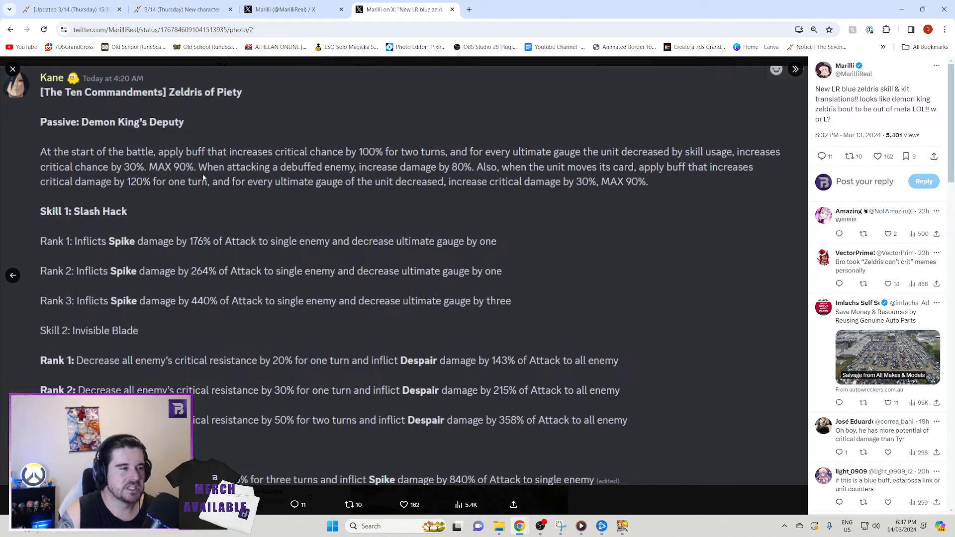
pyautogui.moveTo(377, 177)
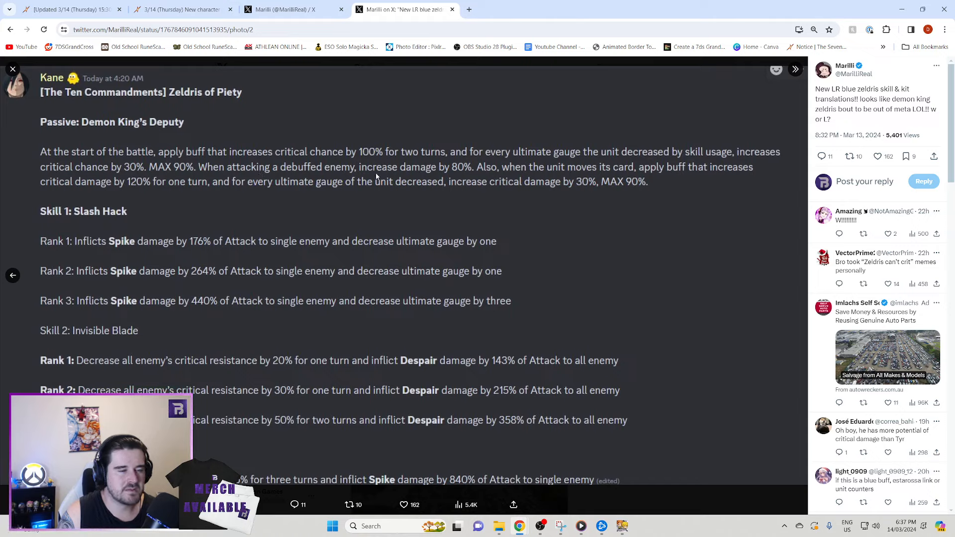
pyautogui.moveTo(487, 175)
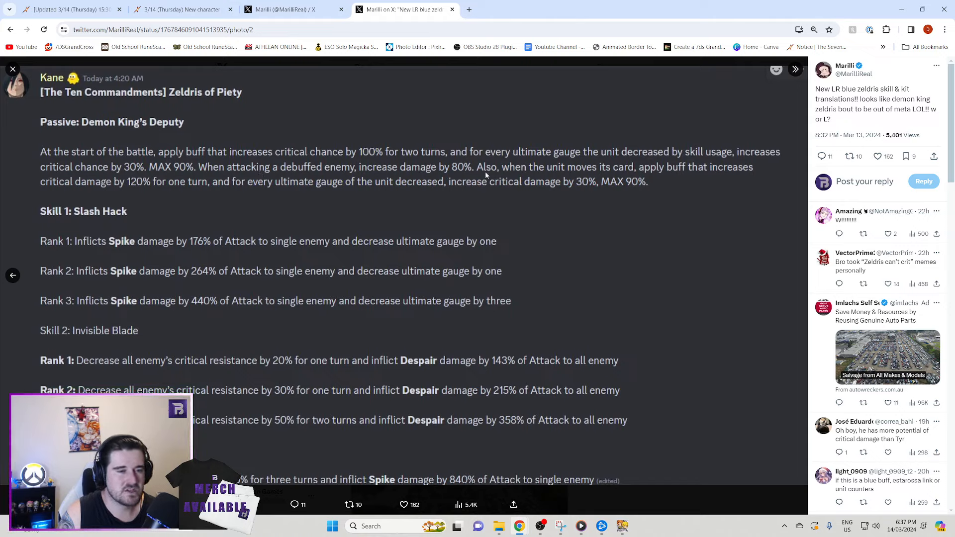
pyautogui.moveTo(728, 175)
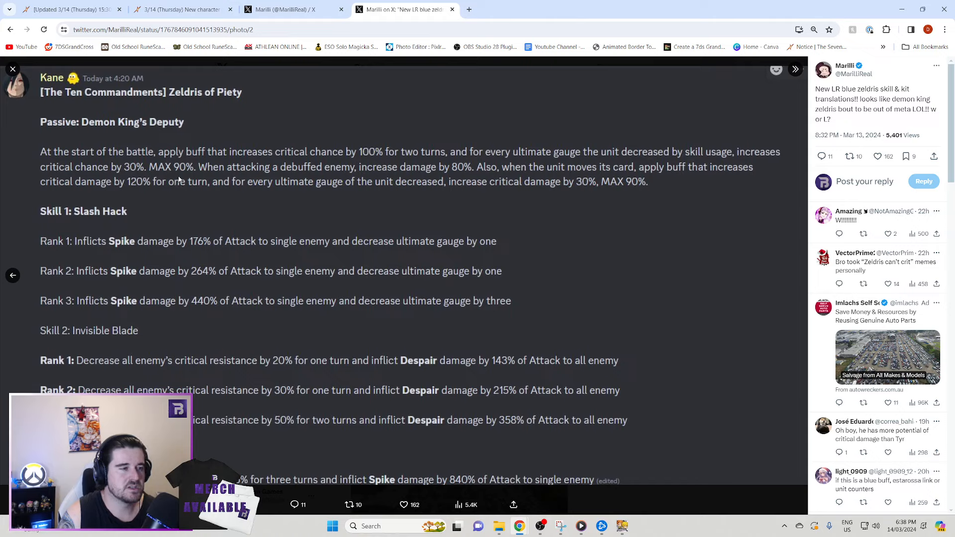
pyautogui.moveTo(521, 187)
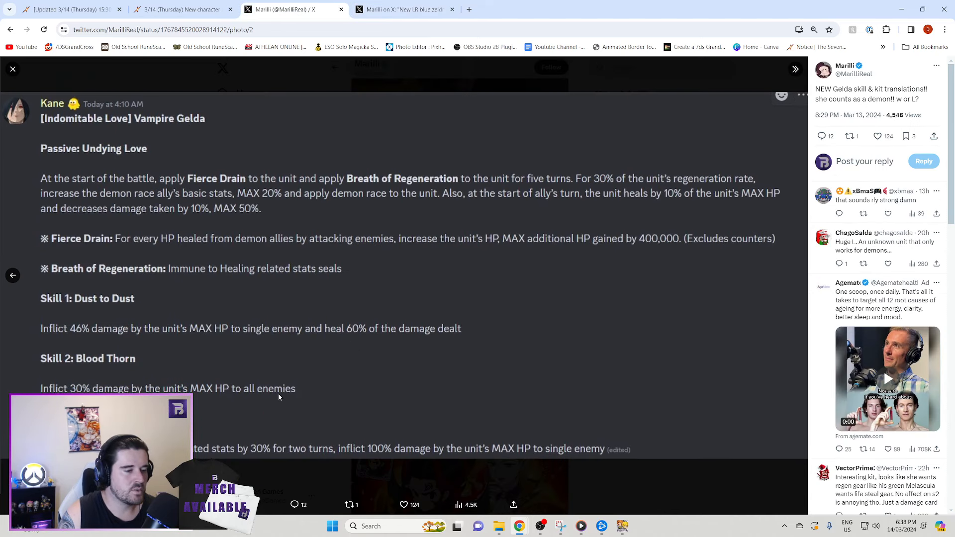
# - Return to the X post with the translated Zeldris of Piety skill kit
pyautogui.click(405, 9)
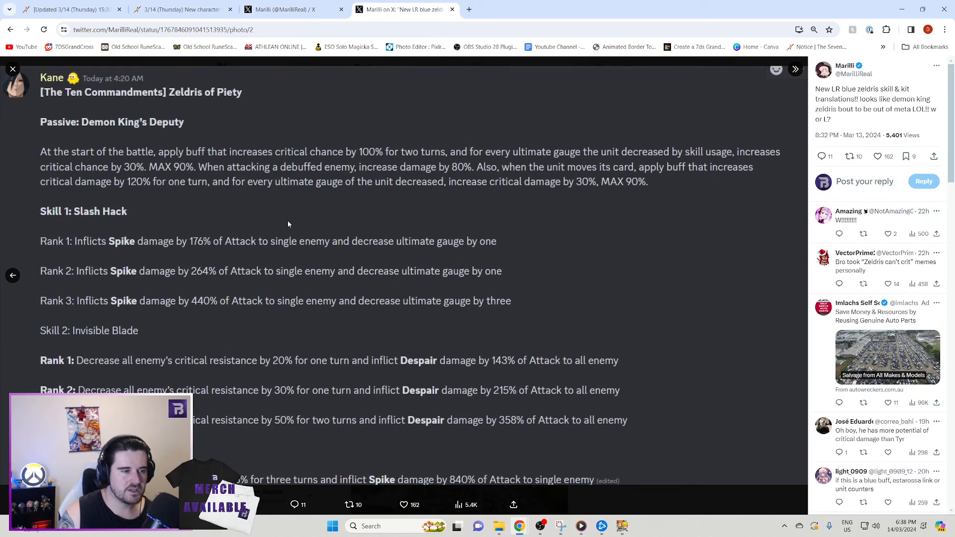
pyautogui.moveTo(130, 247)
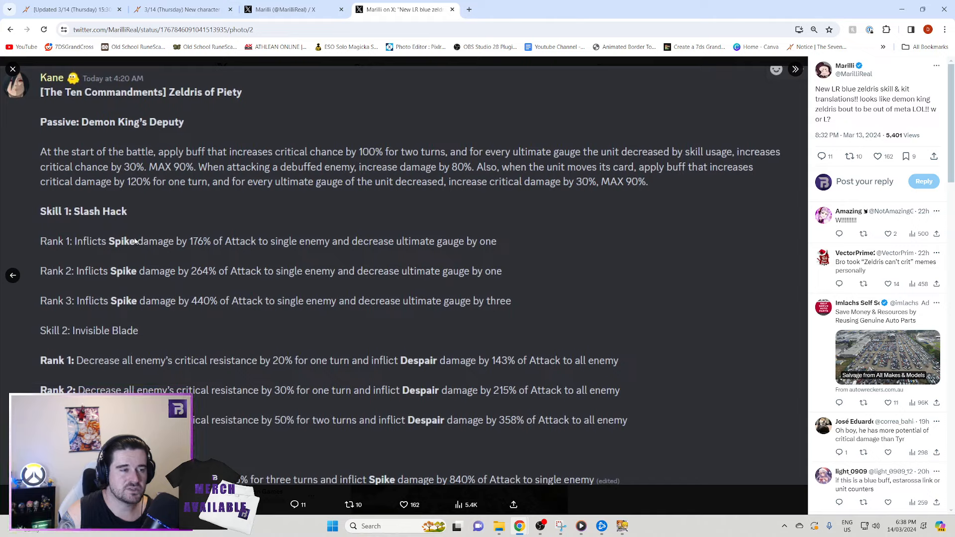
pyautogui.moveTo(396, 171)
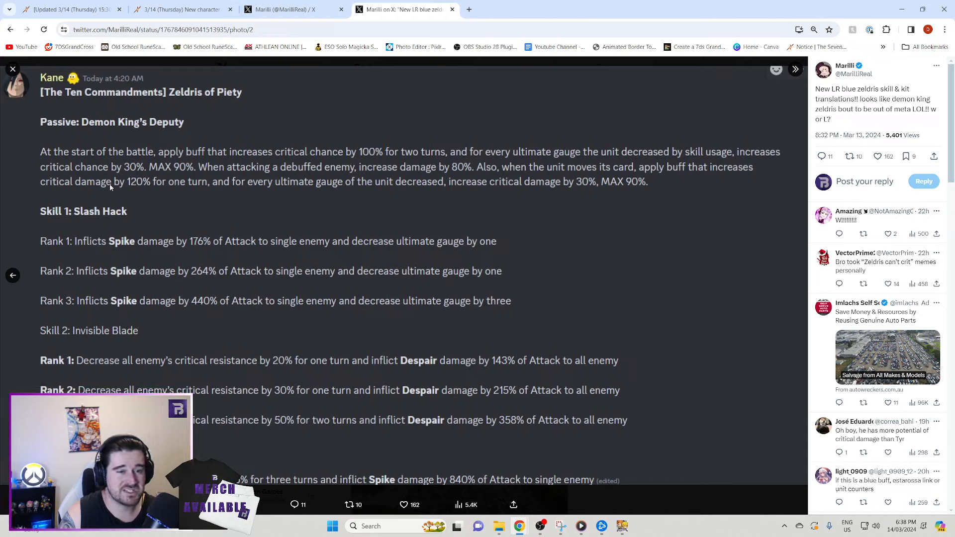
pyautogui.moveTo(555, 172)
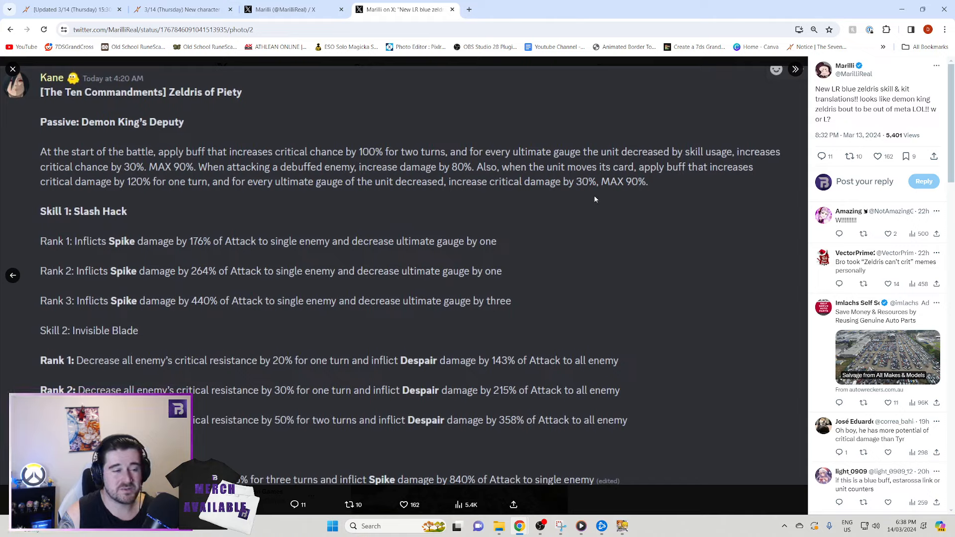
pyautogui.moveTo(210, 198)
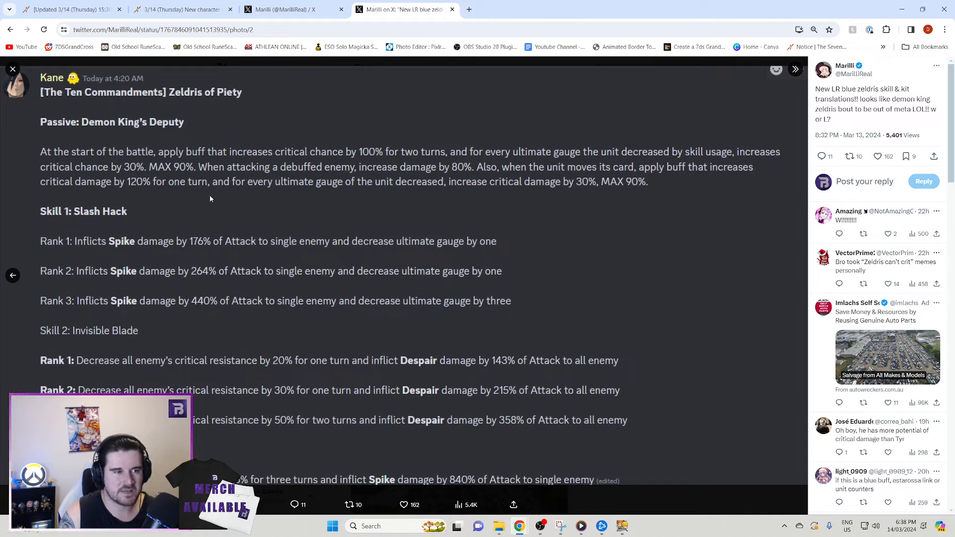
pyautogui.moveTo(306, 198)
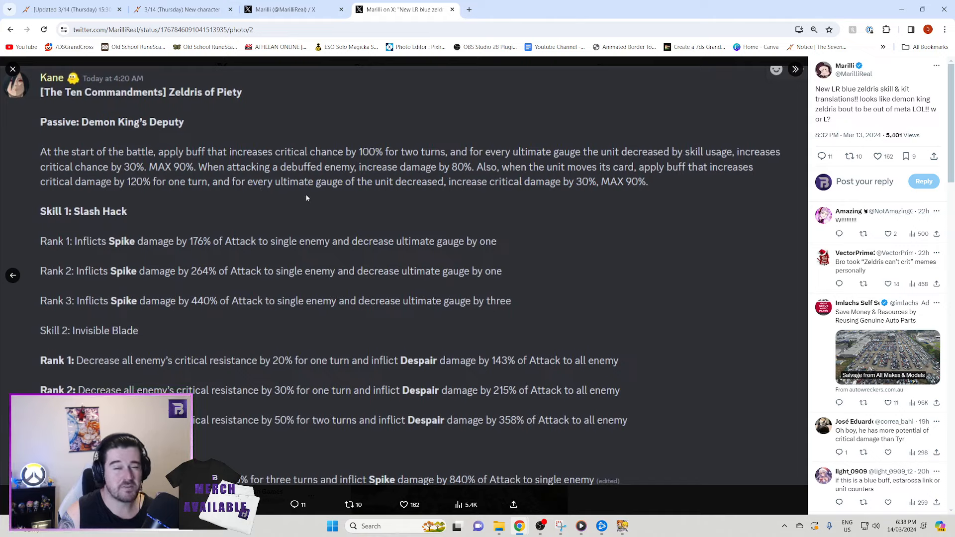
pyautogui.moveTo(312, 119)
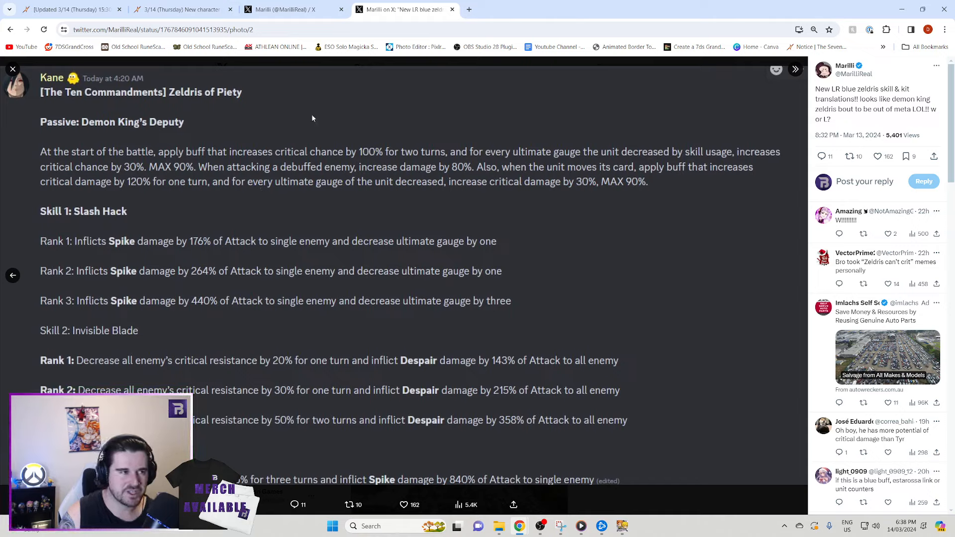
pyautogui.moveTo(364, 95)
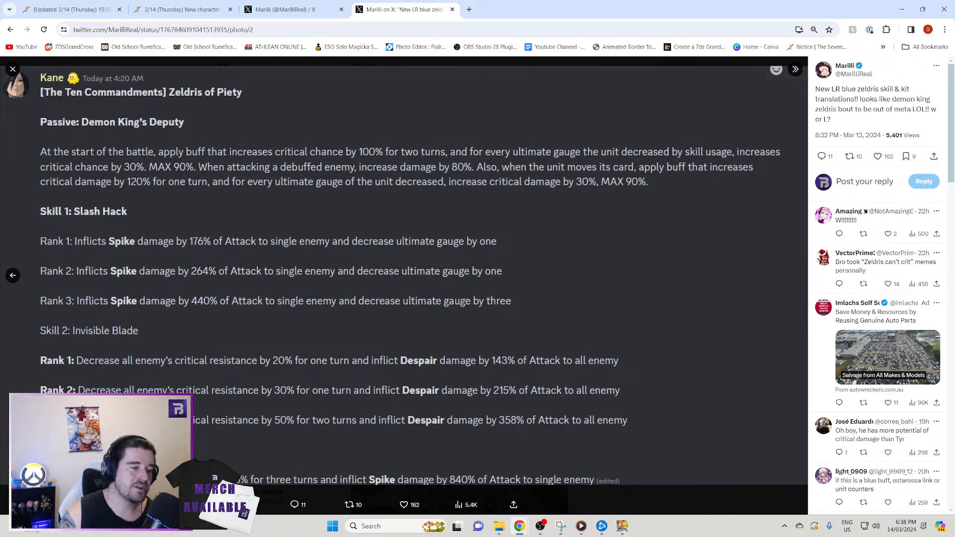
pyautogui.moveTo(129, 369)
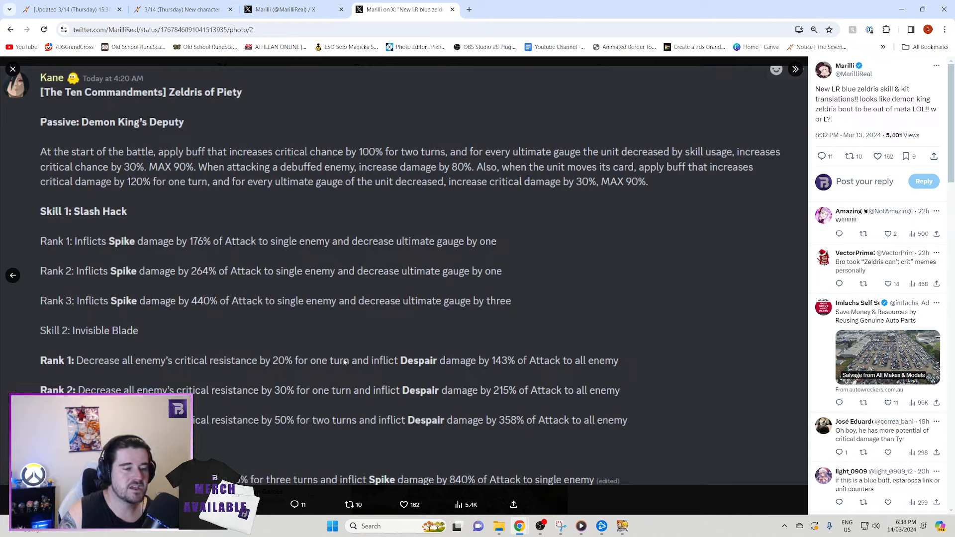
pyautogui.moveTo(376, 218)
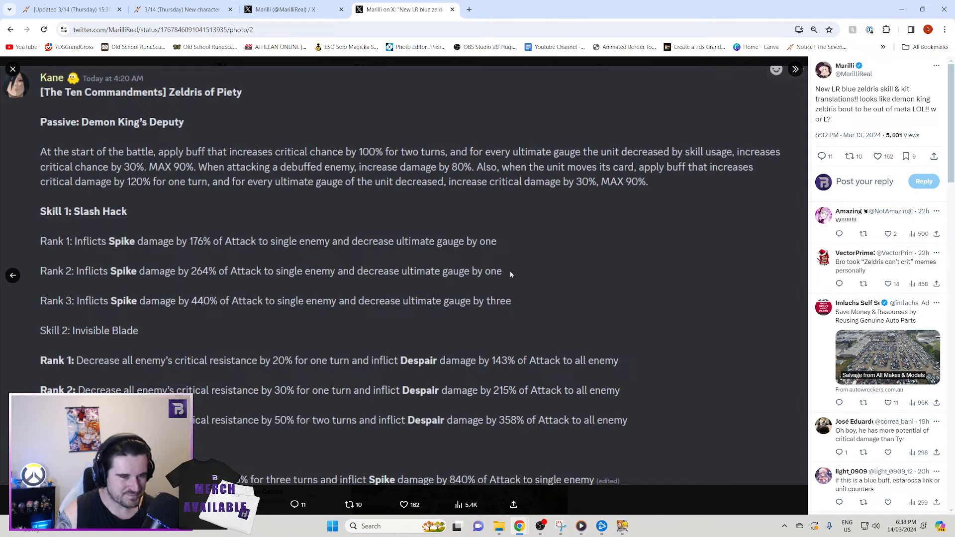
pyautogui.moveTo(277, 241)
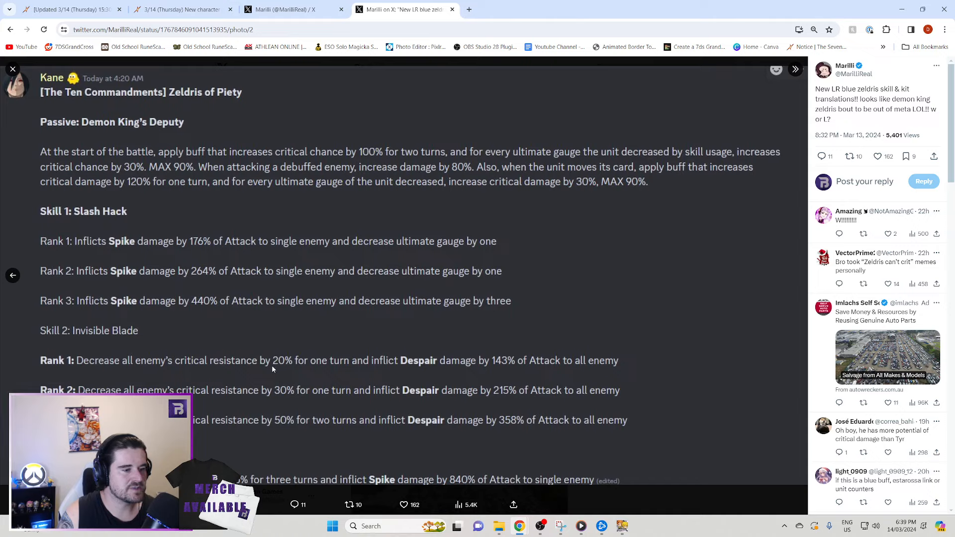
pyautogui.moveTo(476, 366)
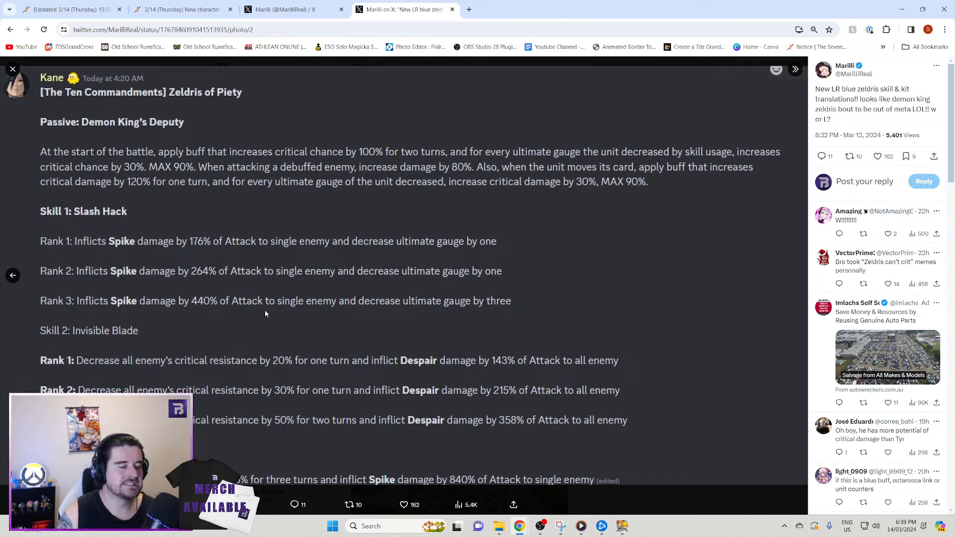
pyautogui.moveTo(321, 374)
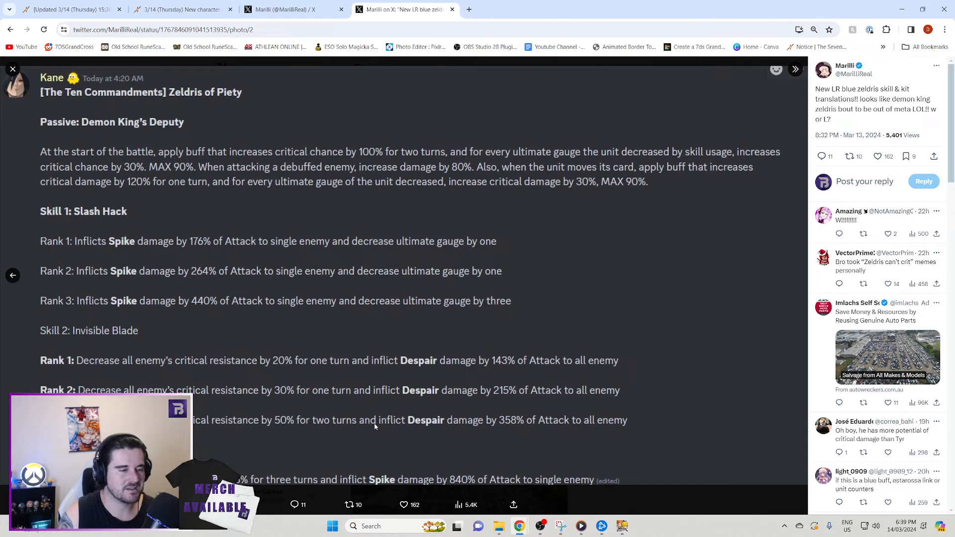
pyautogui.moveTo(358, 470)
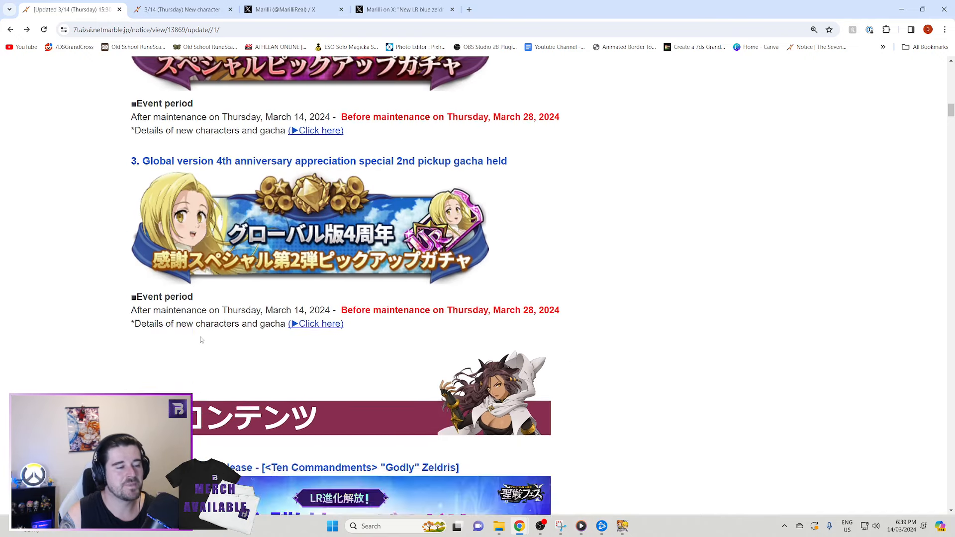
# - Scroll past Zeldris's LR evolution skill table to Vampire Gelda's Unyielding Love costume set
pyautogui.scroll(-3)
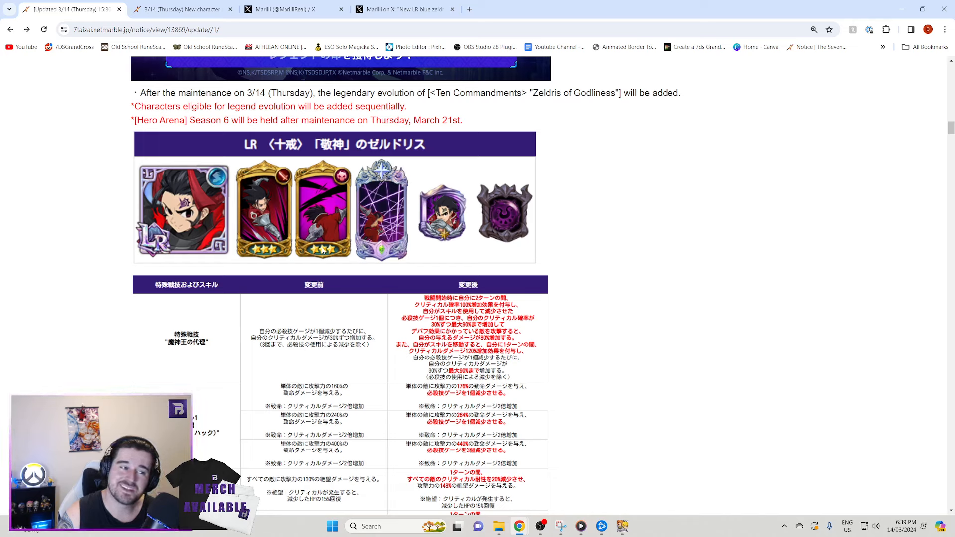
pyautogui.moveTo(322, 232)
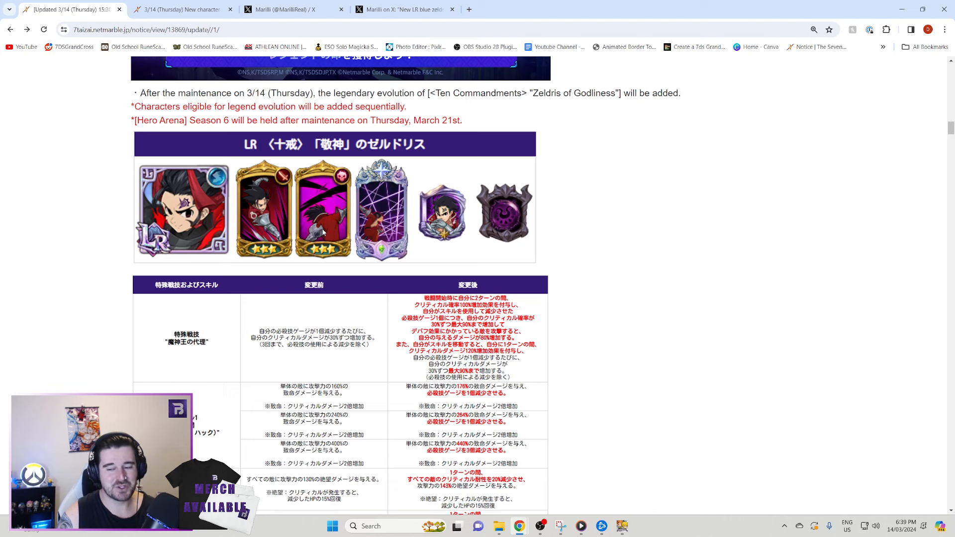
pyautogui.scroll(-3)
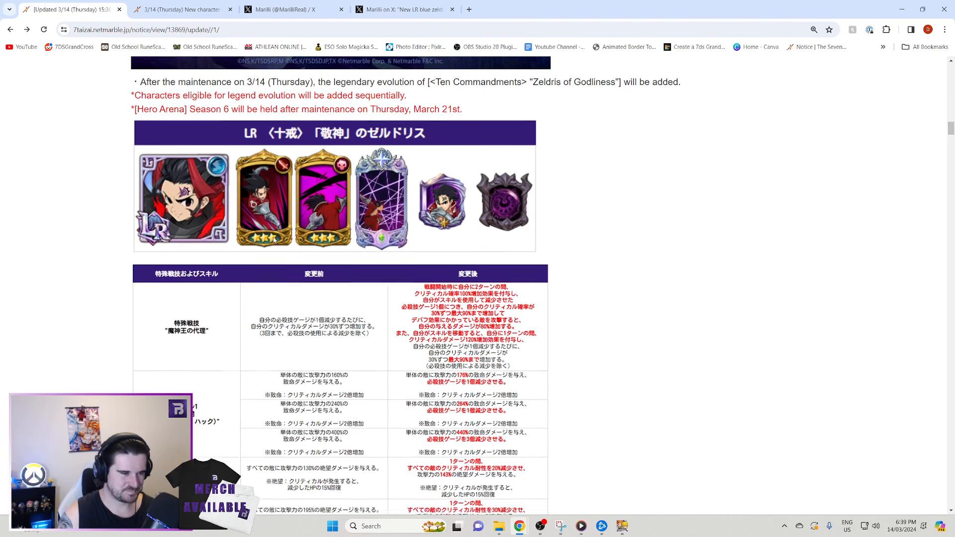
pyautogui.scroll(-3)
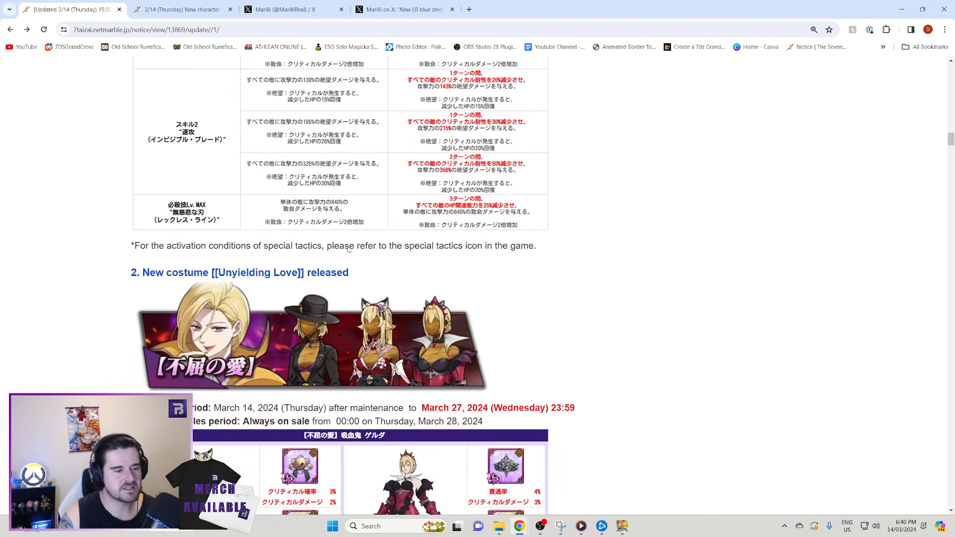
pyautogui.scroll(-3)
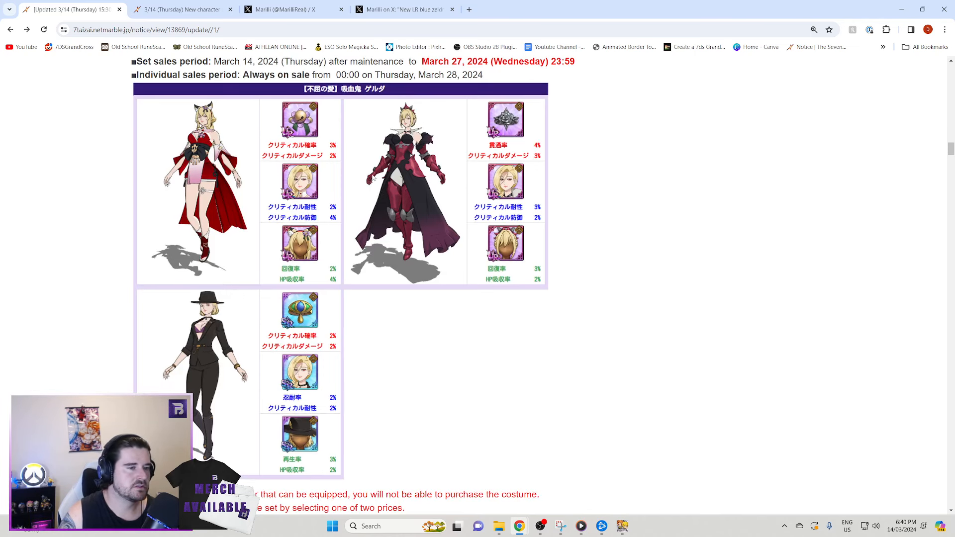
pyautogui.moveTo(432, 179)
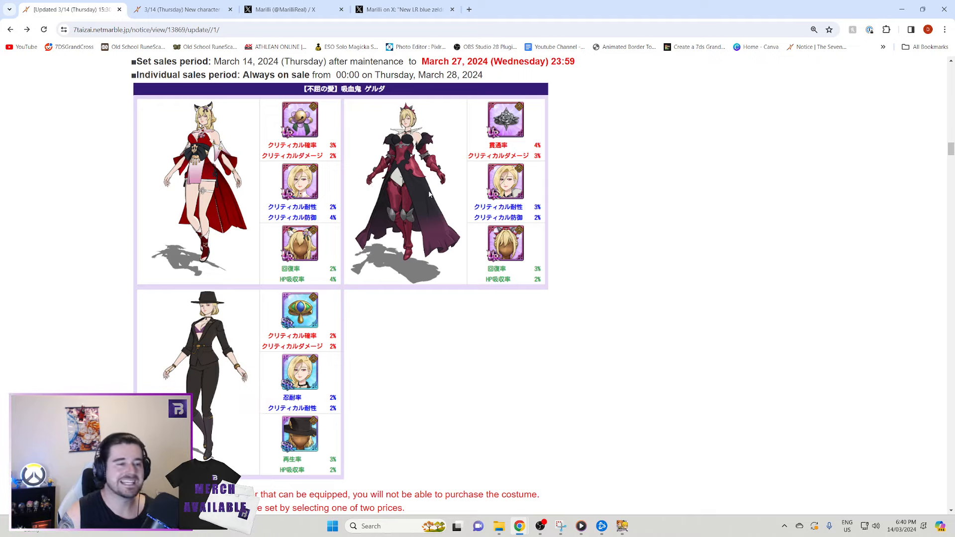
# - Read Fight Festival (Advanced) Season 17's rules and ranking rewards, highlighting text along the way
pyautogui.scroll(-3)
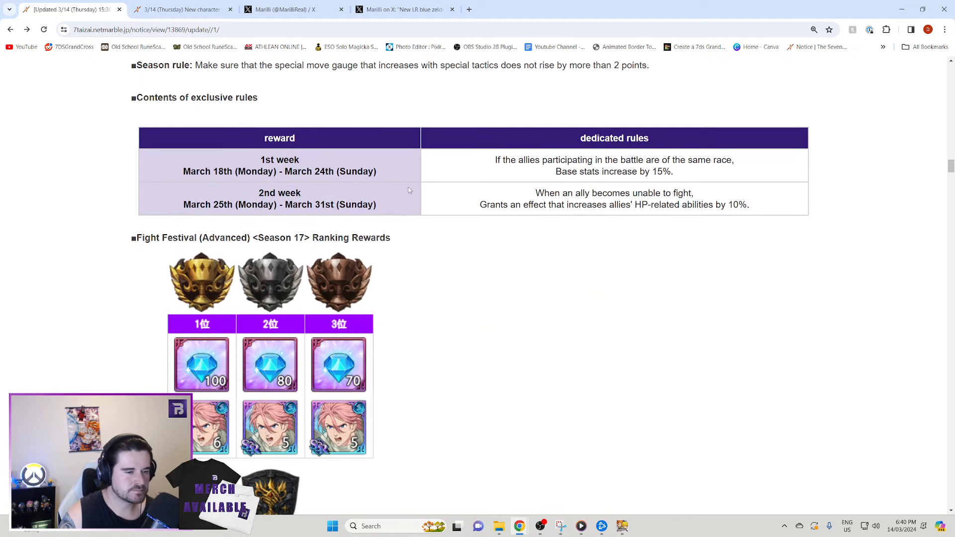
pyautogui.moveTo(352, 155)
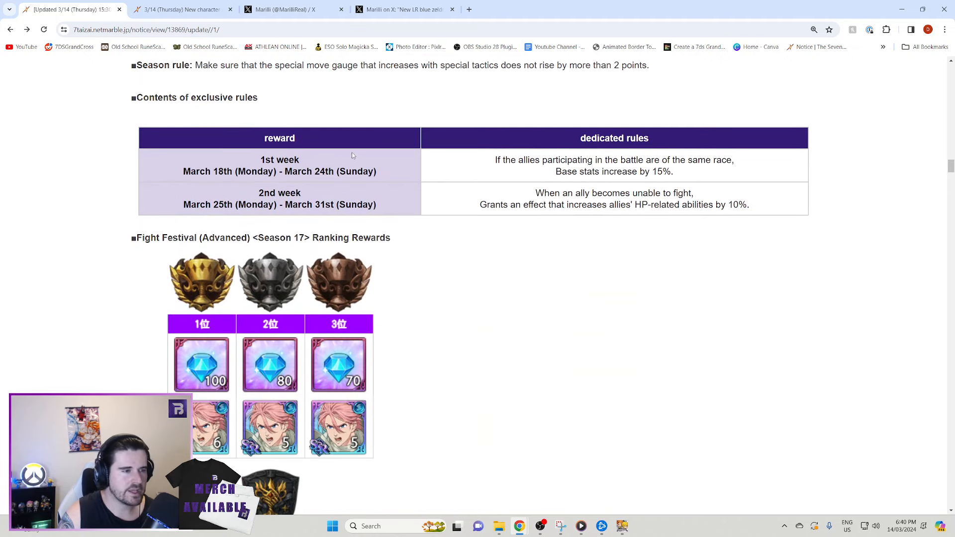
pyautogui.scroll(3)
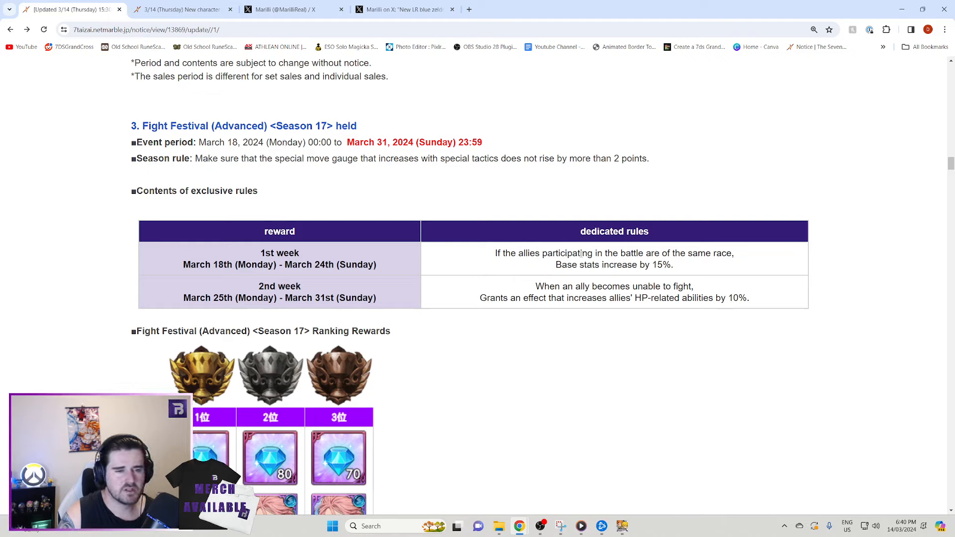
pyautogui.moveTo(517, 253); pyautogui.dragTo(673, 264)
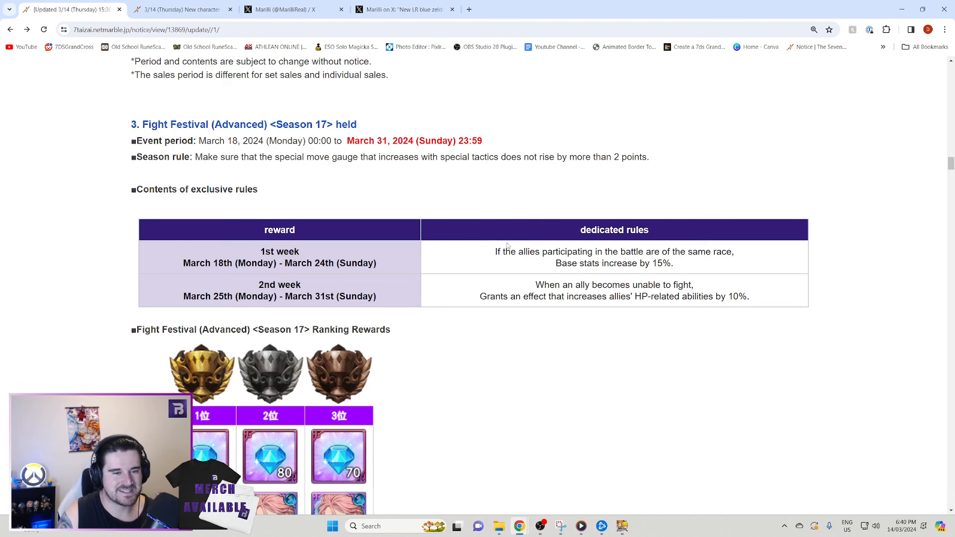
pyautogui.scroll(-3)
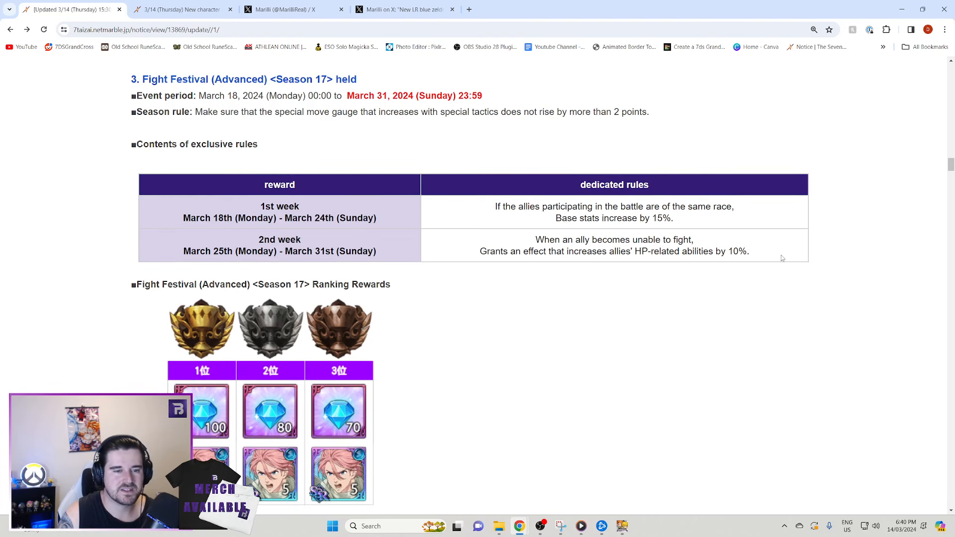
pyautogui.moveTo(537, 239); pyautogui.dragTo(749, 250)
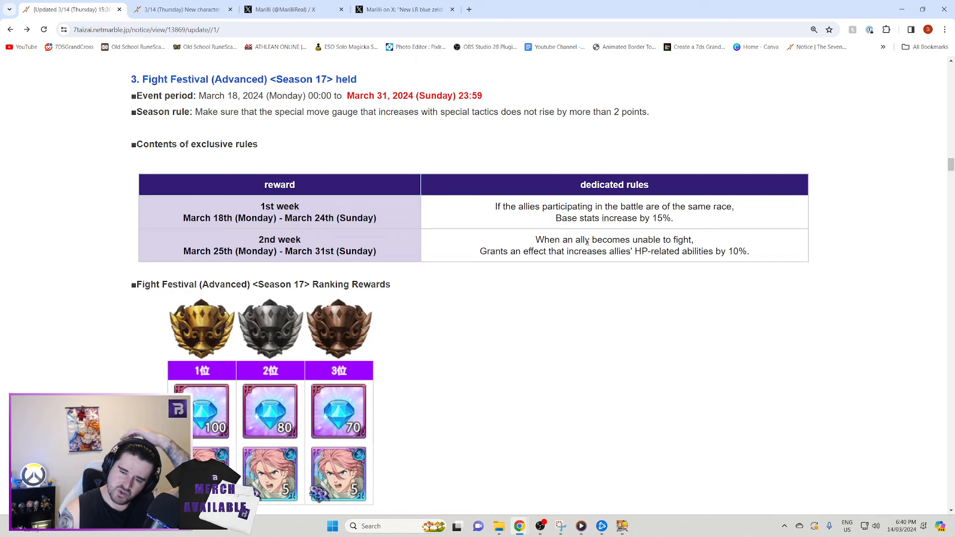
pyautogui.moveTo(383, 347)
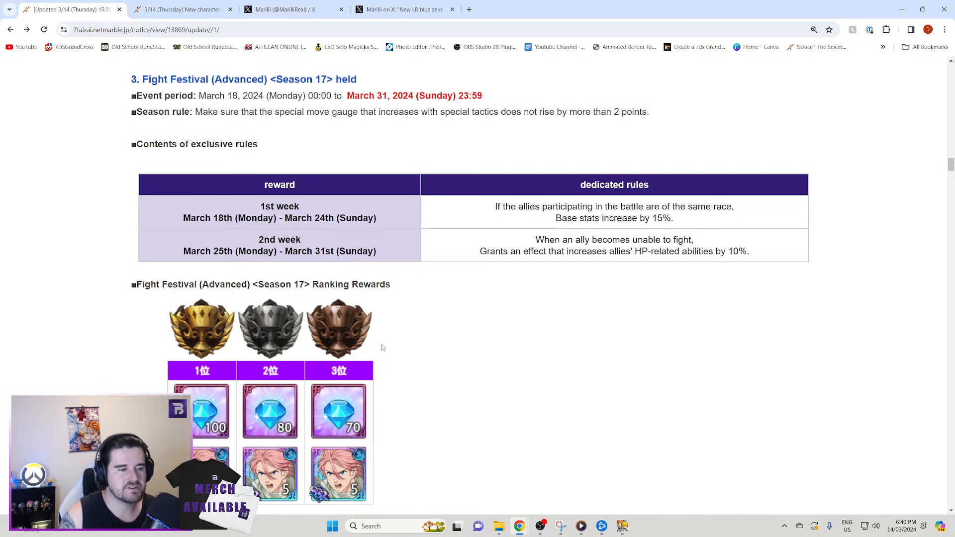
pyautogui.scroll(-3)
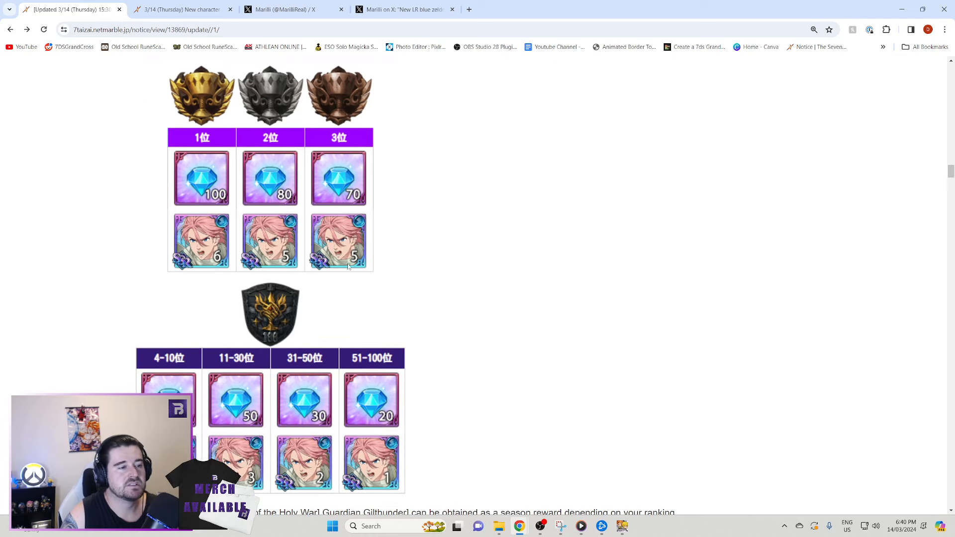
pyautogui.scroll(3)
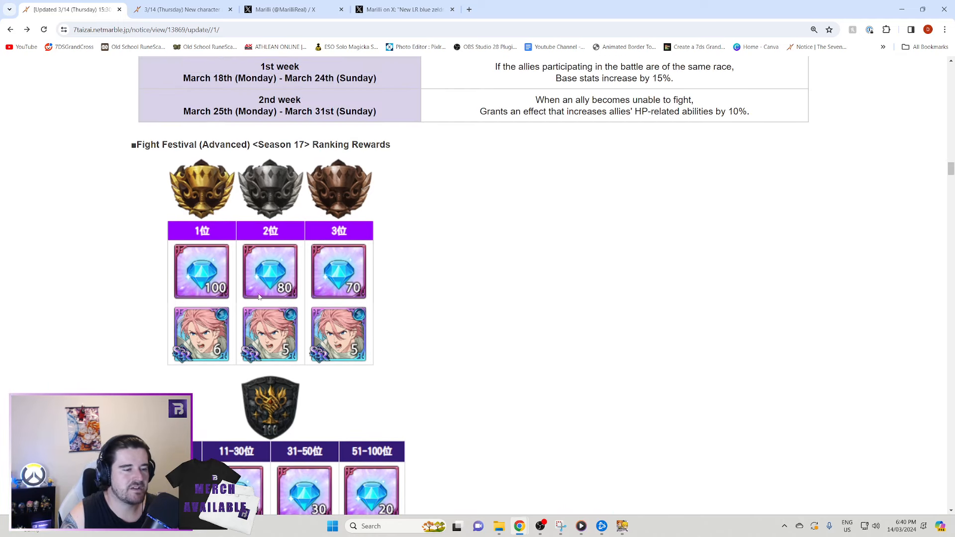
pyautogui.scroll(-3)
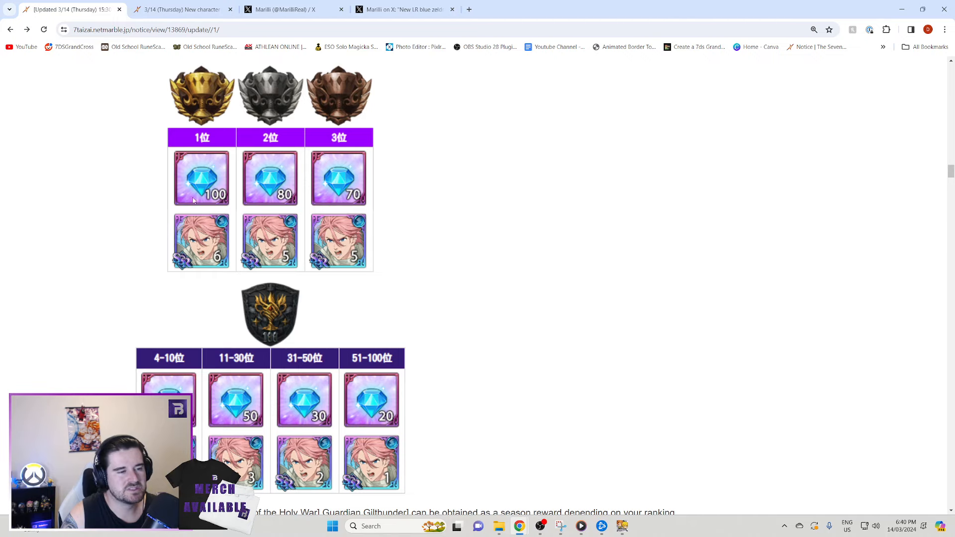
pyautogui.scroll(-3)
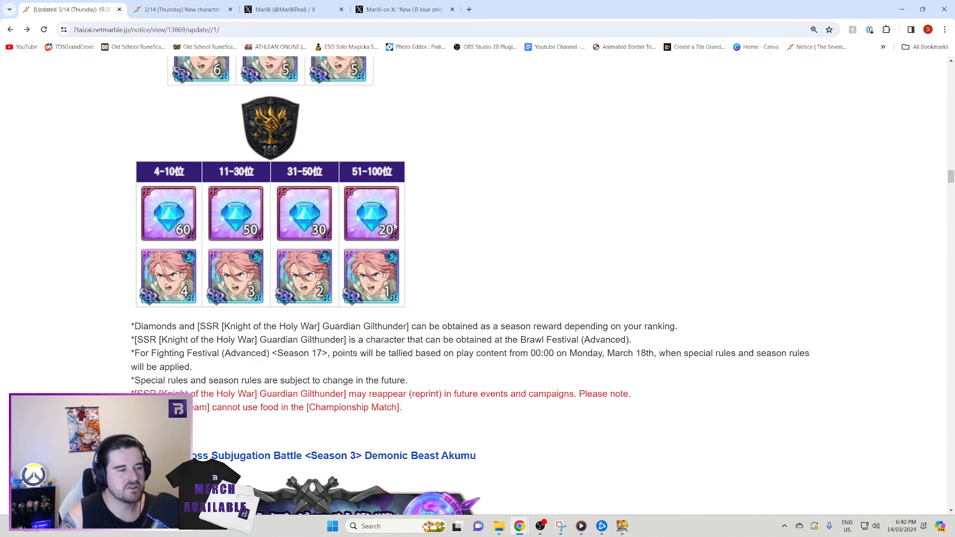
# - Scroll through the Hawk-slapping event's mission, highest record and accumulated point rewards
pyautogui.scroll(-3)
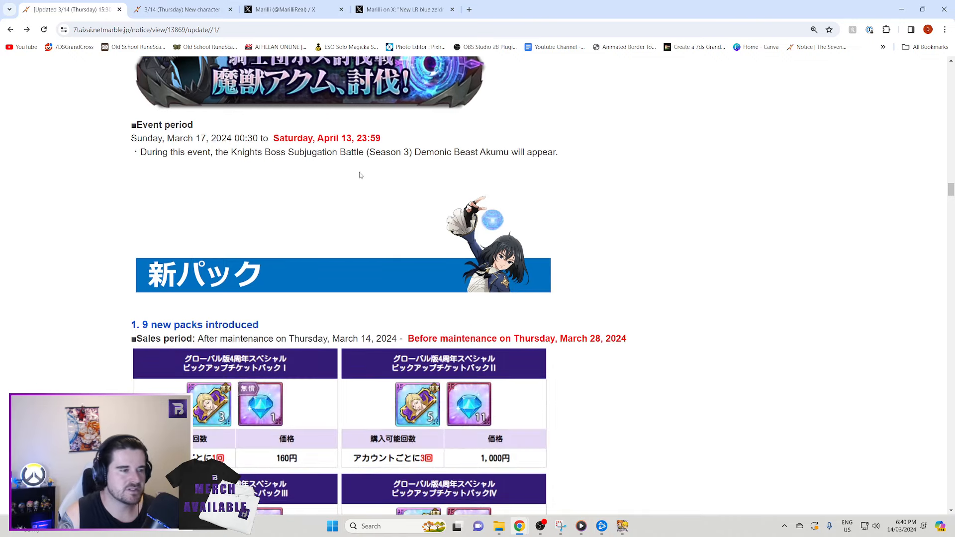
pyautogui.scroll(-3)
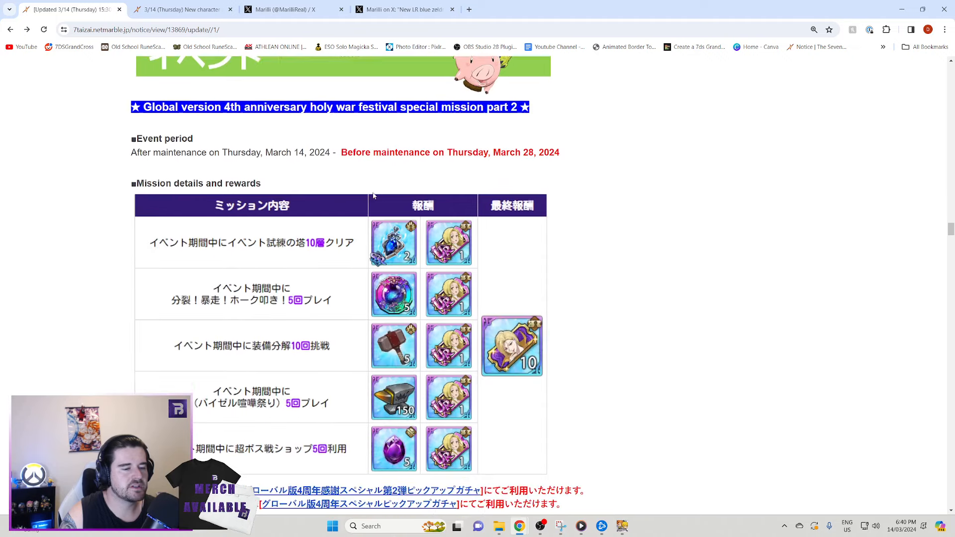
pyautogui.scroll(-3)
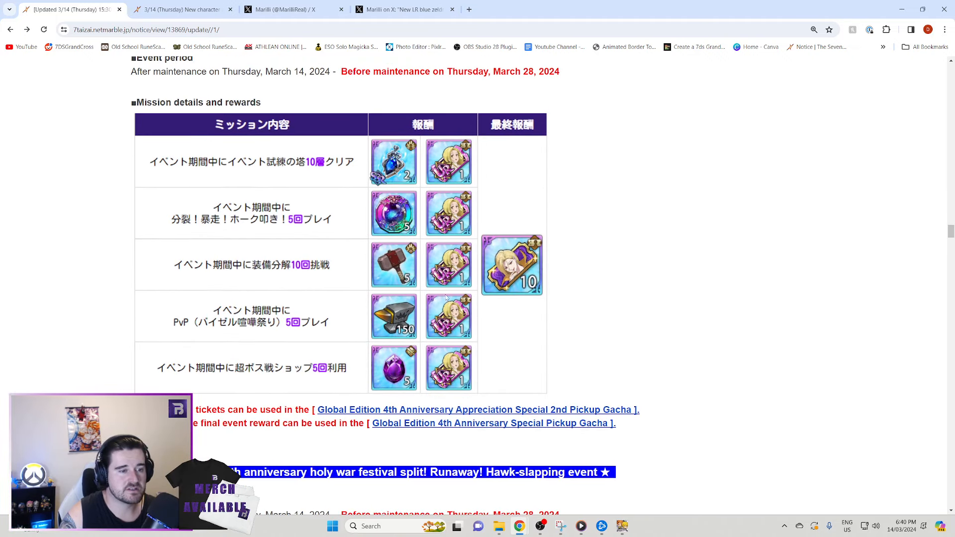
pyautogui.moveTo(491, 197)
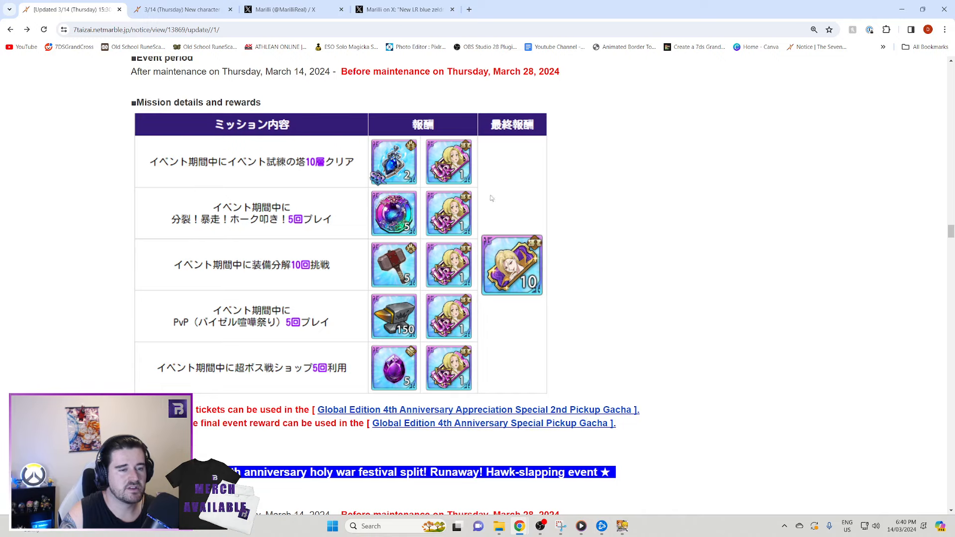
pyautogui.scroll(-3)
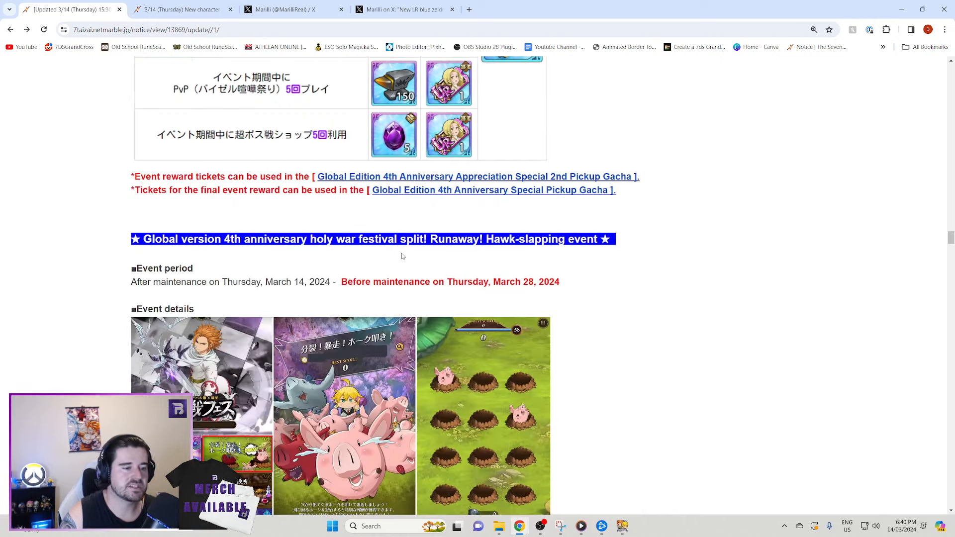
pyautogui.scroll(-3)
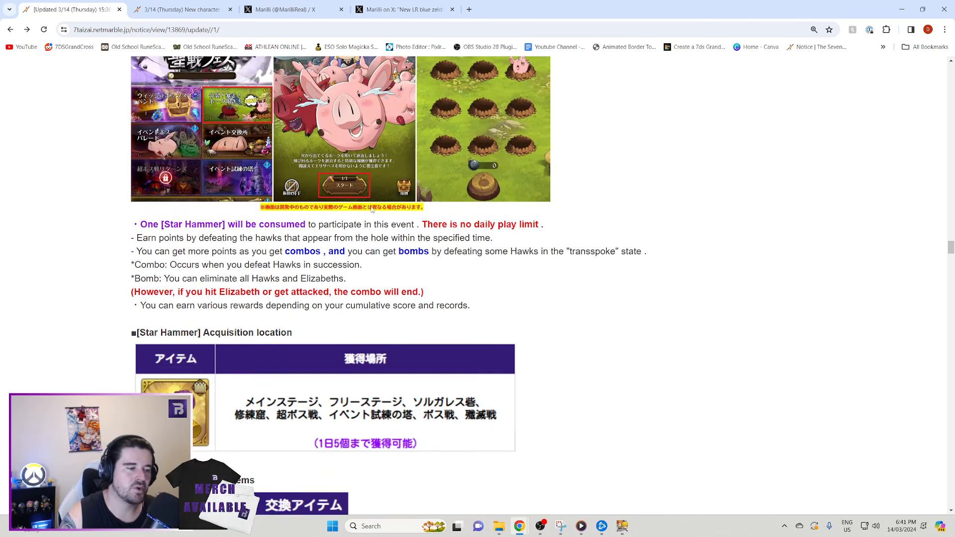
pyautogui.scroll(-3)
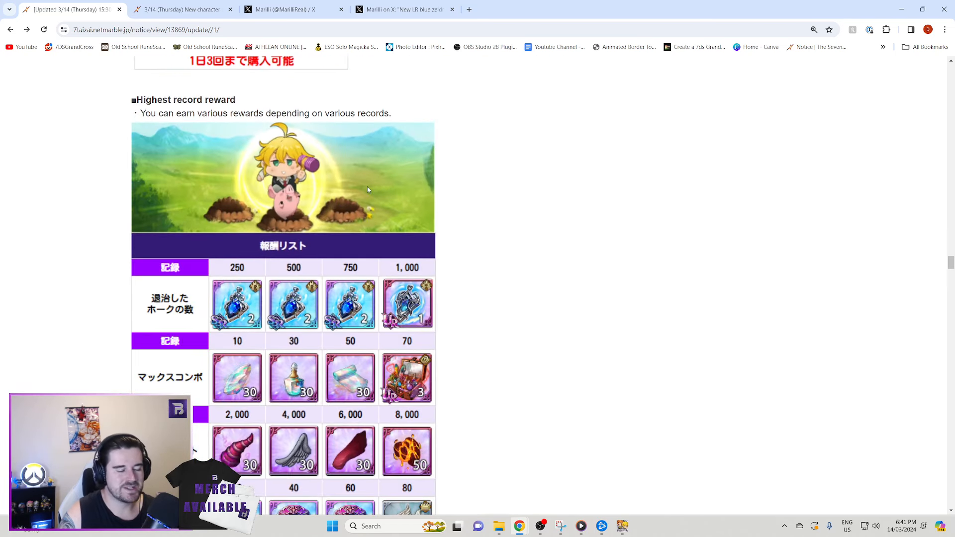
pyautogui.scroll(-3)
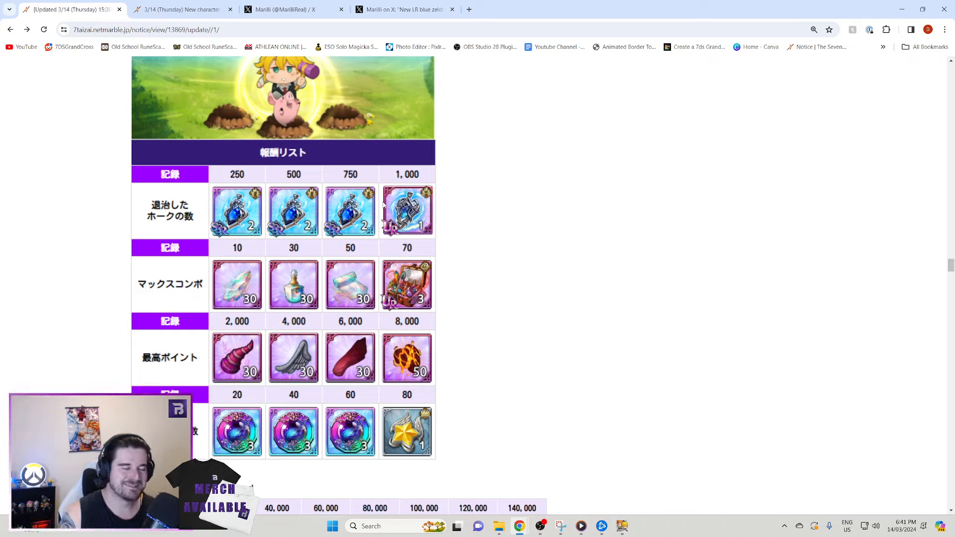
pyautogui.scroll(-3)
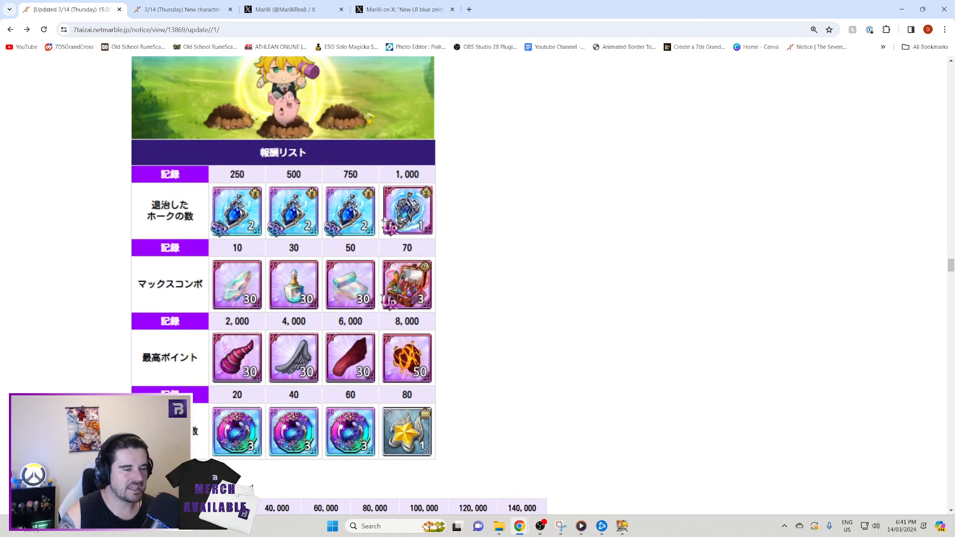
pyautogui.scroll(-3)
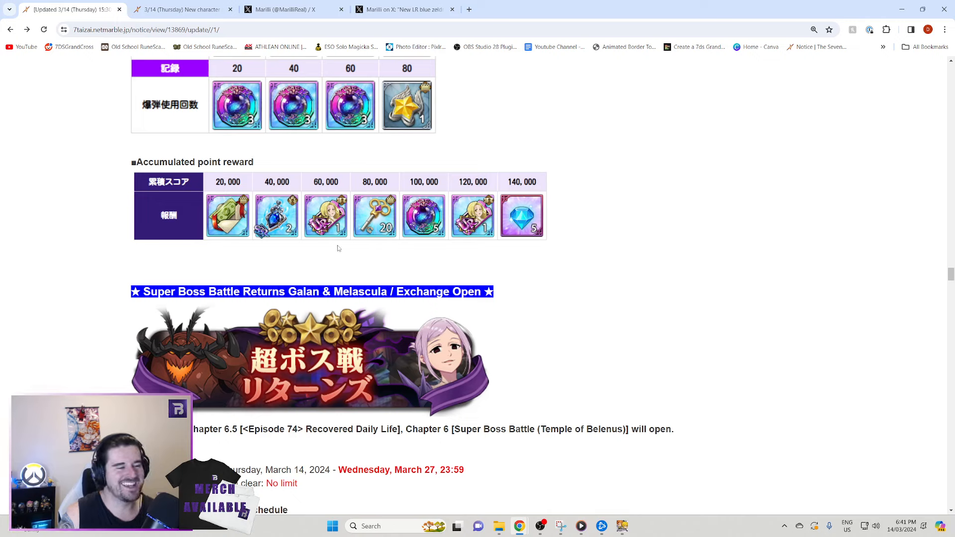
pyautogui.moveTo(340, 245)
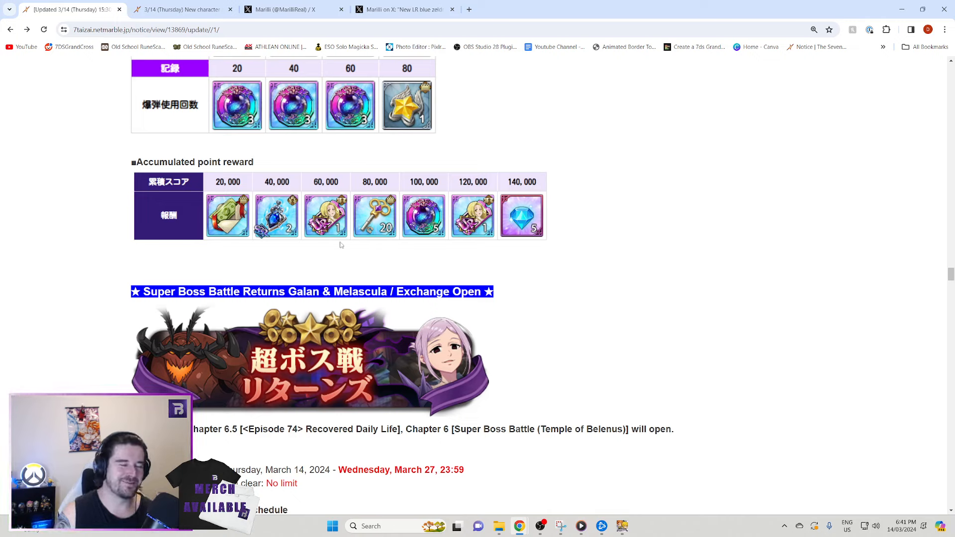
pyautogui.moveTo(361, 244)
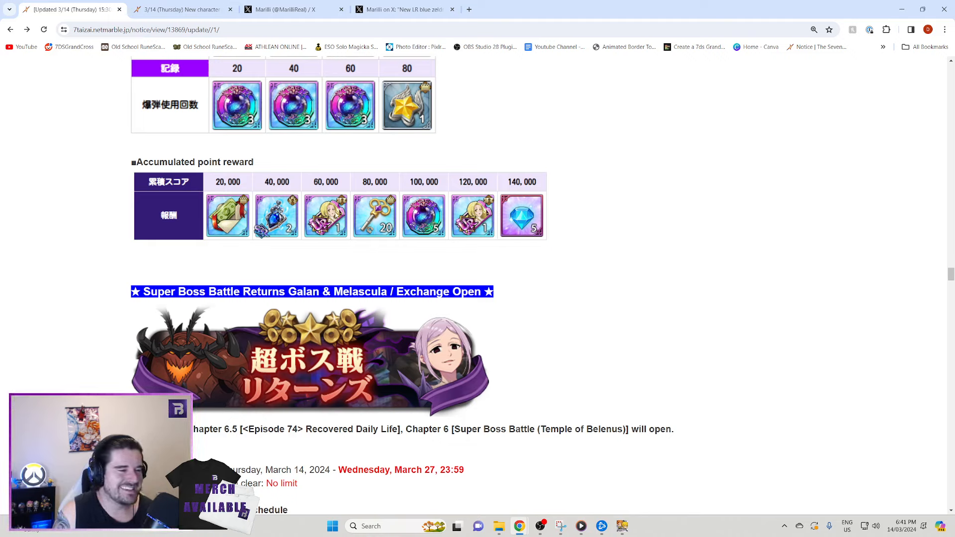
# - Scroll through Super Boss Battle Galan & Melascula ranking, score rewards and season shop list
pyautogui.scroll(-3)
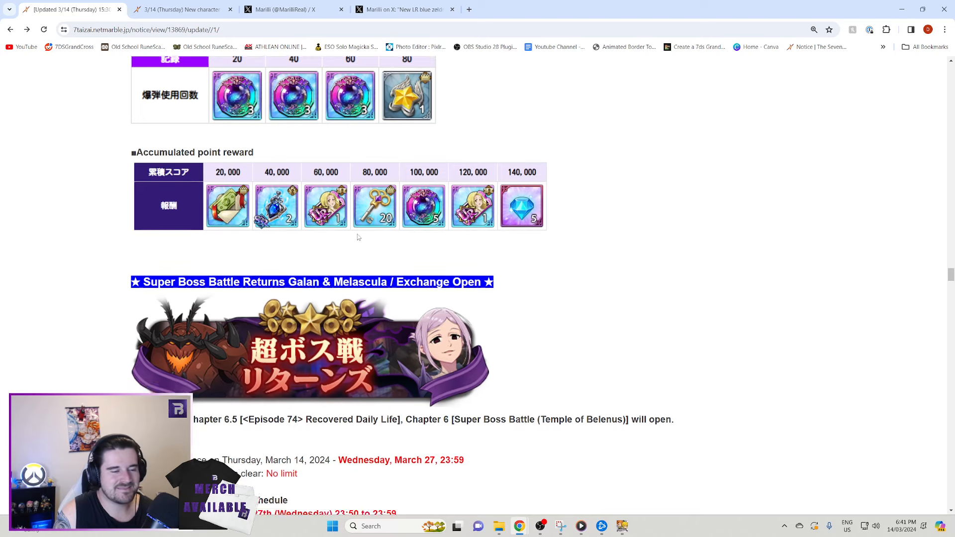
pyautogui.scroll(-3)
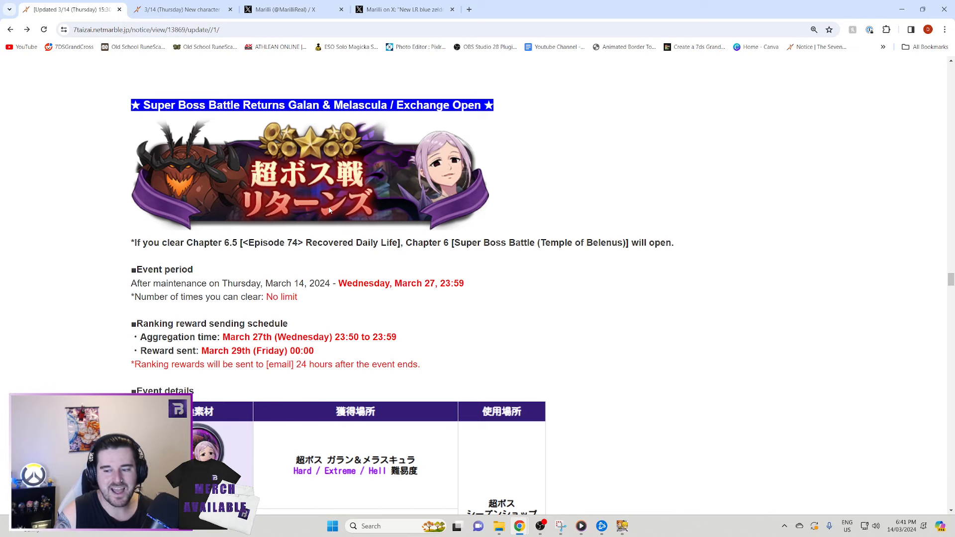
pyautogui.scroll(-3)
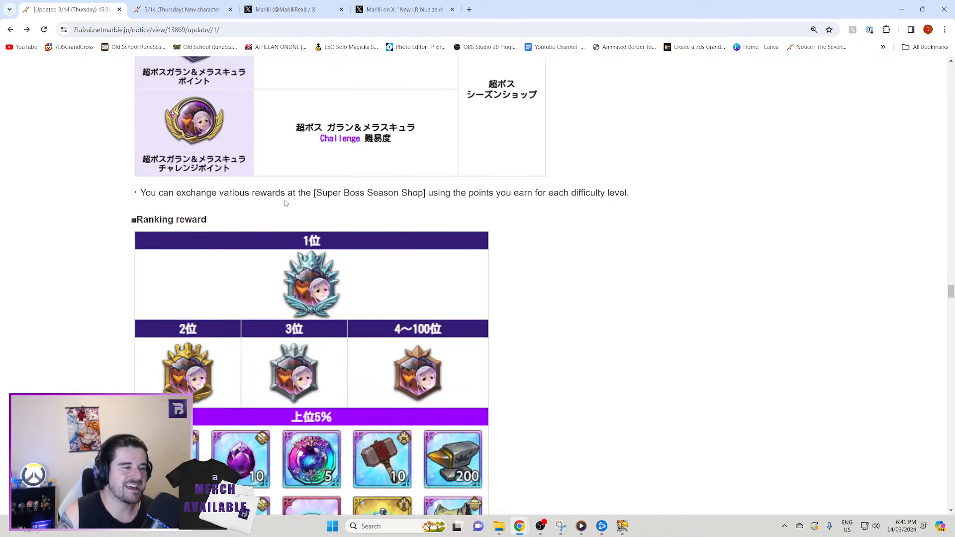
pyautogui.scroll(-3)
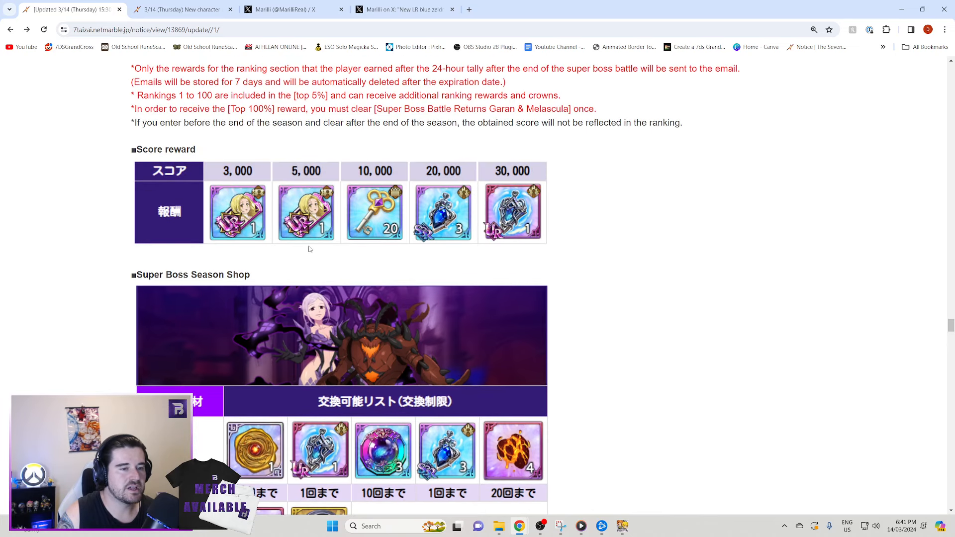
pyautogui.scroll(-3)
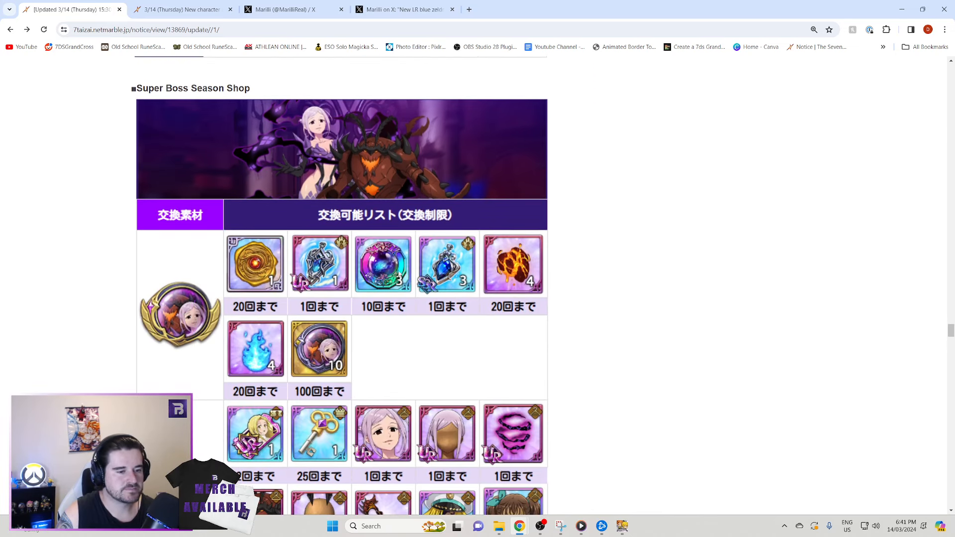
pyautogui.scroll(-3)
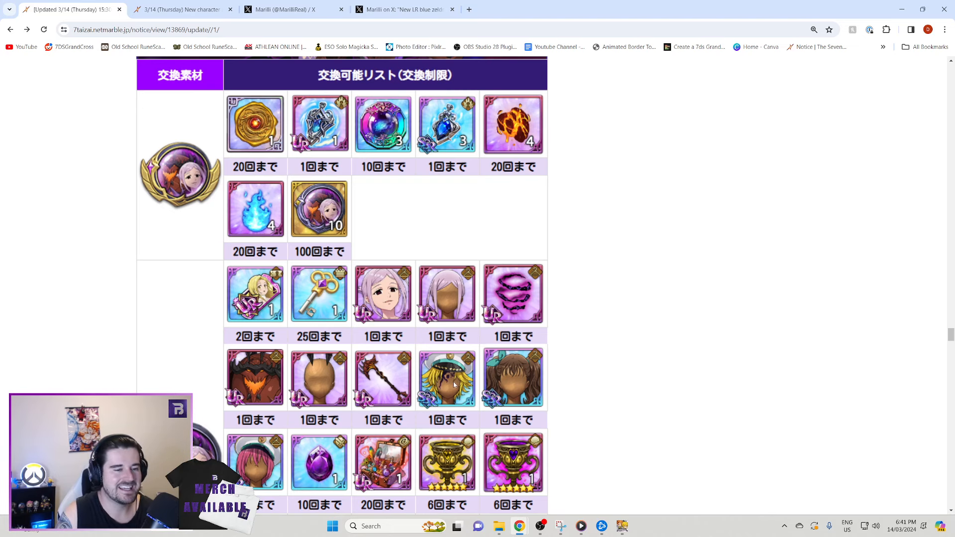
pyautogui.scroll(-3)
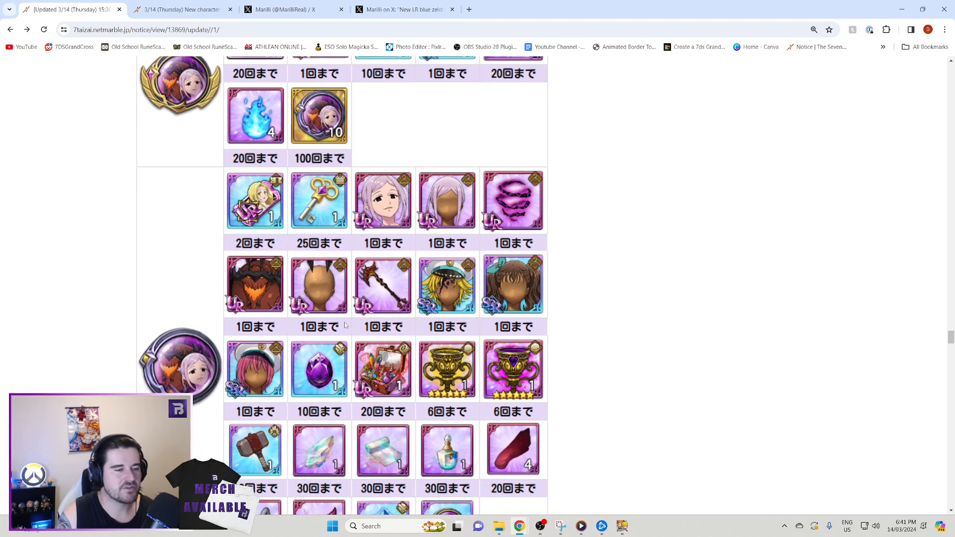
pyautogui.scroll(3)
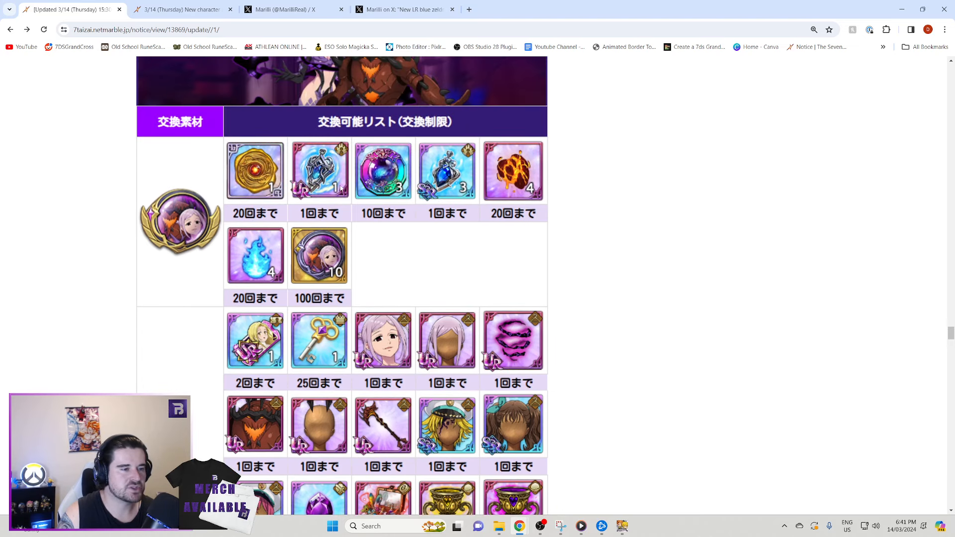
pyautogui.scroll(-3)
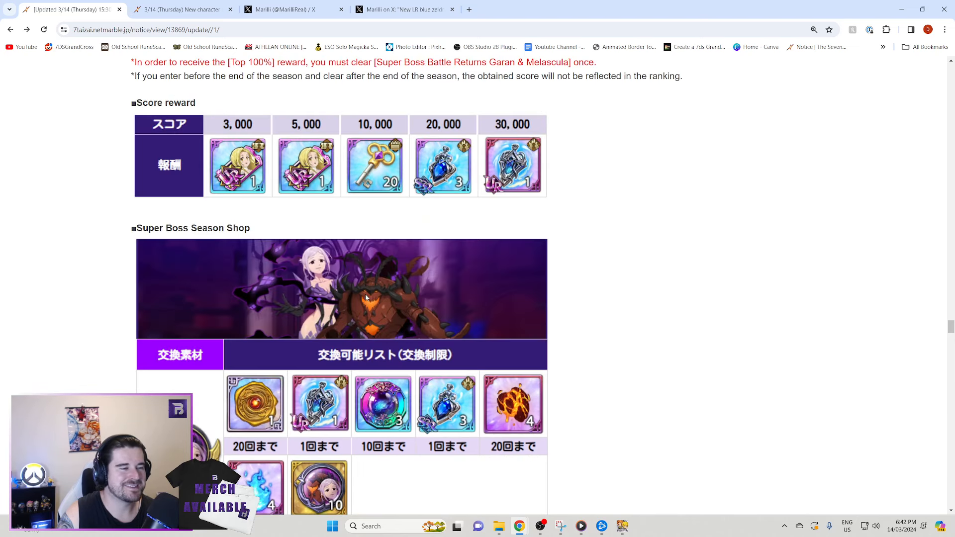
pyautogui.scroll(-3)
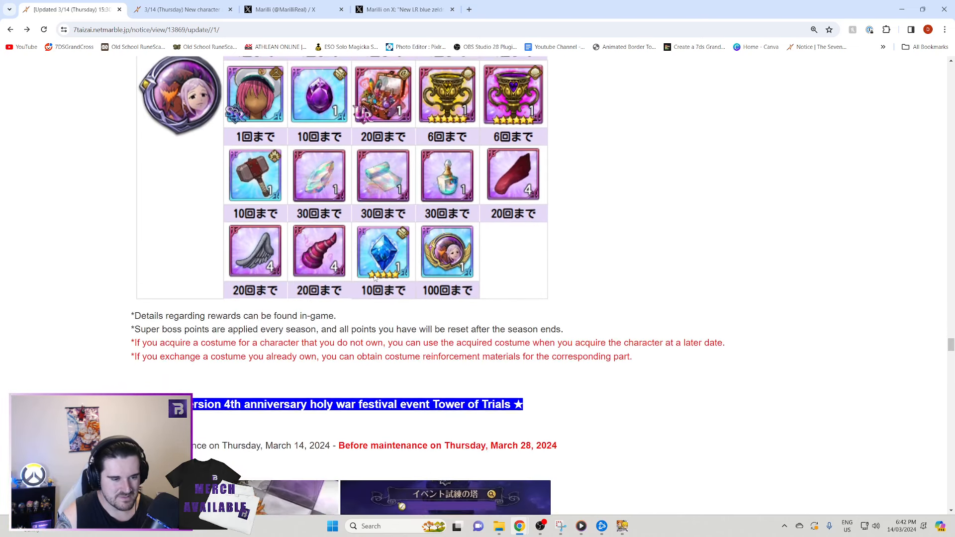
pyautogui.scroll(-3)
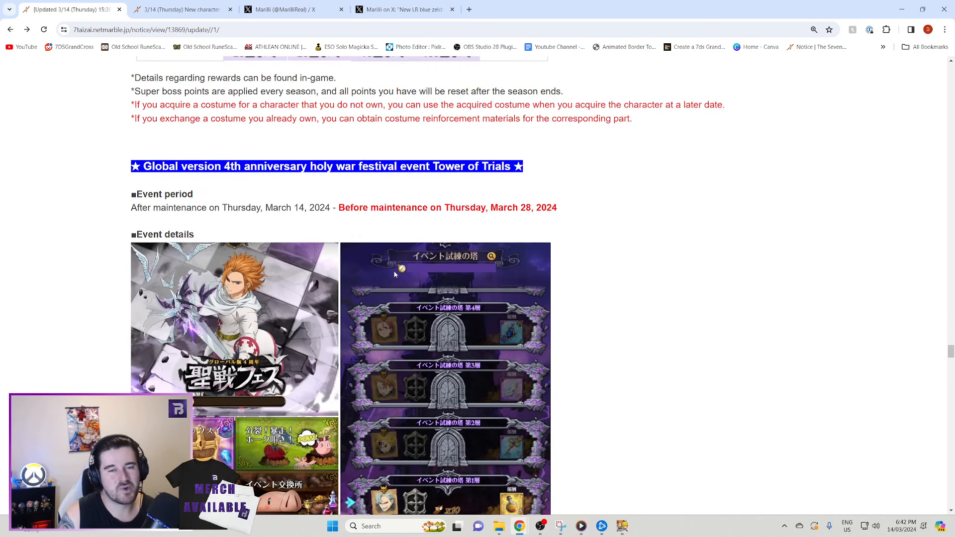
# - Scroll to the Tower of Trials details and its floor-by-floor clear reward table
pyautogui.scroll(-3)
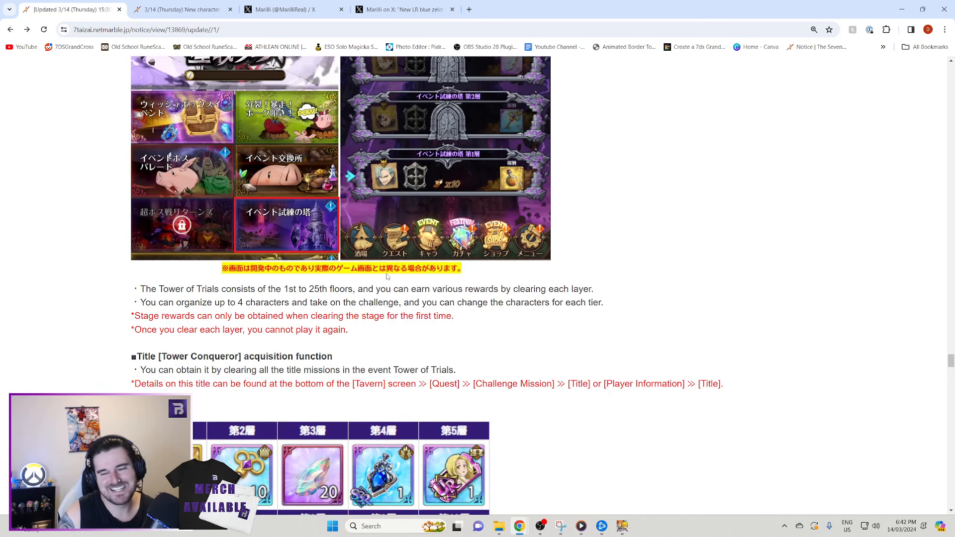
pyautogui.scroll(-3)
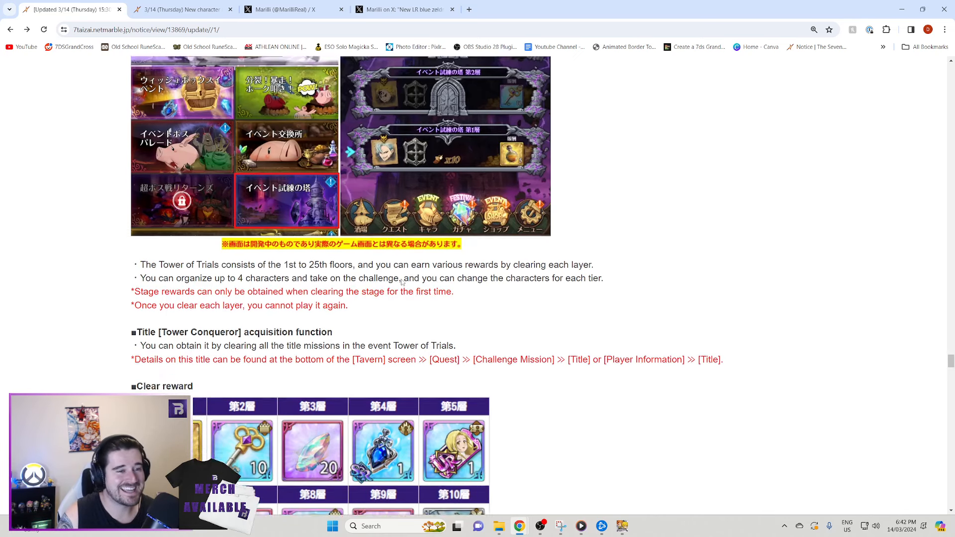
pyautogui.scroll(-3)
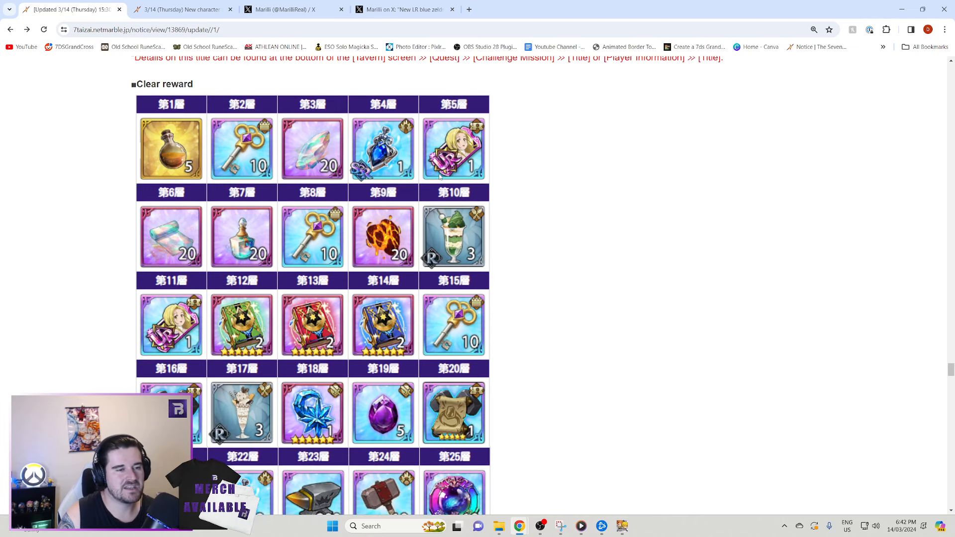
pyautogui.moveTo(204, 321)
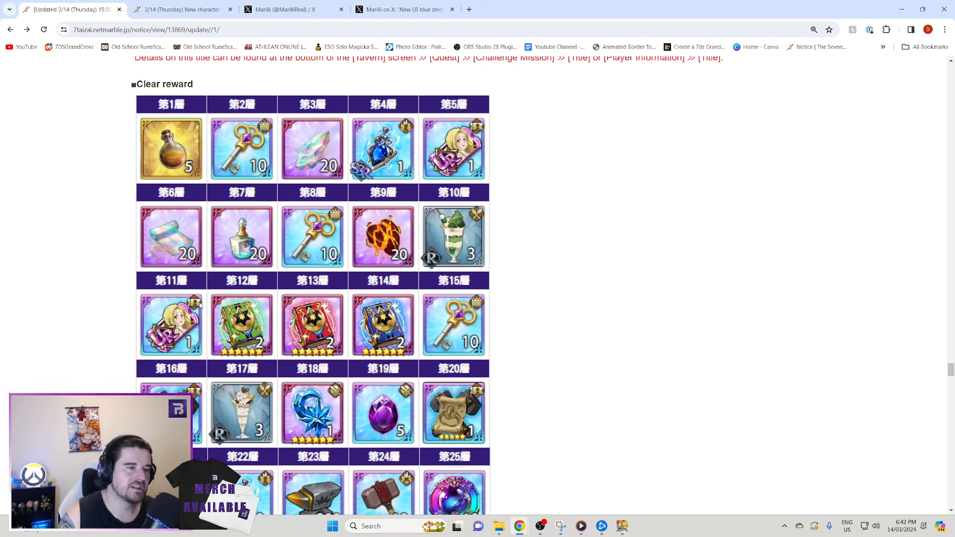
# - Check the gacha notice's price, pickup ticket acquisition sources and mileage reward
pyautogui.click(179, 9)
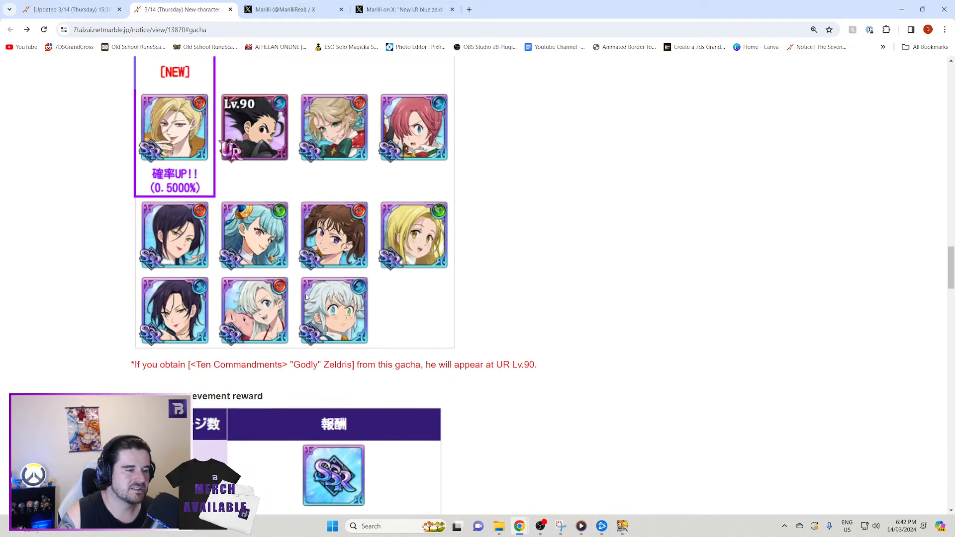
pyautogui.scroll(-3)
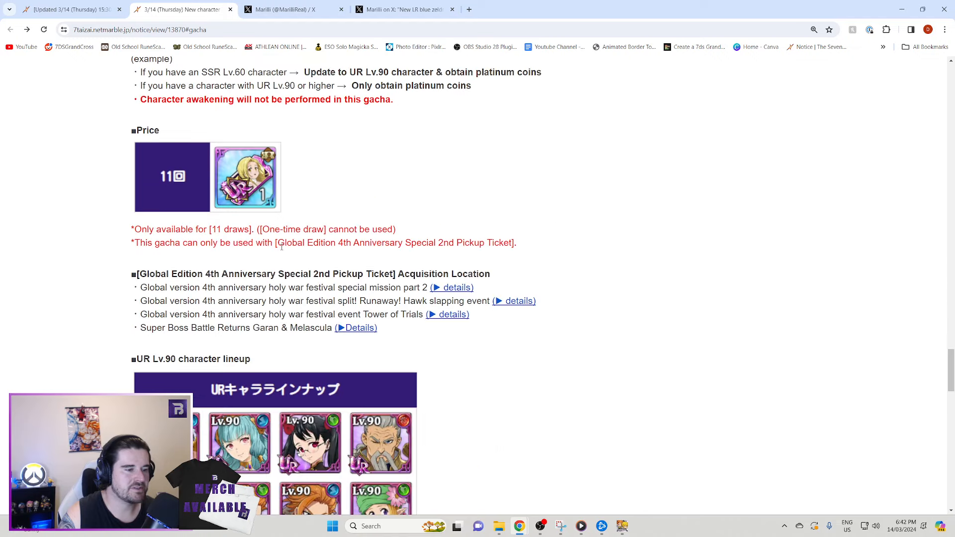
pyautogui.scroll(3)
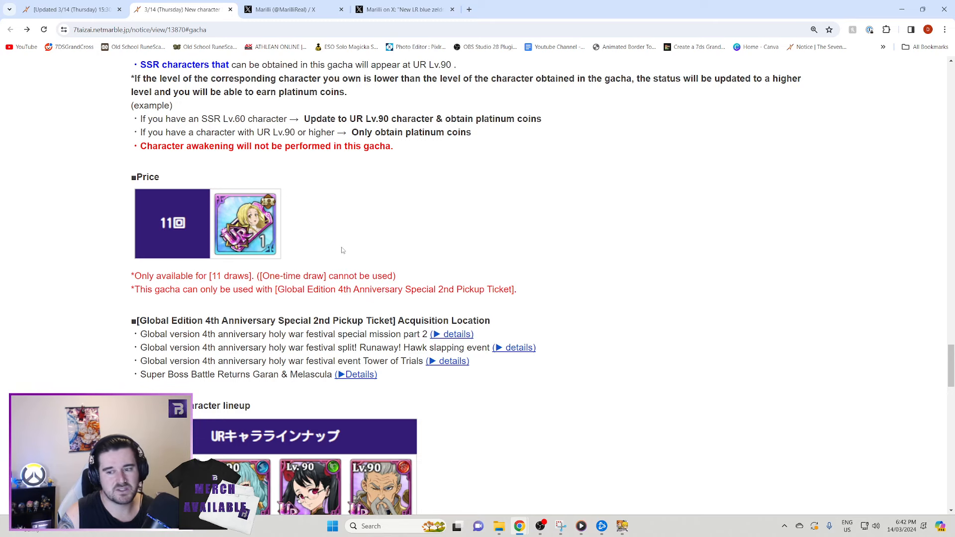
pyautogui.scroll(-3)
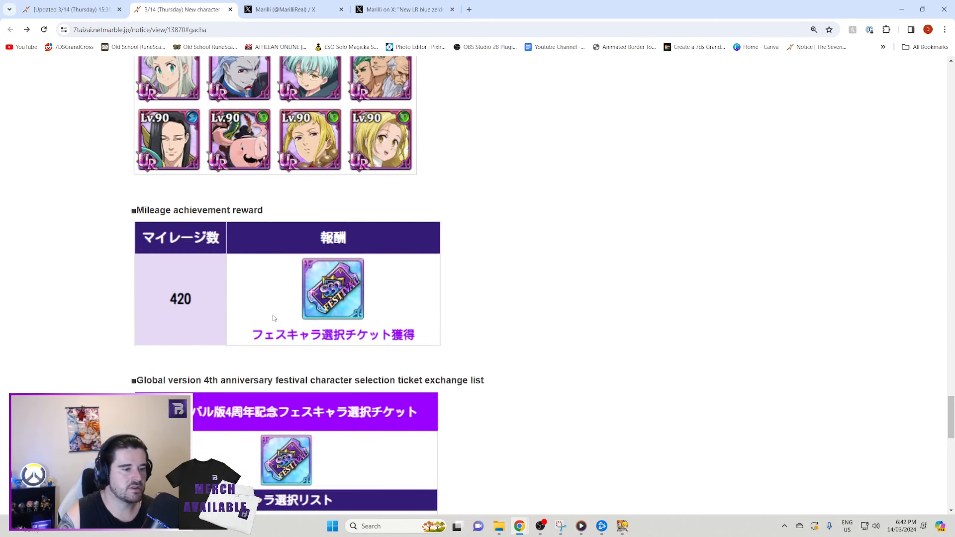
pyautogui.scroll(-3)
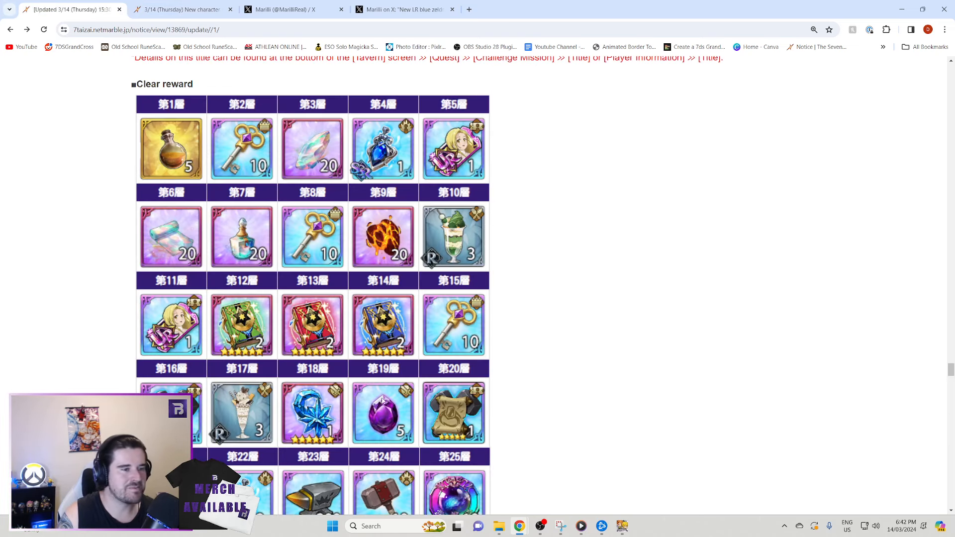
# - Scroll past the Glion boss parade, exchange lineup and Solgares dungeon rewards to PvP events
pyautogui.scroll(-3)
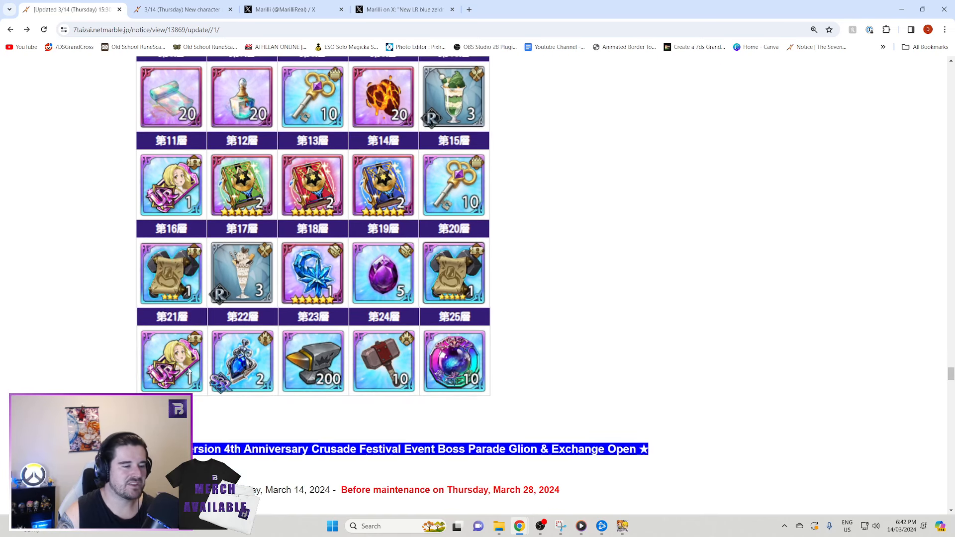
pyautogui.scroll(3)
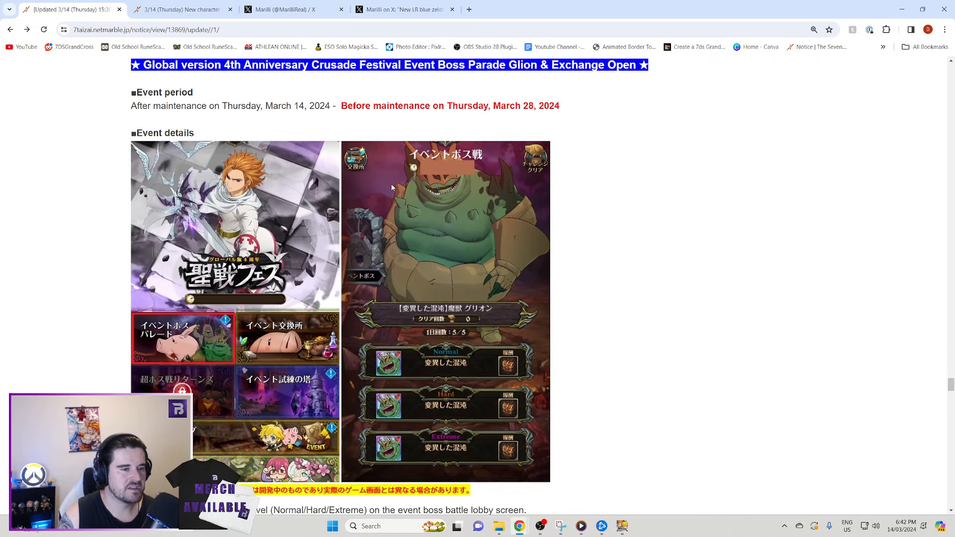
pyautogui.scroll(-3)
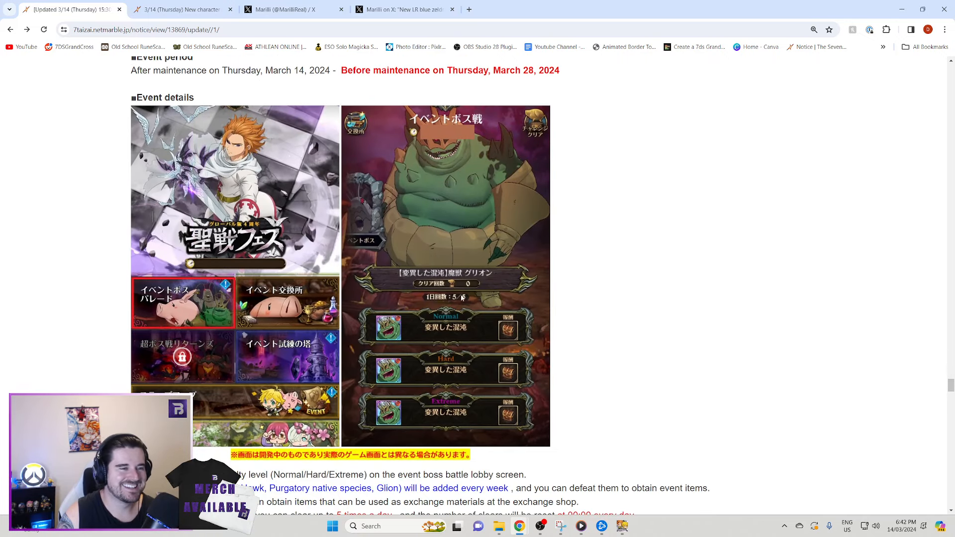
pyautogui.scroll(-3)
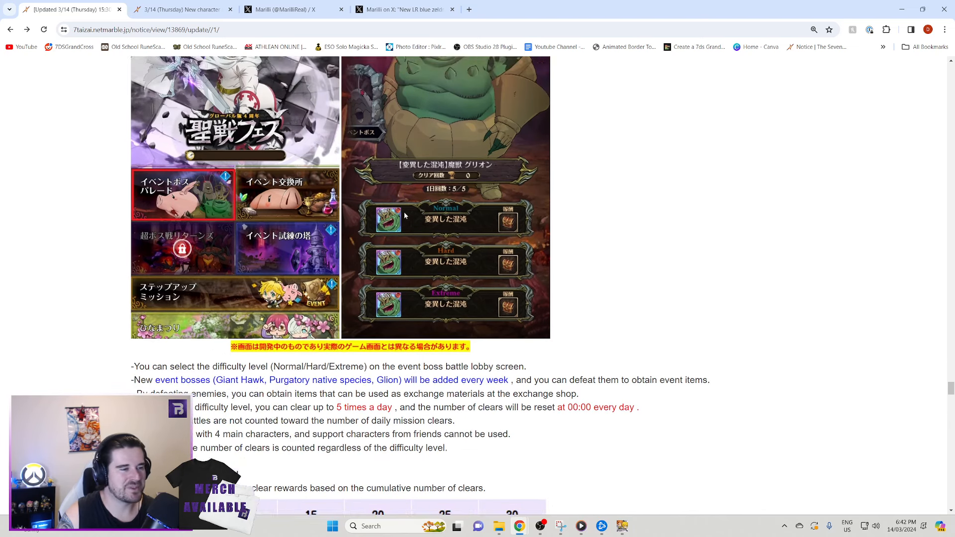
pyautogui.scroll(3)
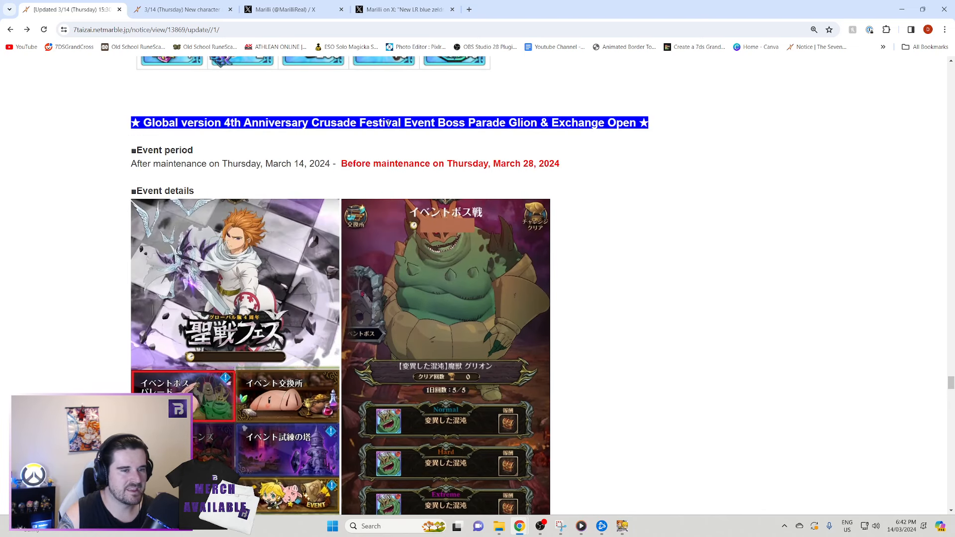
pyautogui.moveTo(505, 138)
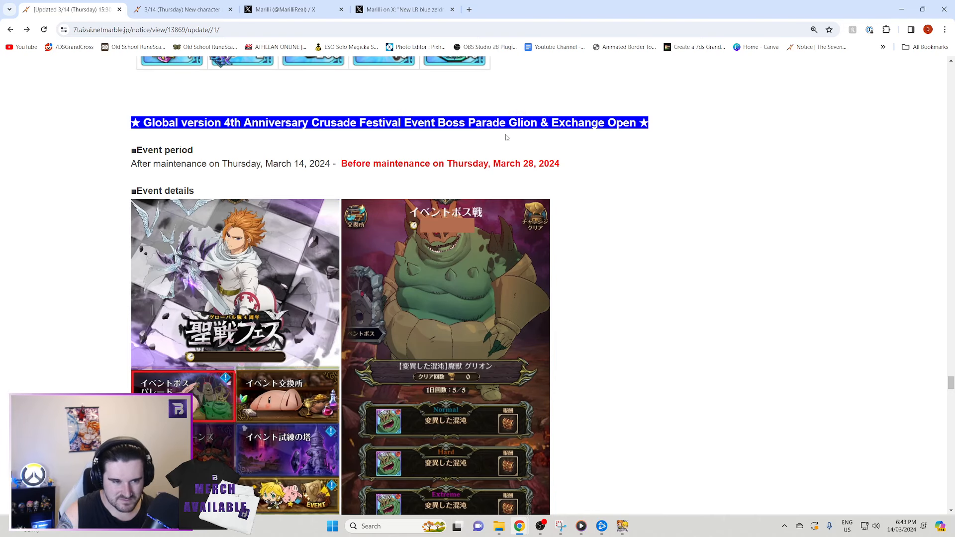
pyautogui.scroll(-3)
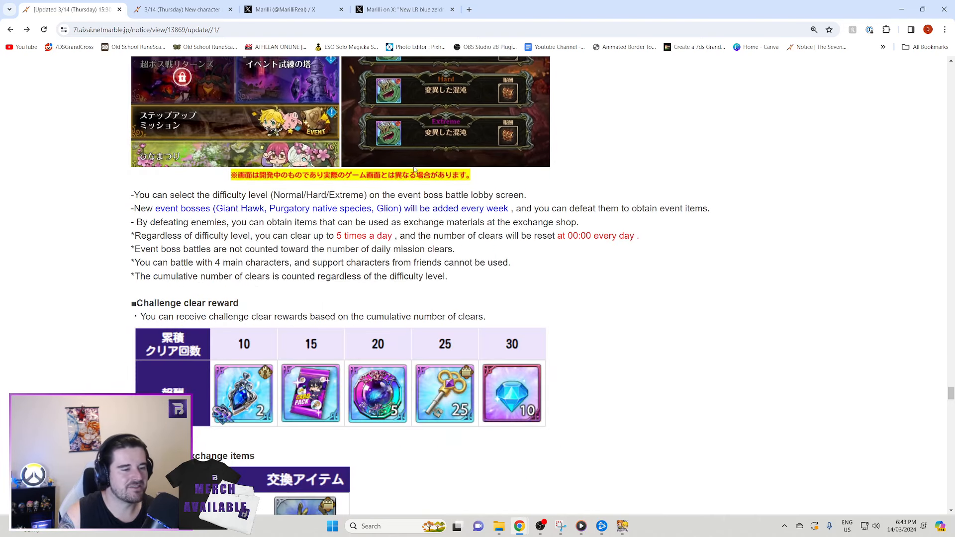
pyautogui.scroll(-3)
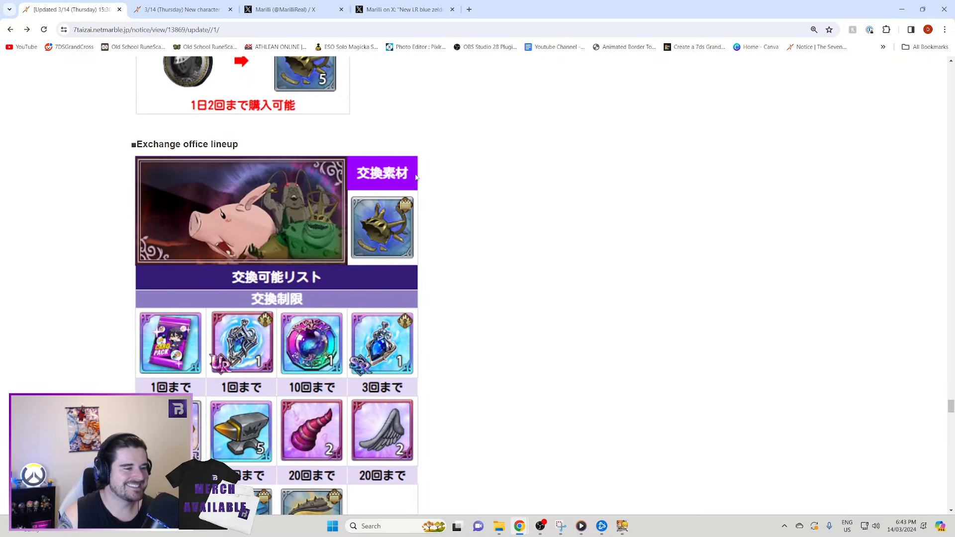
pyautogui.scroll(-3)
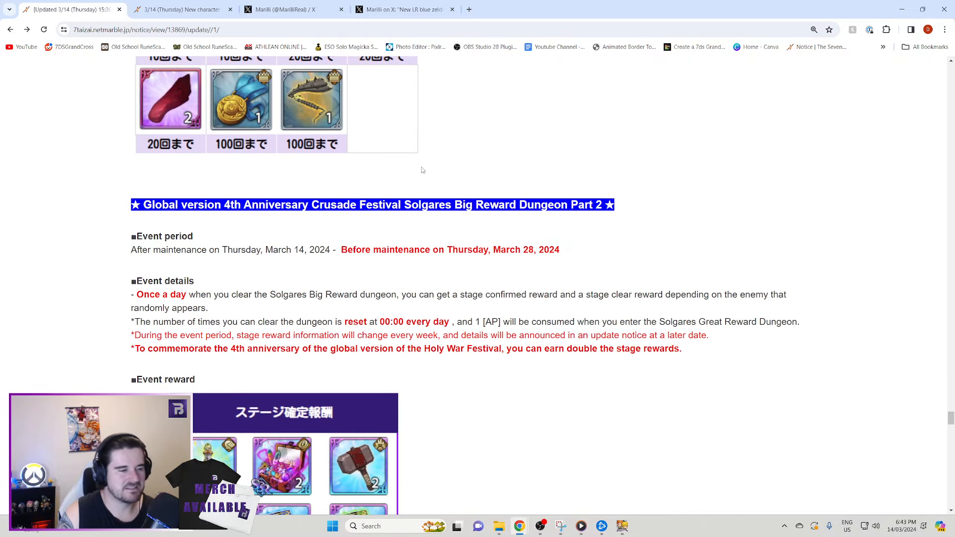
pyautogui.scroll(-3)
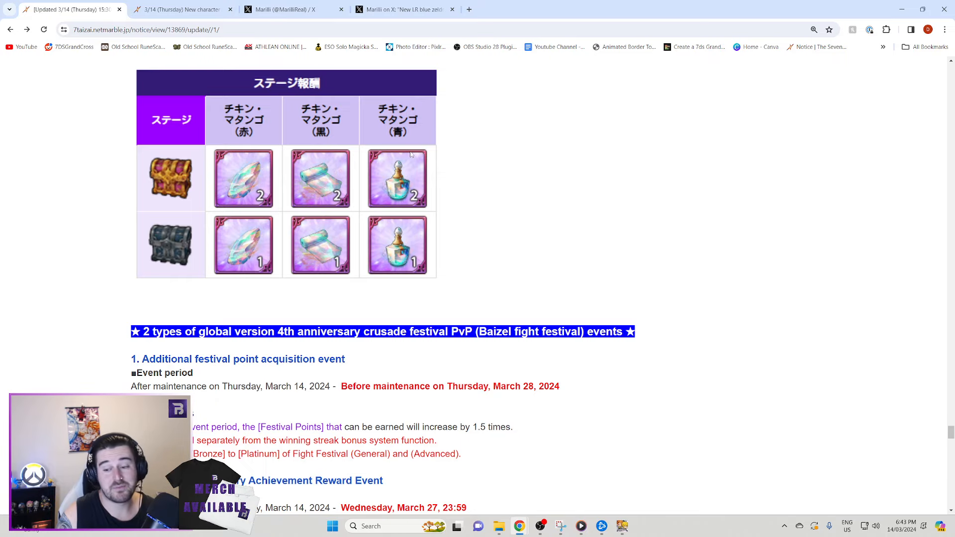
# - Scroll past the Fight Festival victory rewards to the 4th anniversary victory box list
pyautogui.scroll(-3)
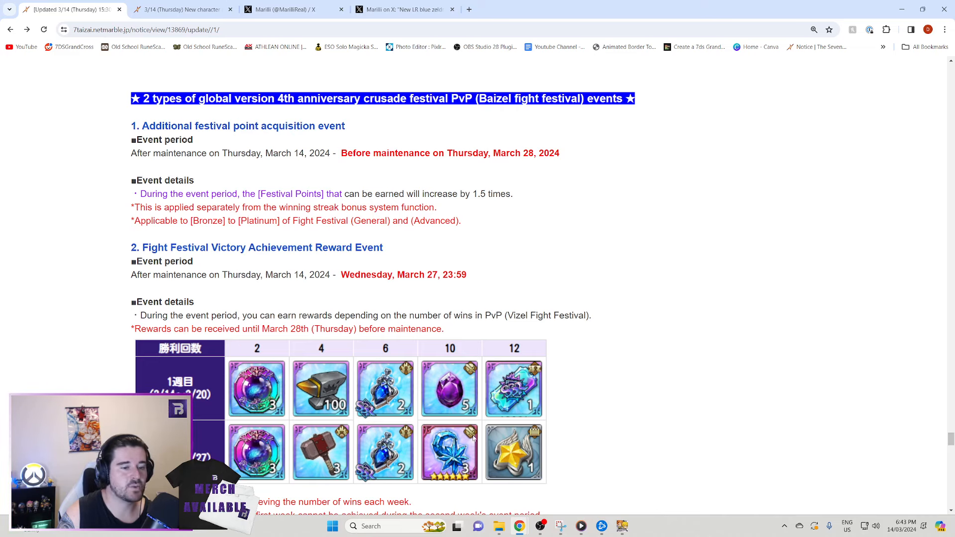
pyautogui.scroll(-3)
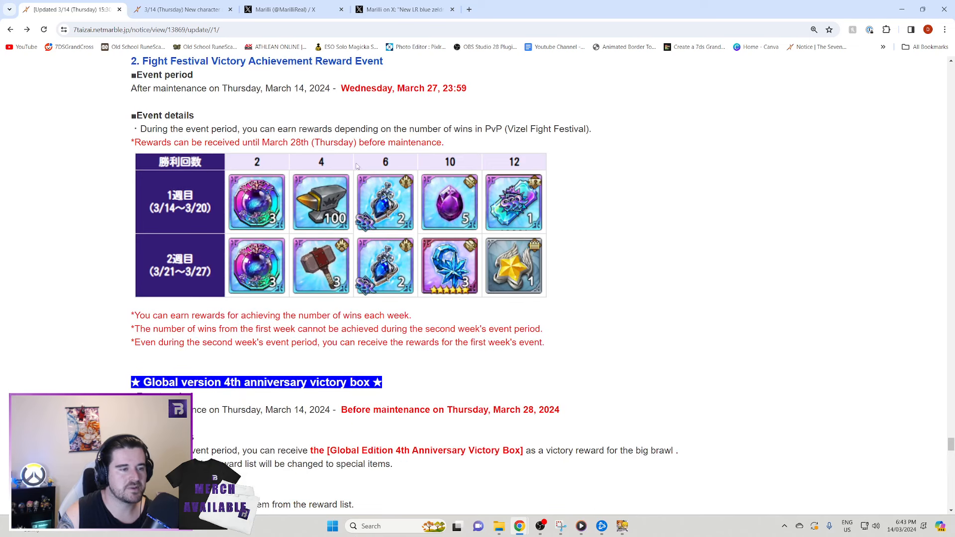
pyautogui.scroll(-3)
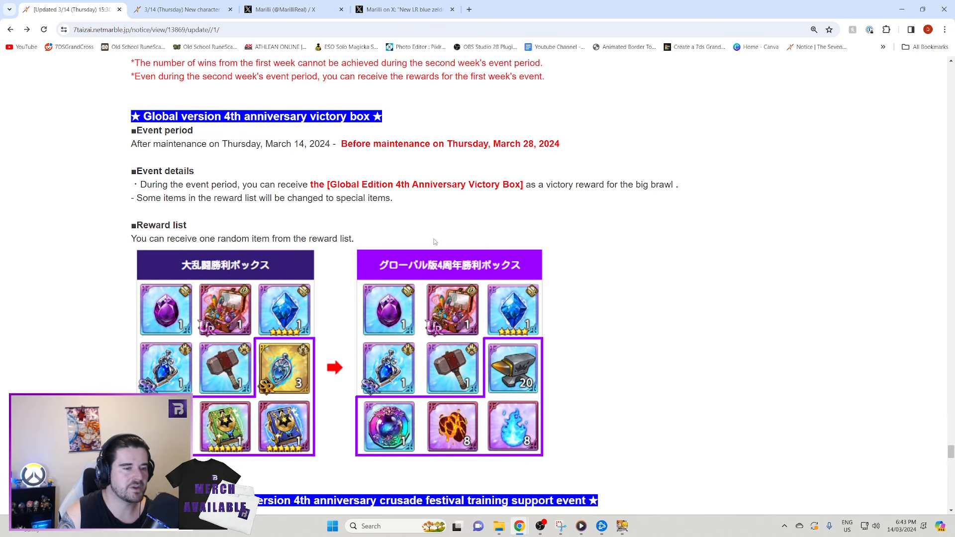
pyautogui.scroll(-3)
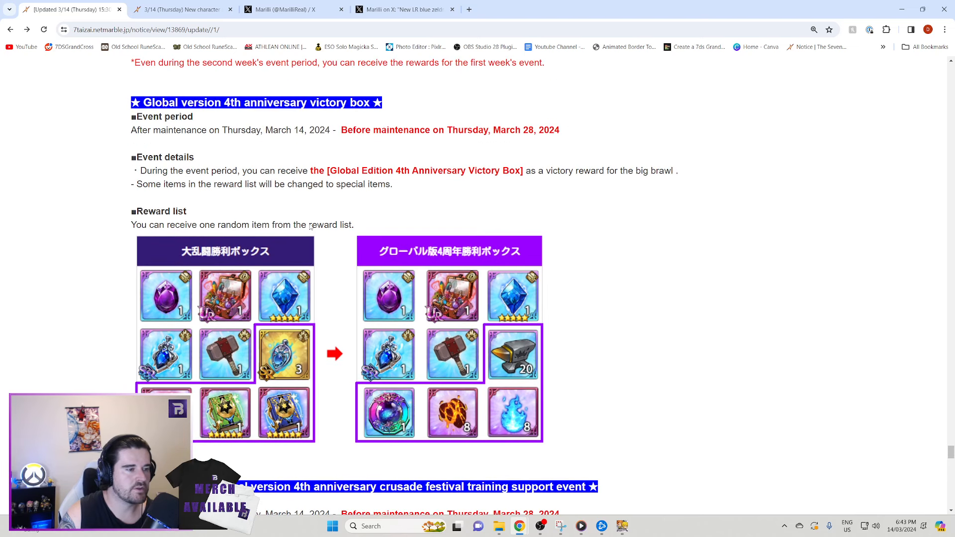
pyautogui.moveTo(304, 155)
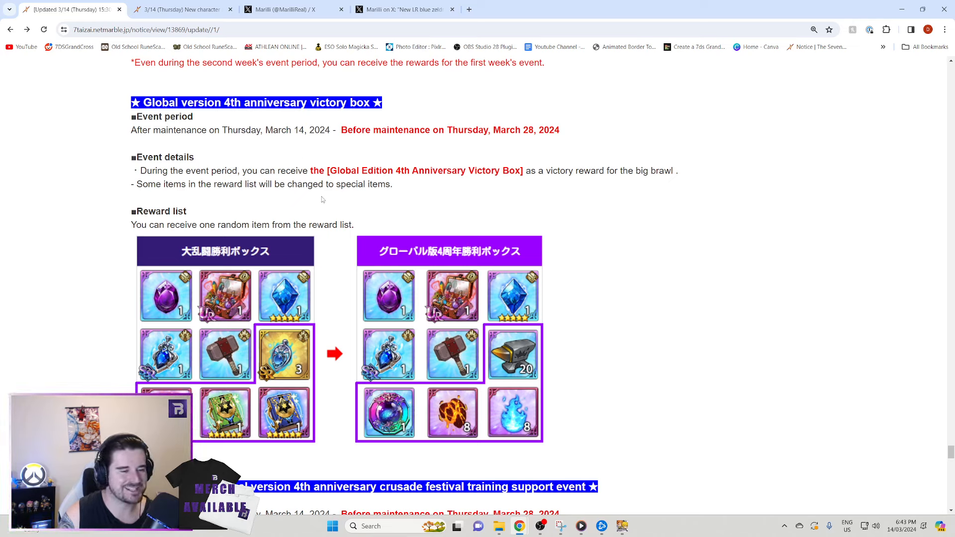
# - Read down through the training support and combat events, highlighting the training cave mission fix
pyautogui.scroll(-3)
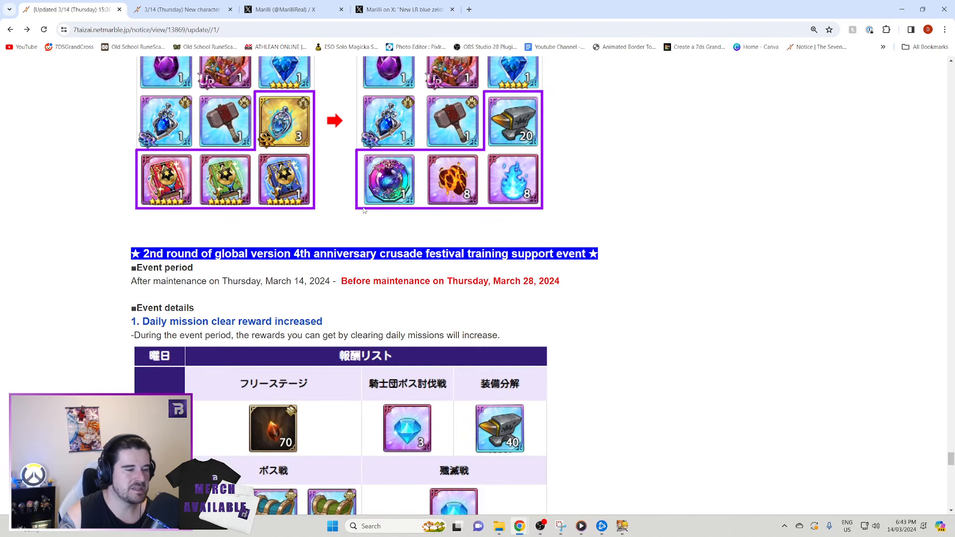
pyautogui.scroll(-3)
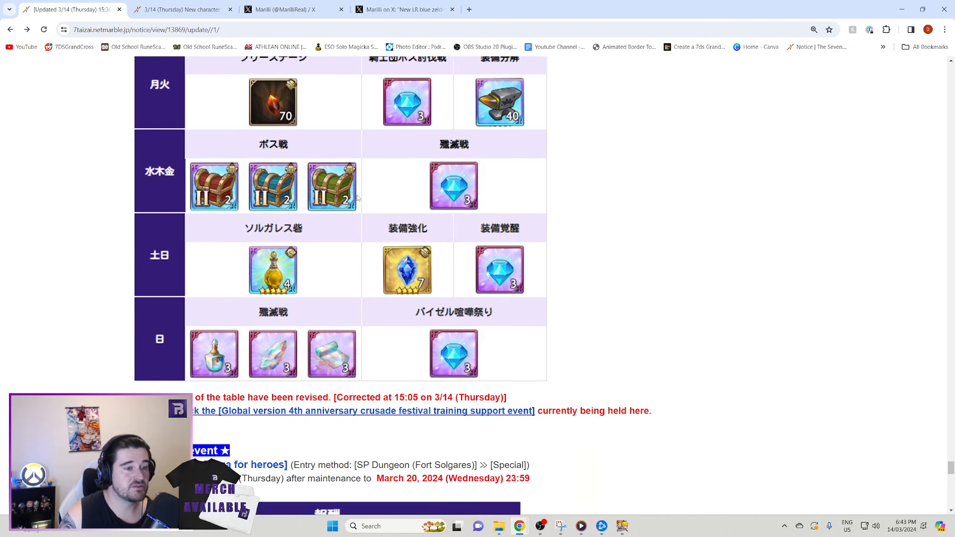
pyautogui.scroll(-3)
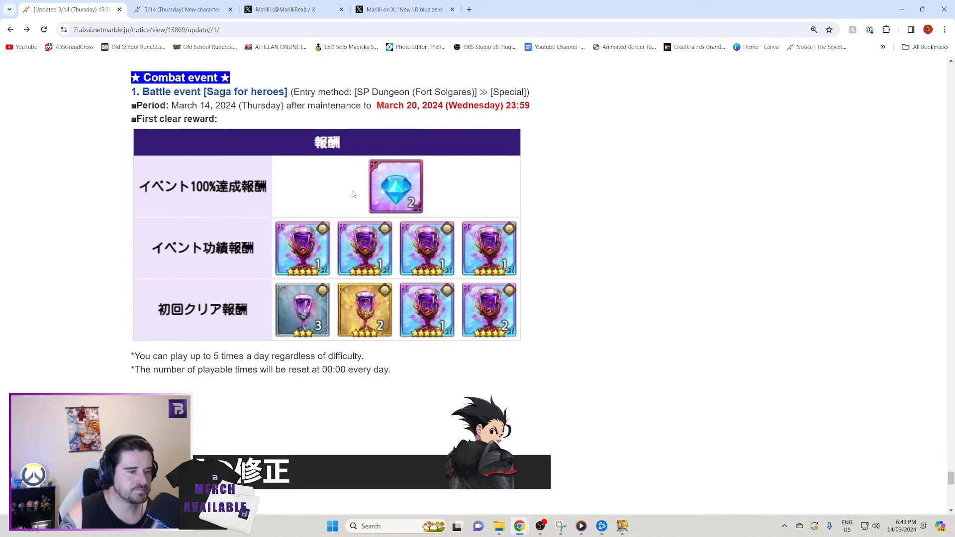
pyautogui.scroll(-3)
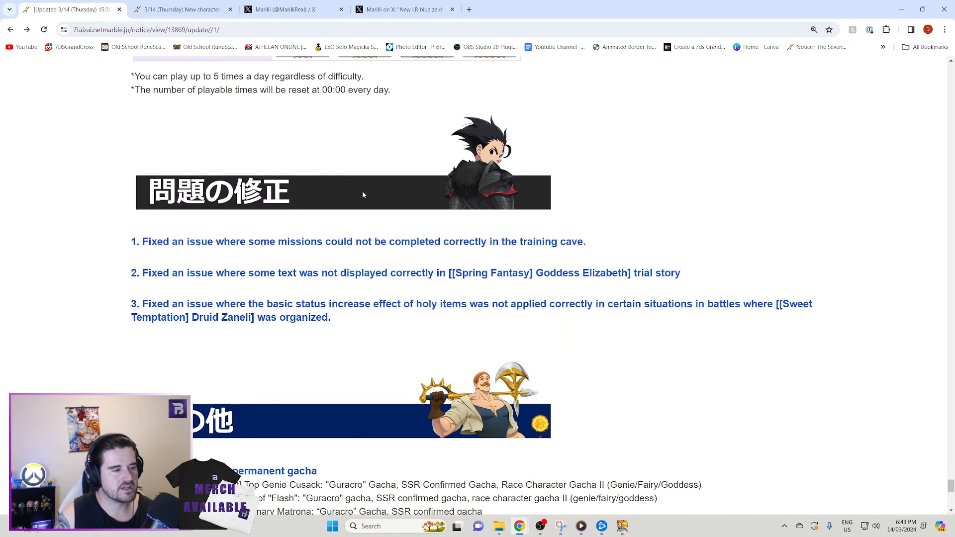
pyautogui.moveTo(260, 241); pyautogui.dragTo(585, 241)
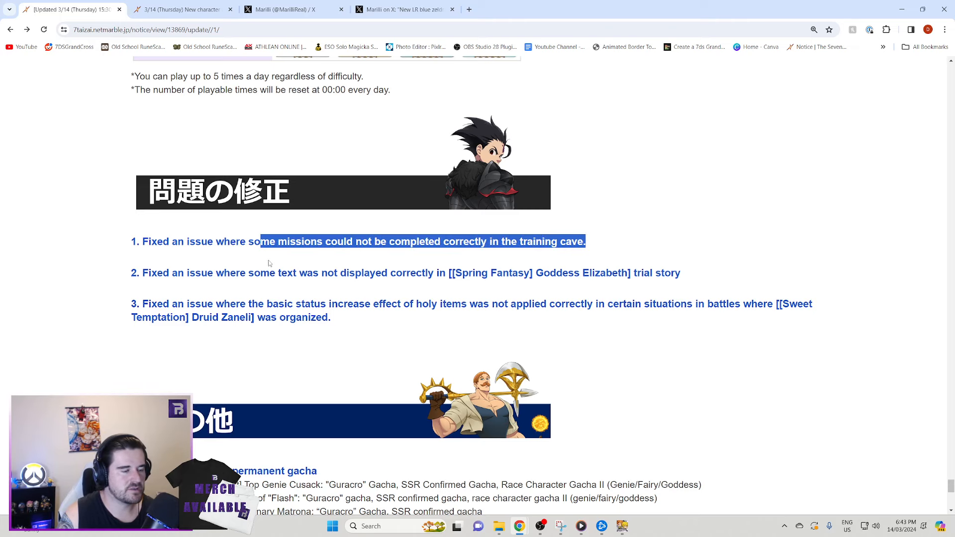
# - Continue through the remaining bug fixes, highlighting a line, to the closing thank-you message
pyautogui.scroll(-3)
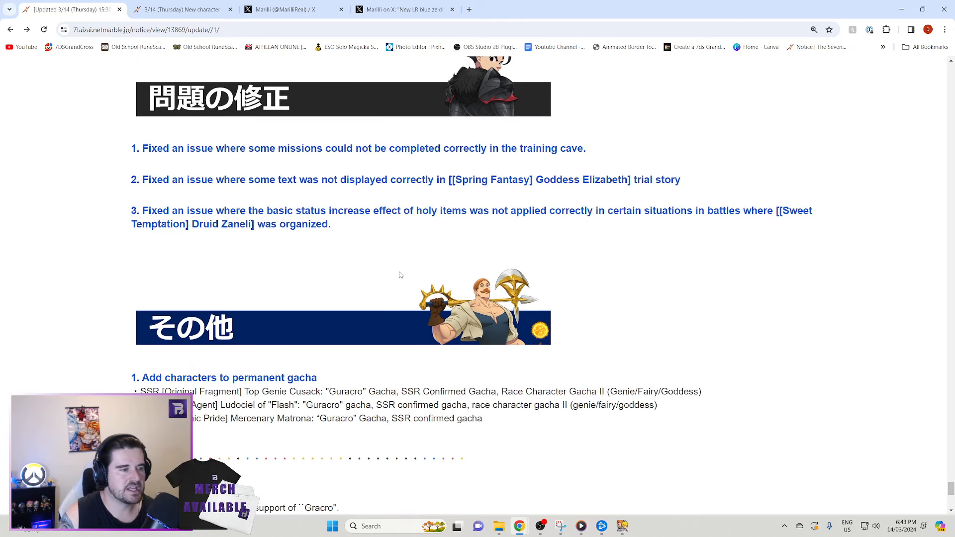
pyautogui.scroll(-3)
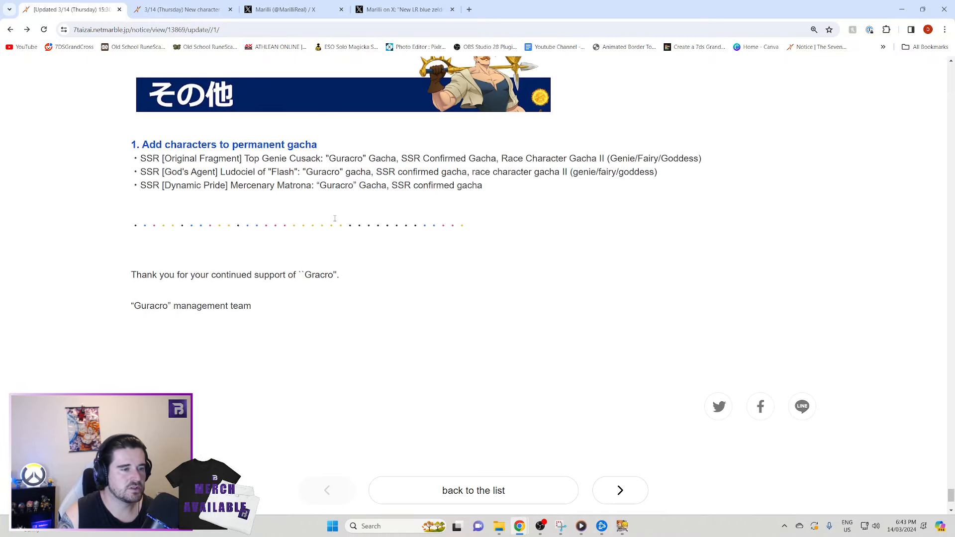
pyautogui.moveTo(155, 144); pyautogui.dragTo(292, 144)
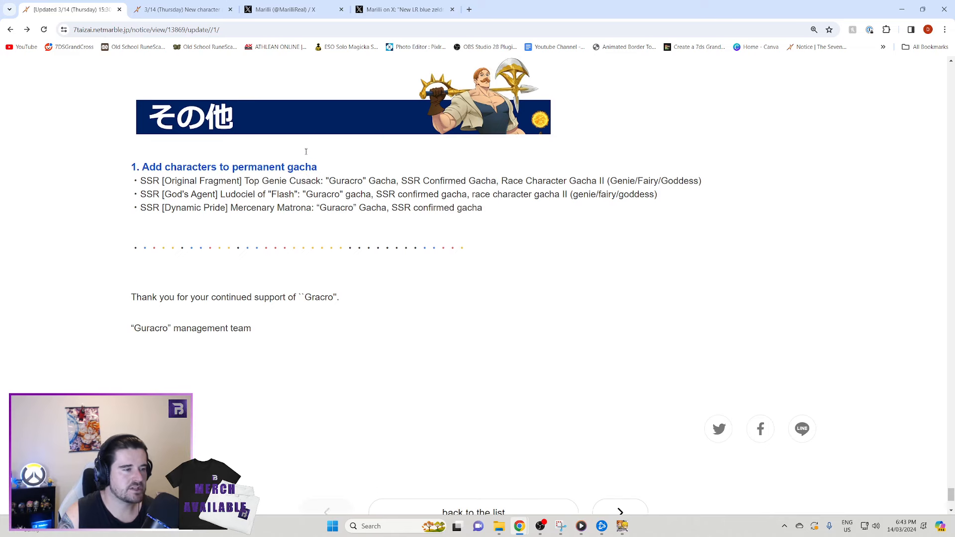
pyautogui.scroll(-3)
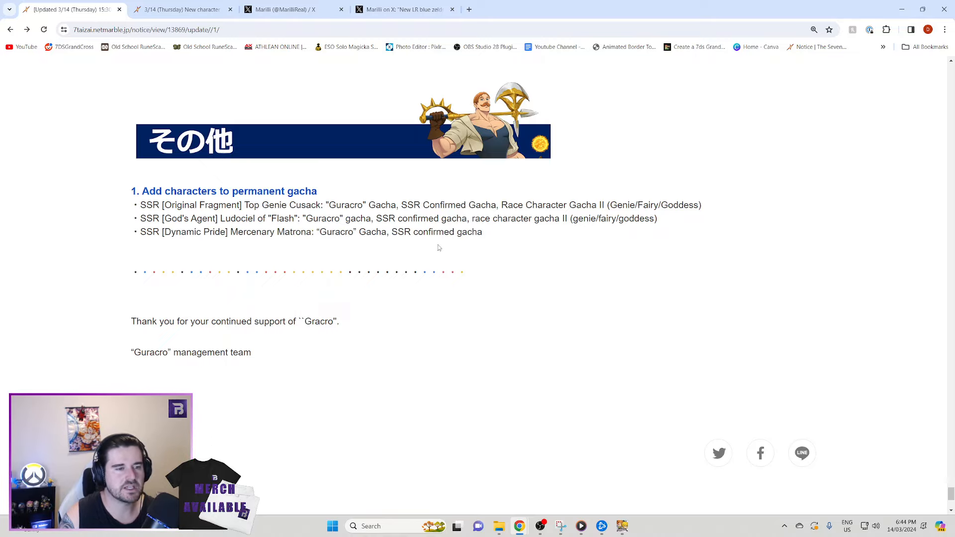
# - Scroll the 3/14 notice back toward its update title and 4th anniversary banner
pyautogui.scroll(-3)
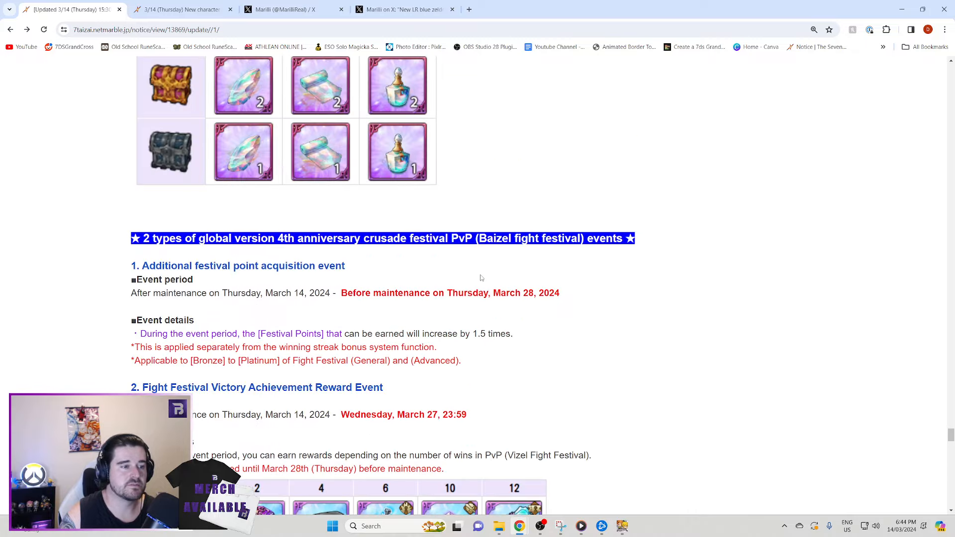
pyautogui.scroll(-3)
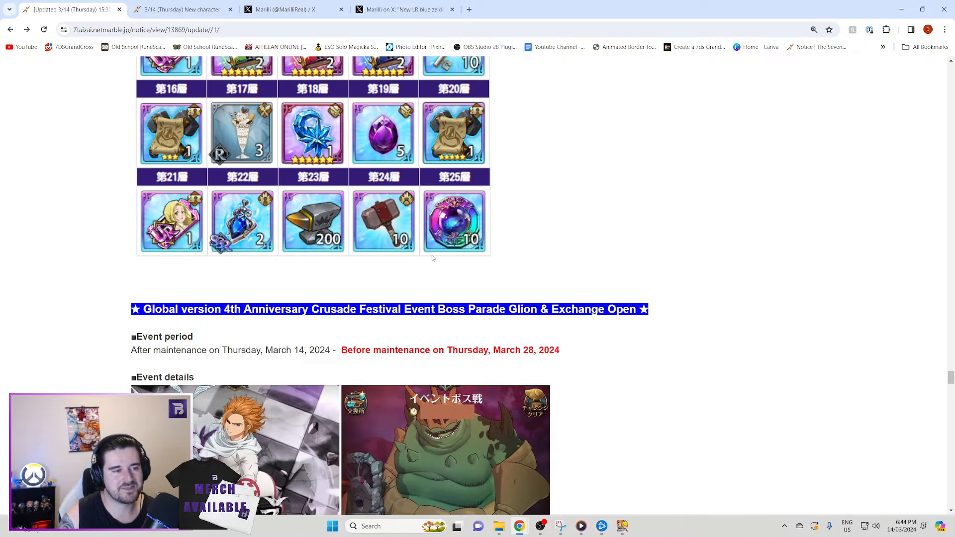
pyautogui.scroll(-3)
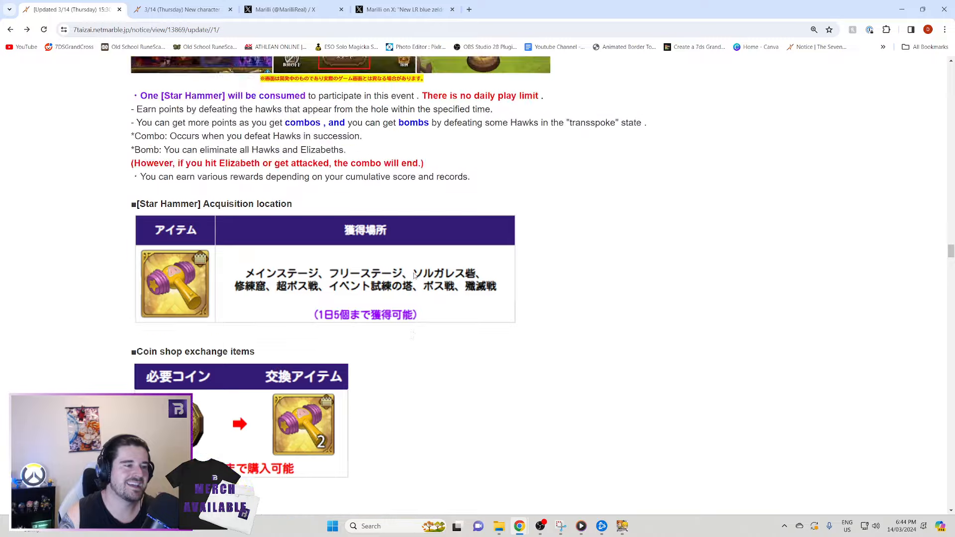
pyautogui.scroll(-3)
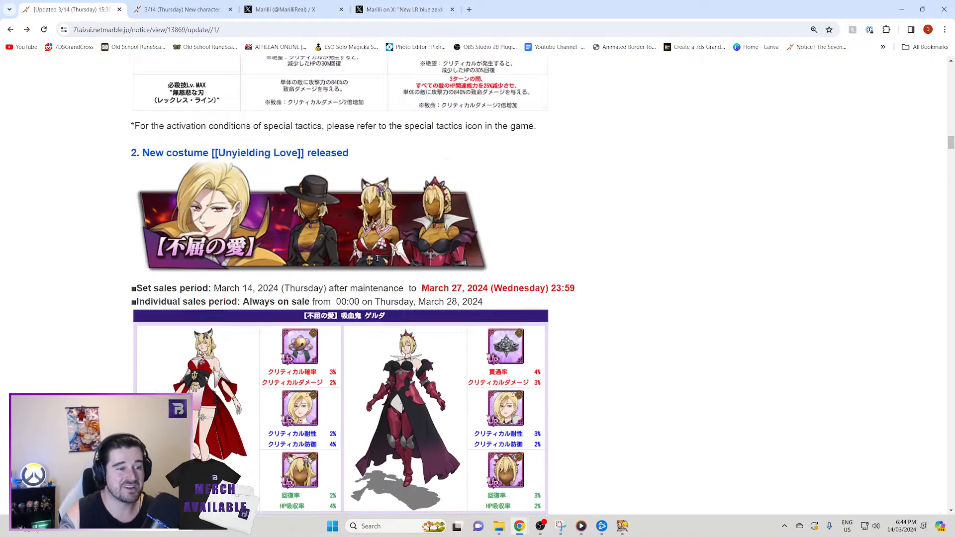
pyautogui.scroll(3)
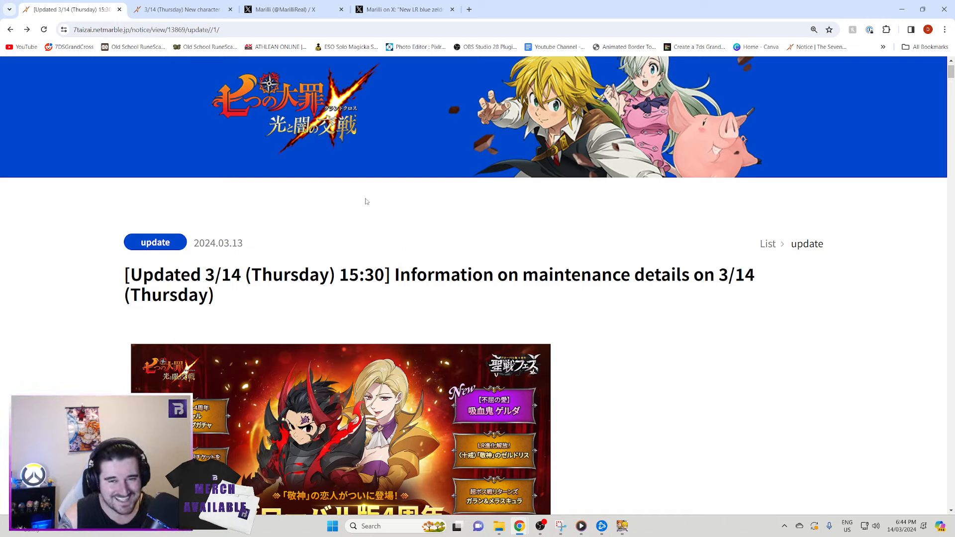
pyautogui.moveTo(363, 198)
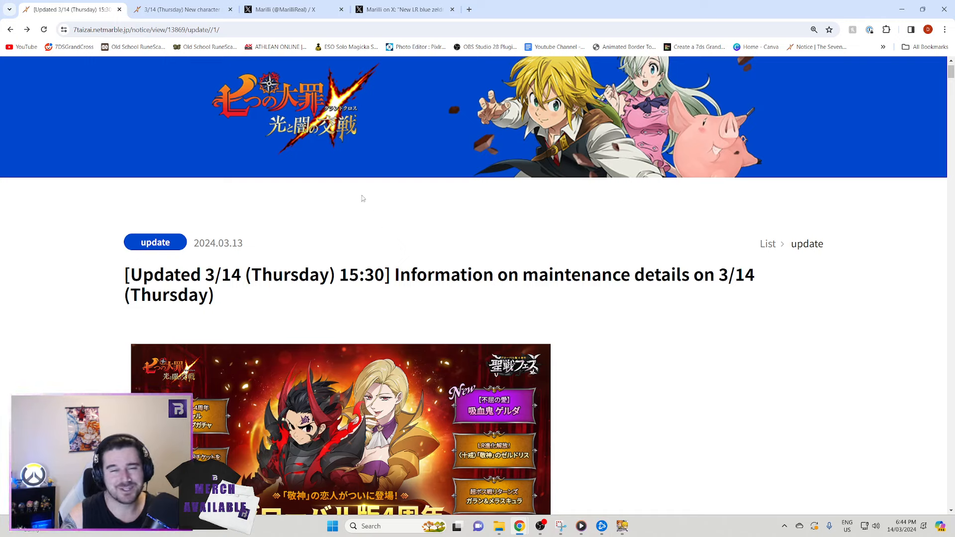